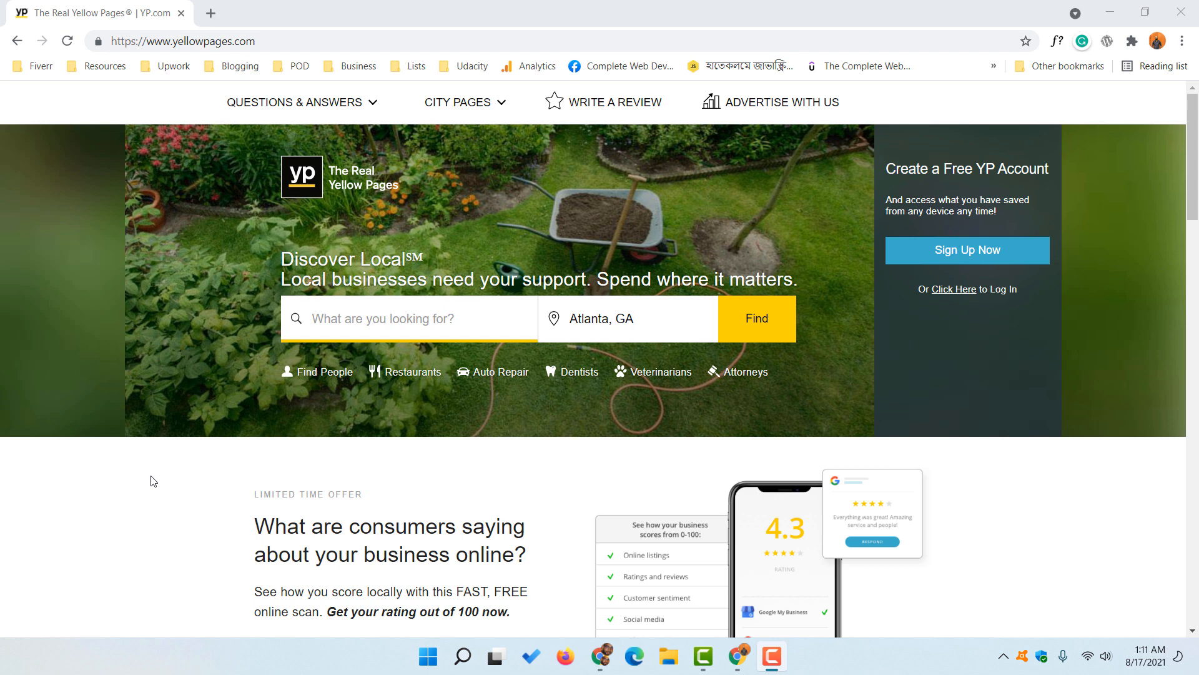
mouse_move(218, 61)
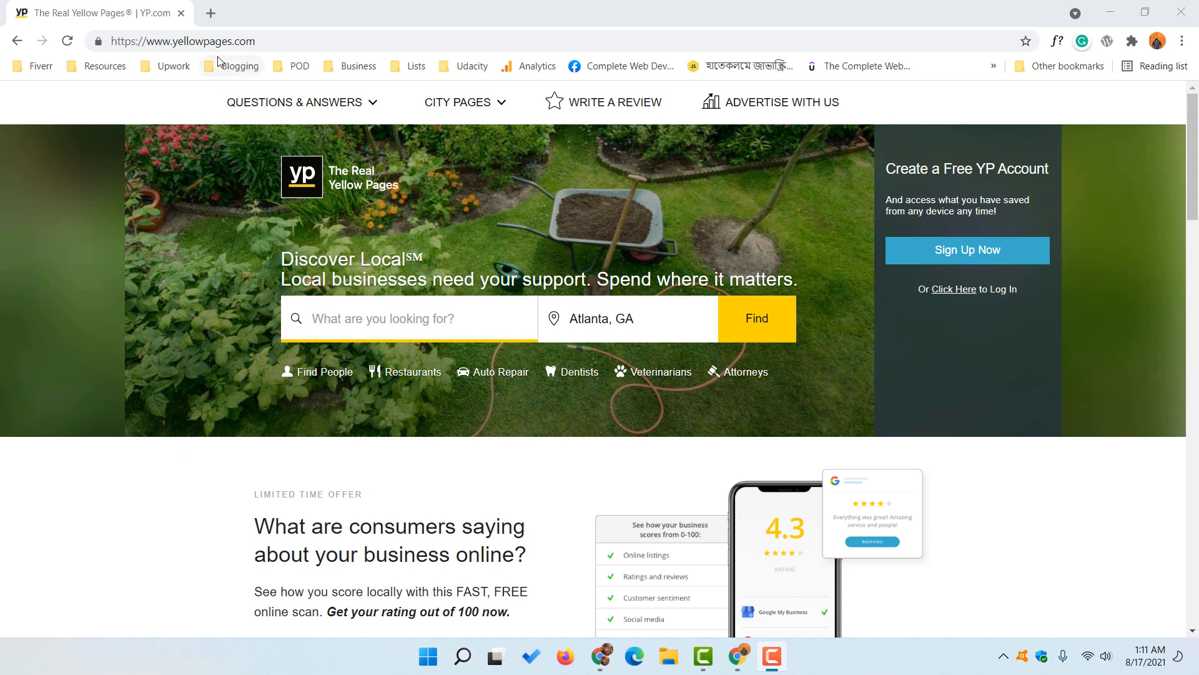
mouse_move(309, 435)
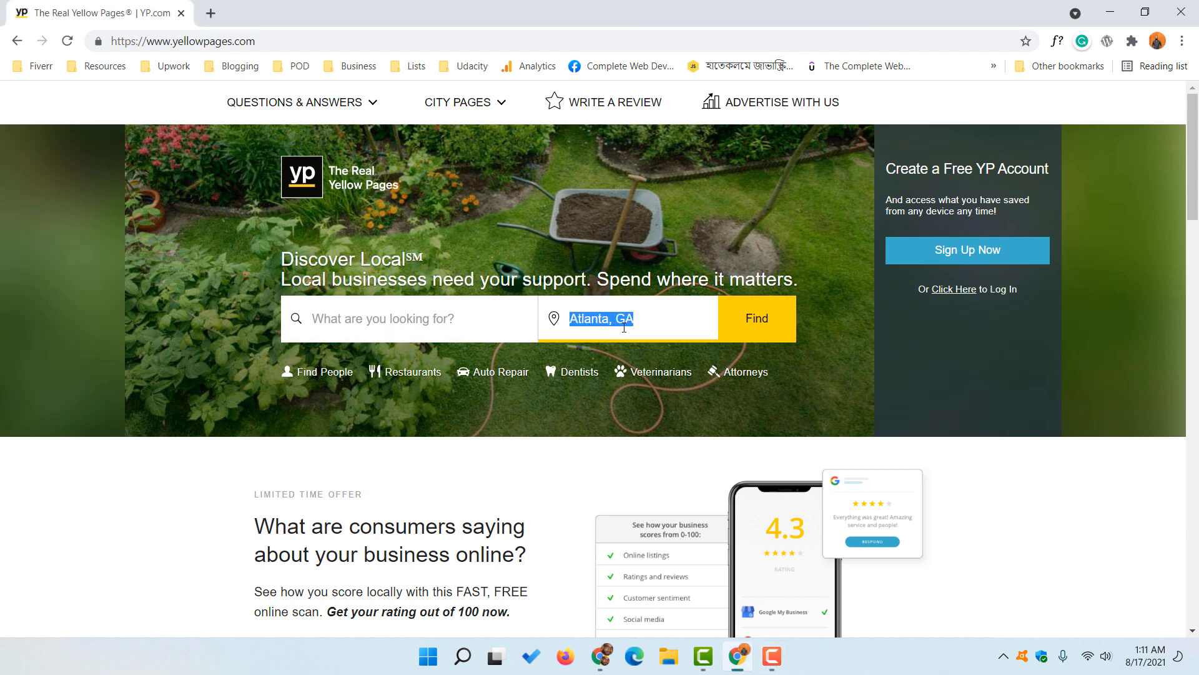
Step: Keep Atlanta, GA as the location and enter 'dentists' as the business search term
left_click(627, 318)
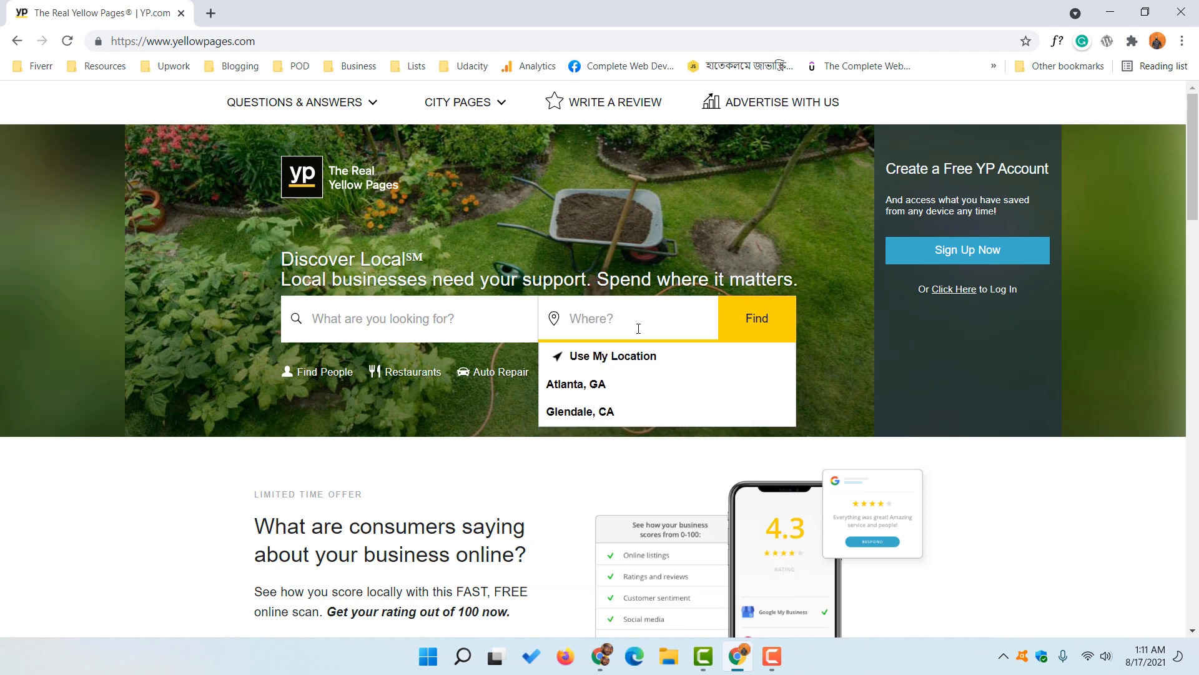
type("miami")
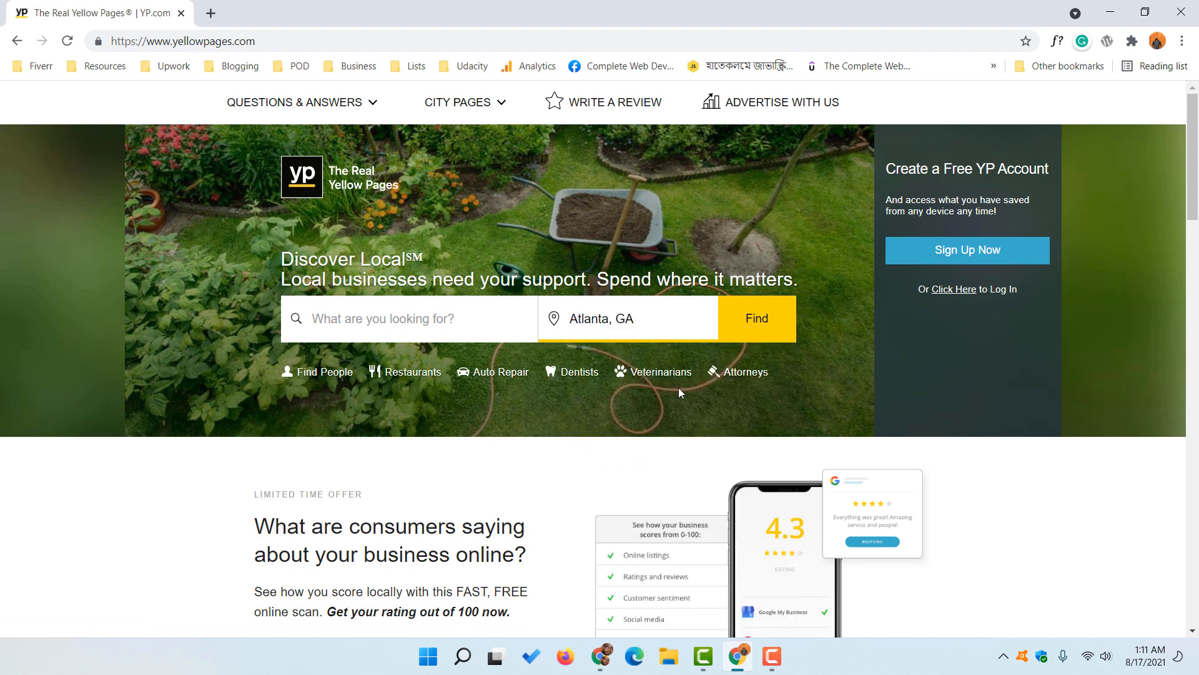
left_click(382, 318)
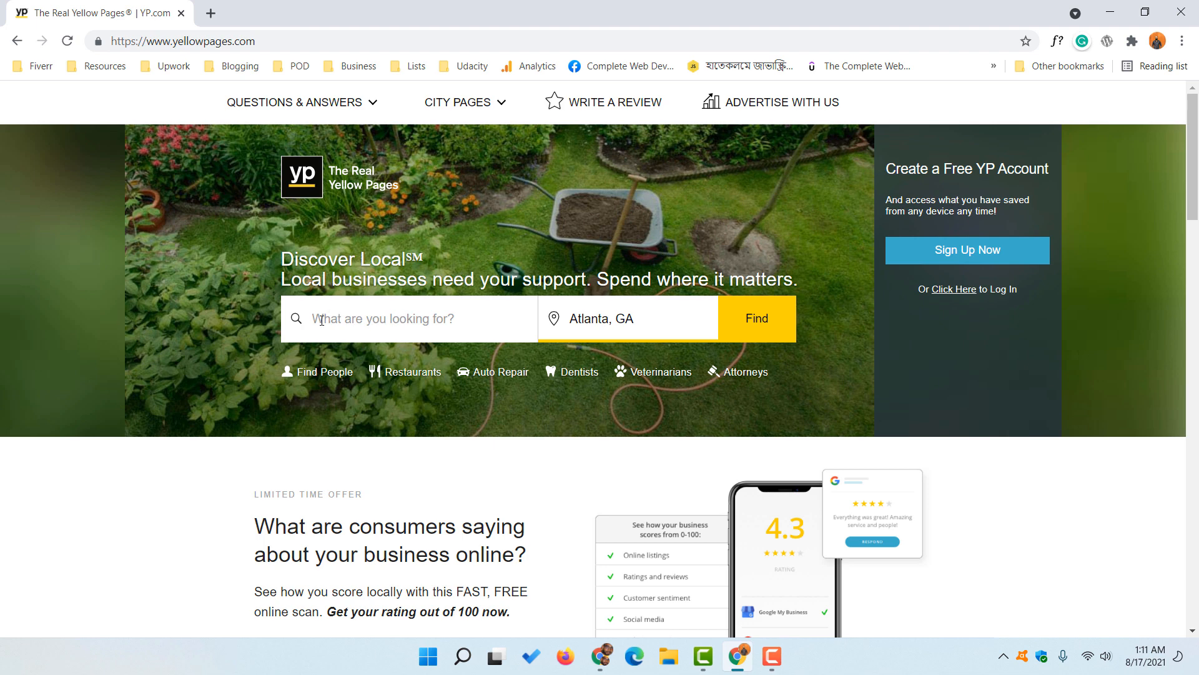
left_click(410, 318)
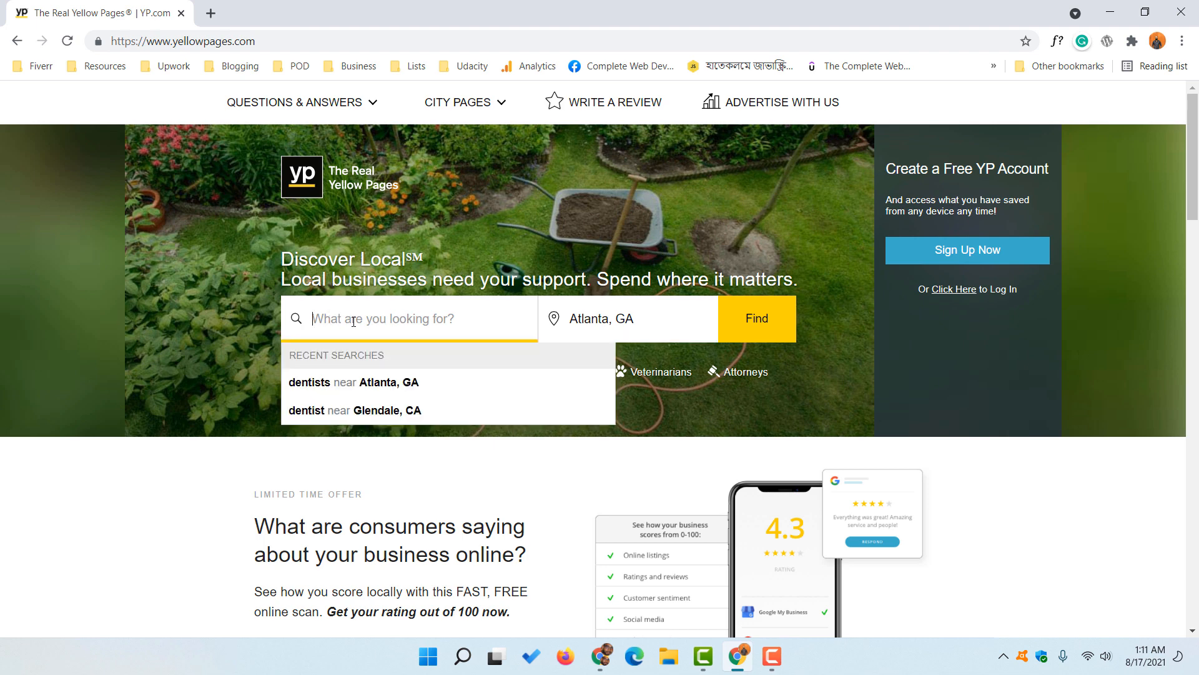
type("dentis")
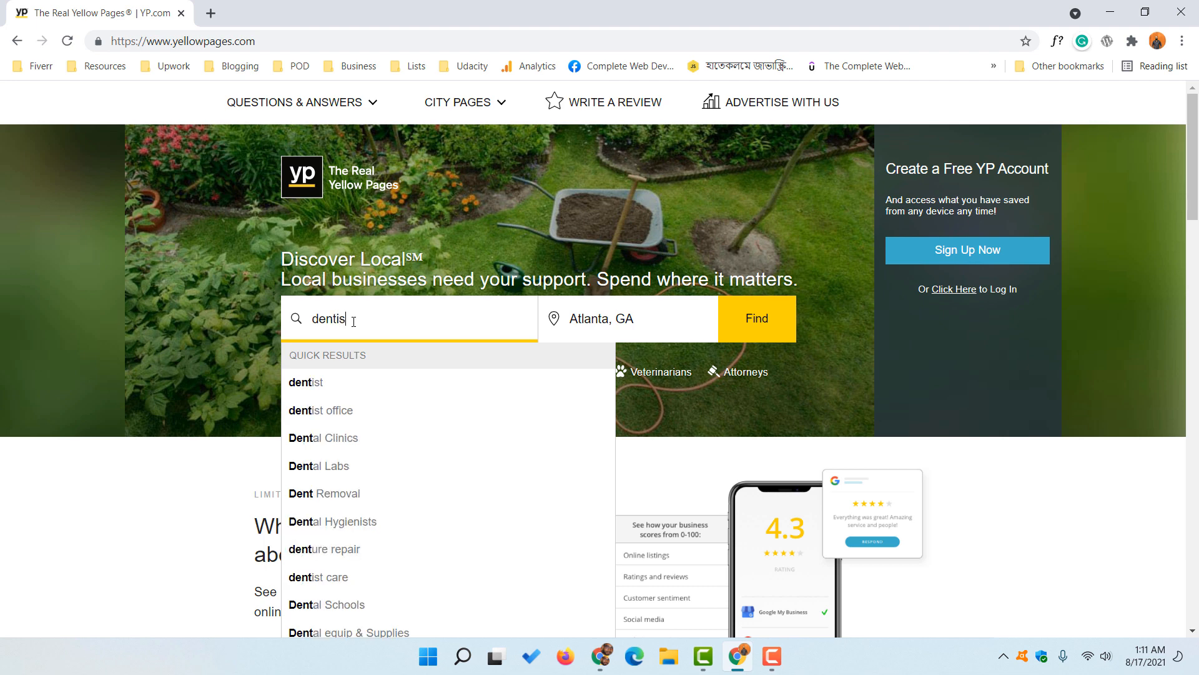
type("ts")
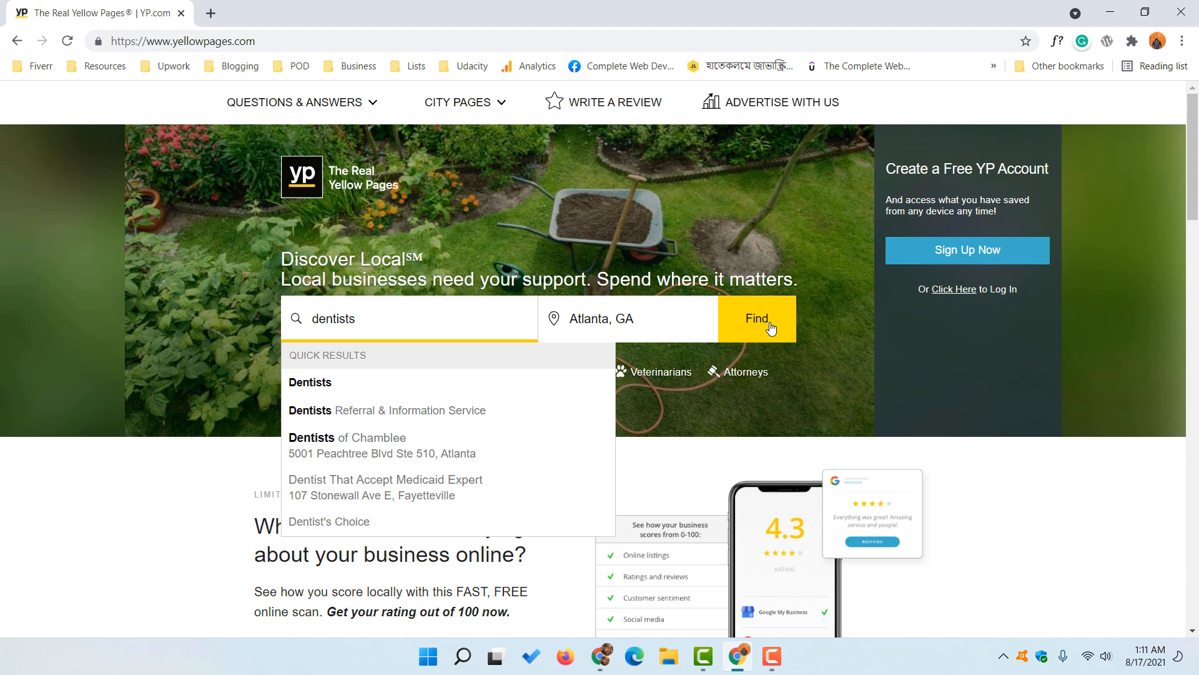
Step: Run the search and review the 30 Atlanta dentist listings down to the pagination links
left_click(756, 317)
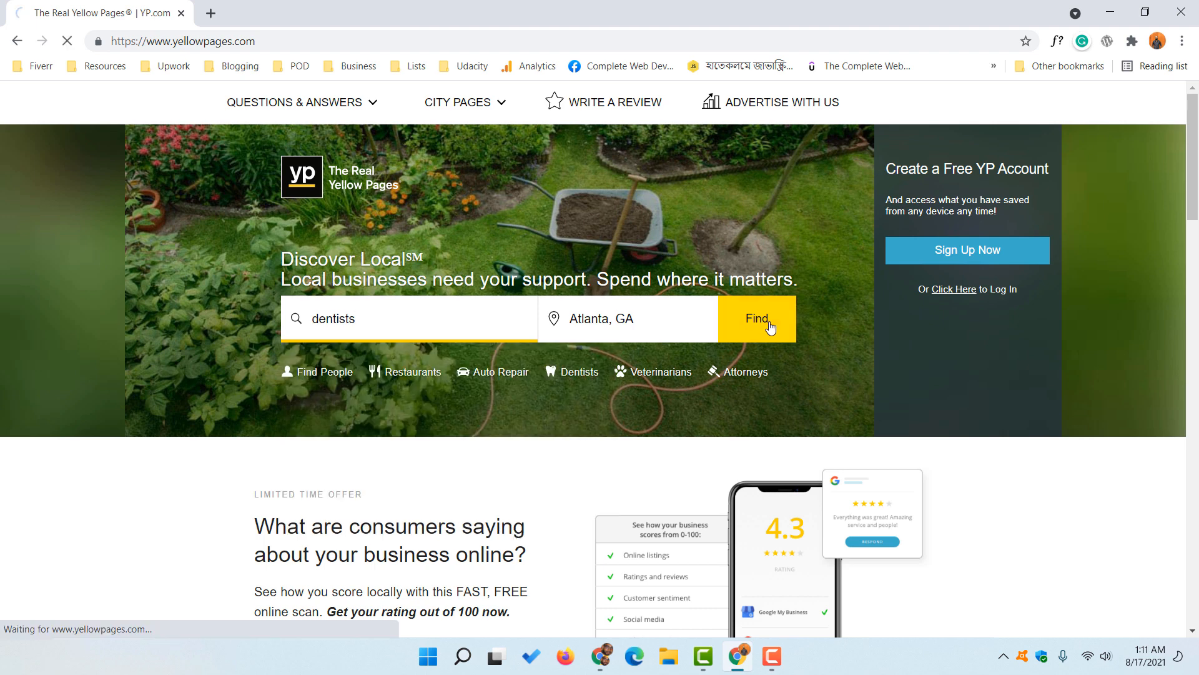
left_click(755, 318)
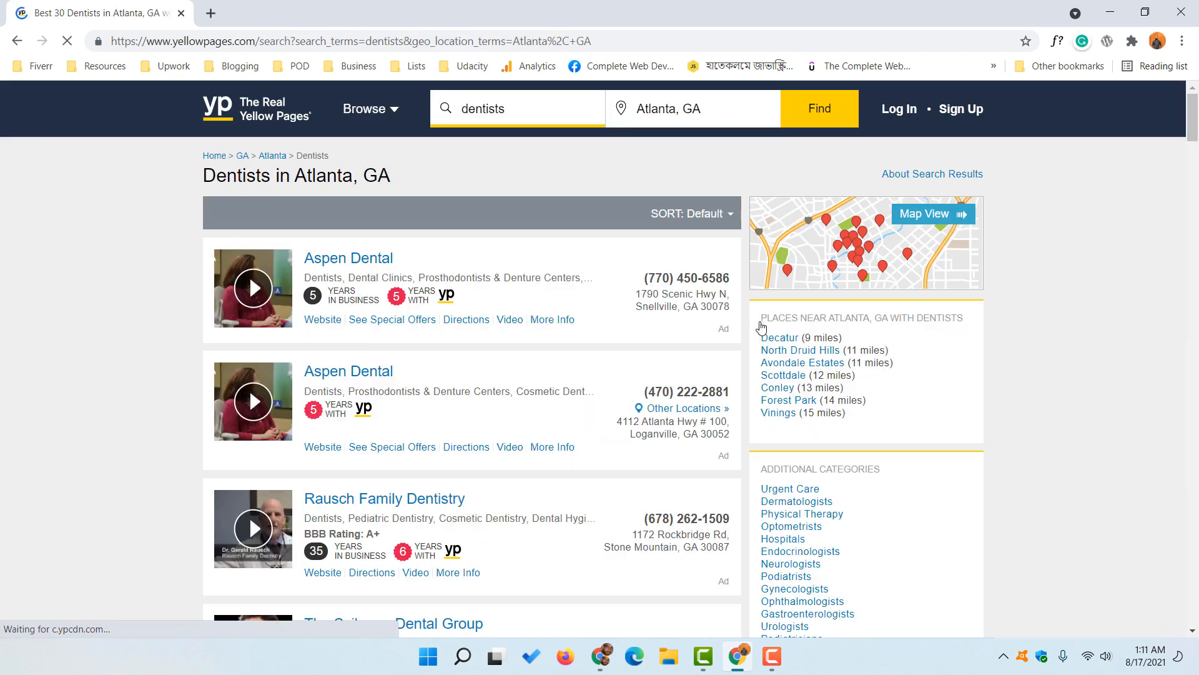
scroll("down", 3)
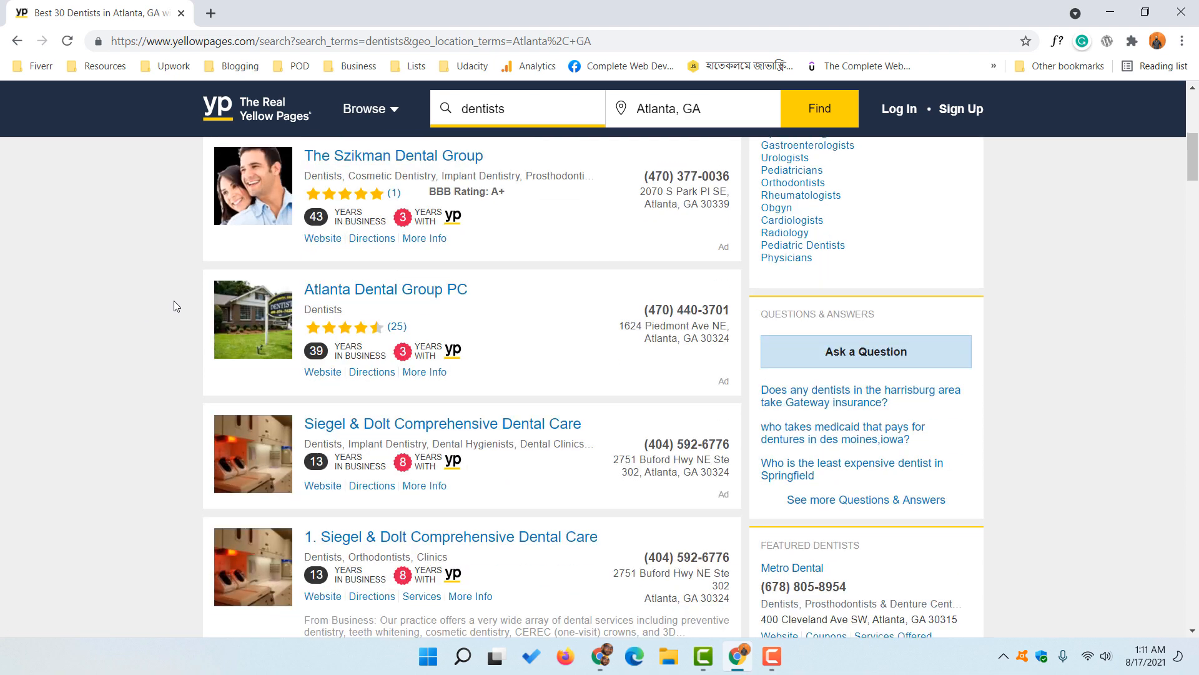
scroll("down", 3)
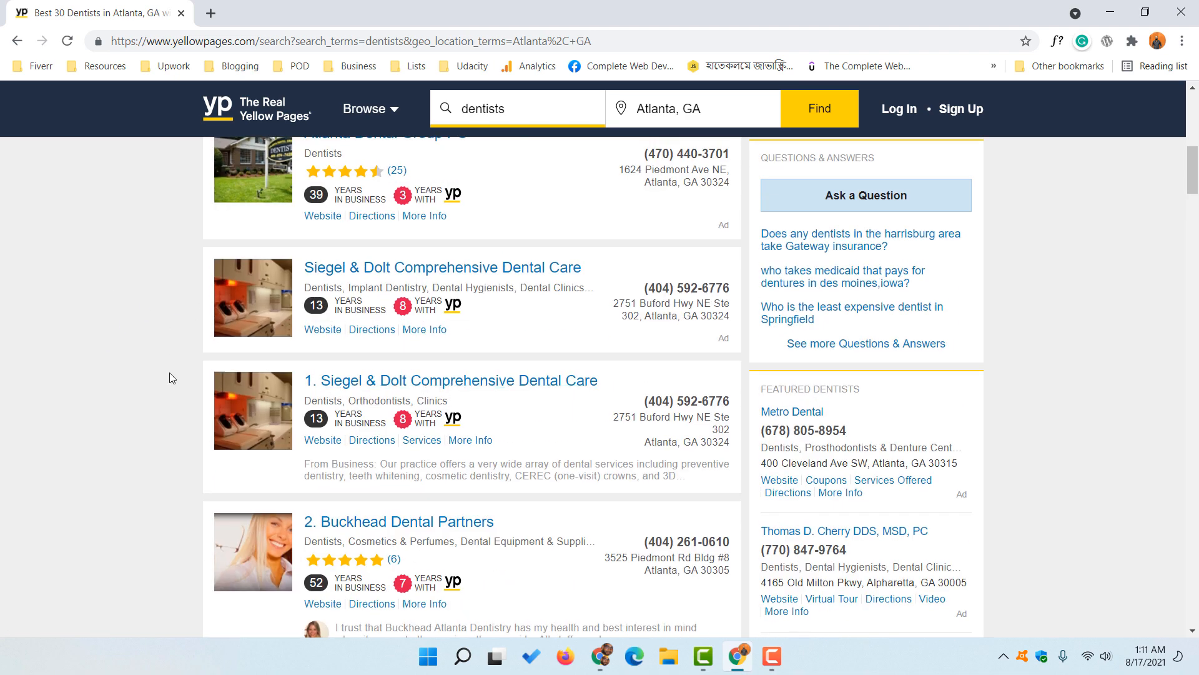
scroll("down", 3)
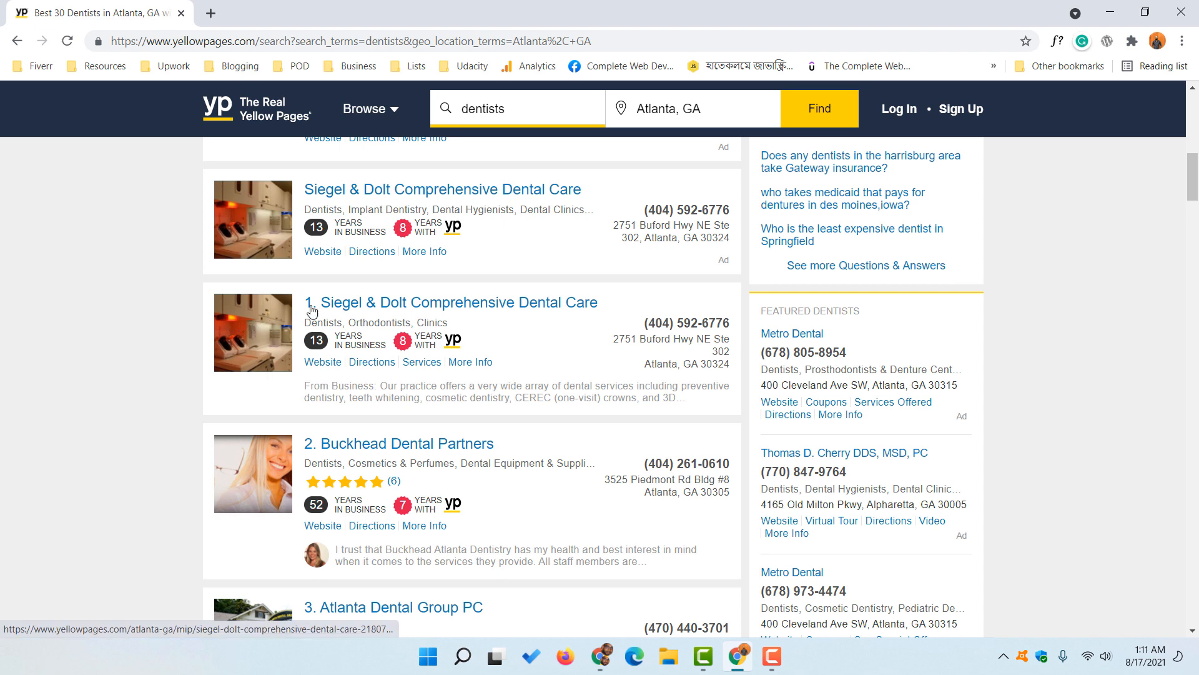
scroll("down", 3)
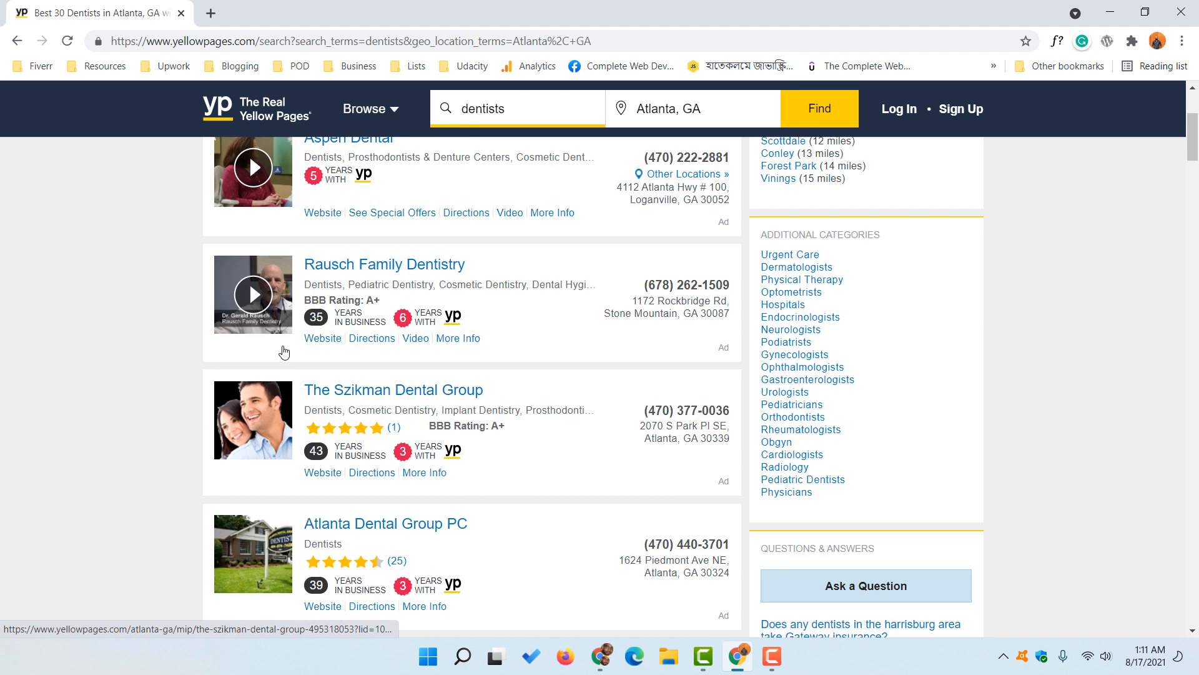
scroll("down", 3)
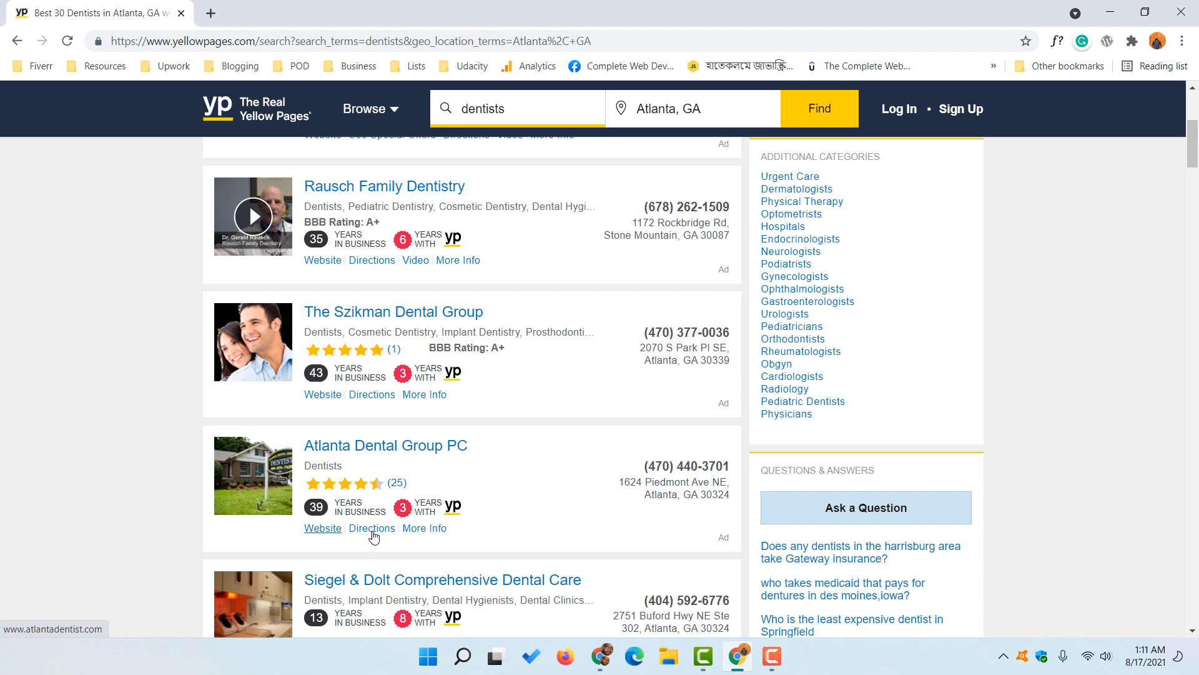
scroll("down", 3)
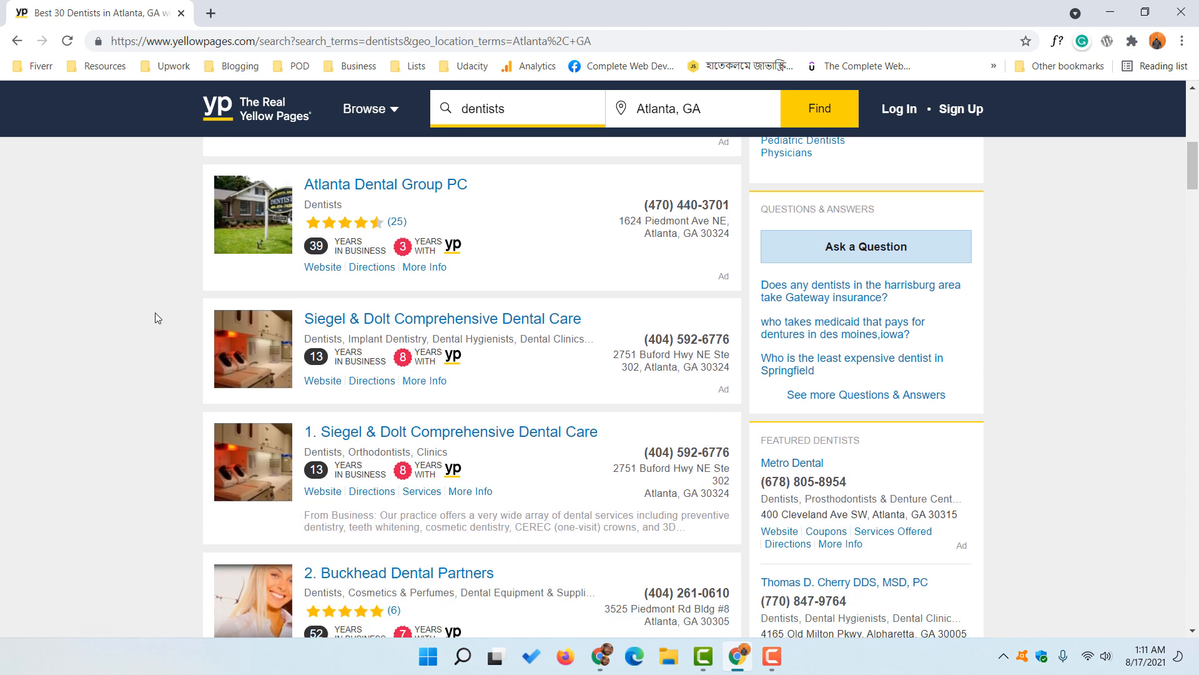
scroll("down", 3)
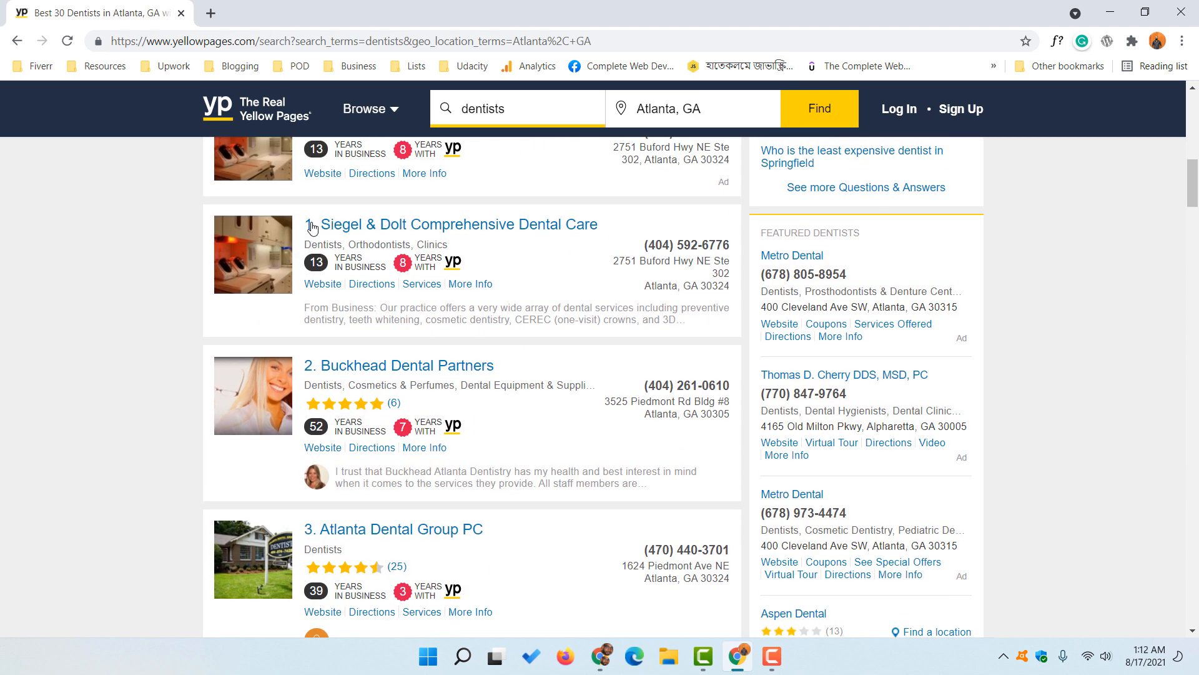
scroll("down", 3)
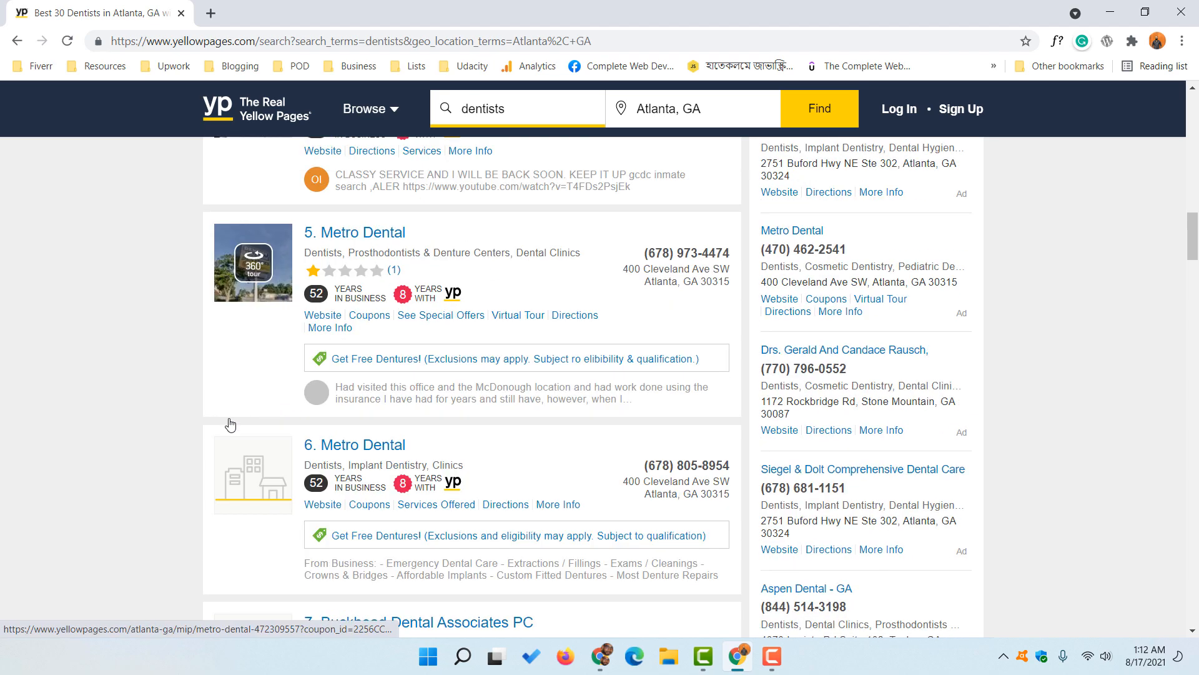
scroll("down", 3)
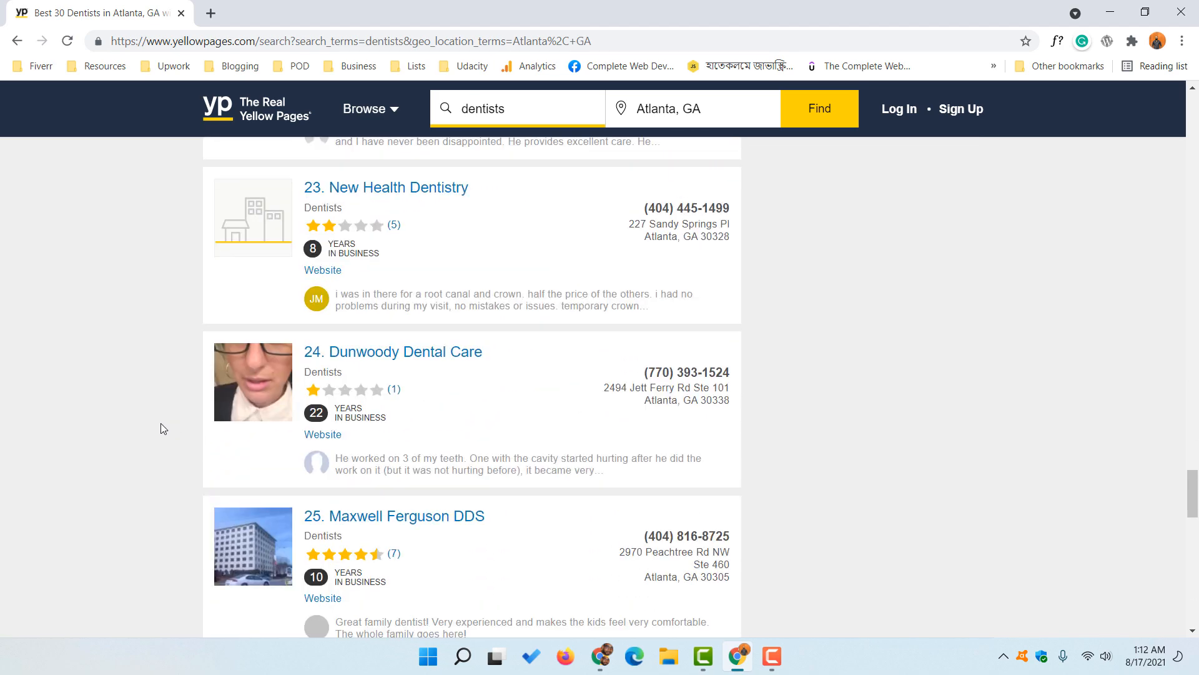
scroll("down", 3)
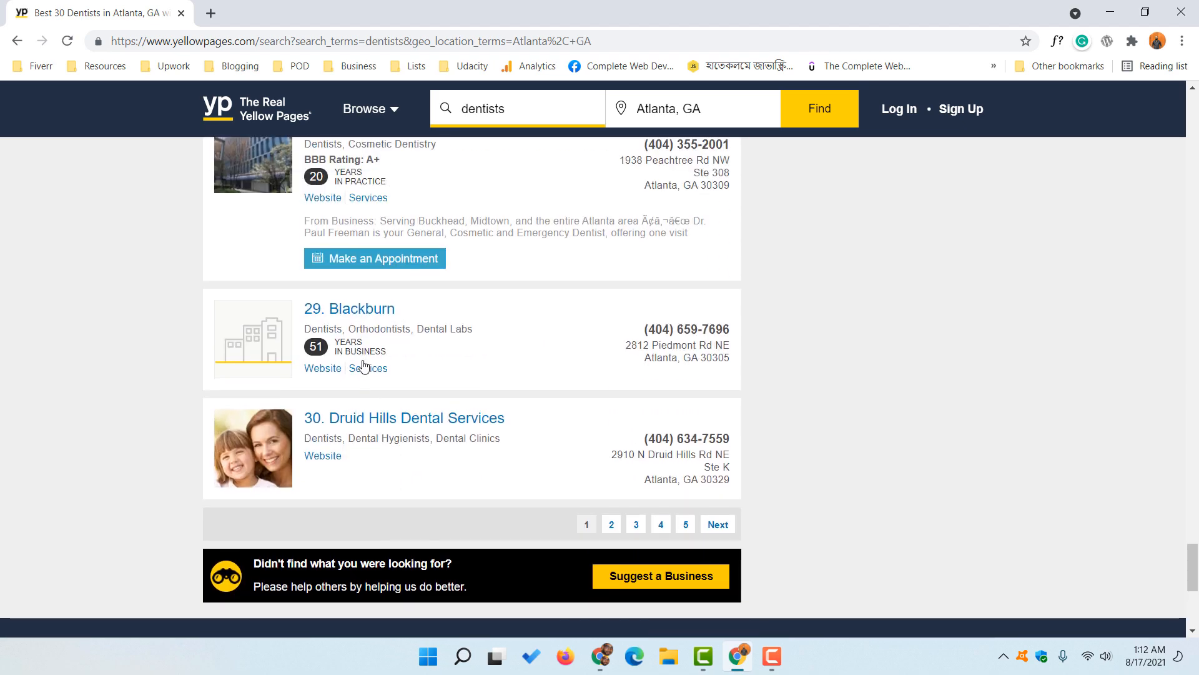
mouse_move(616, 456)
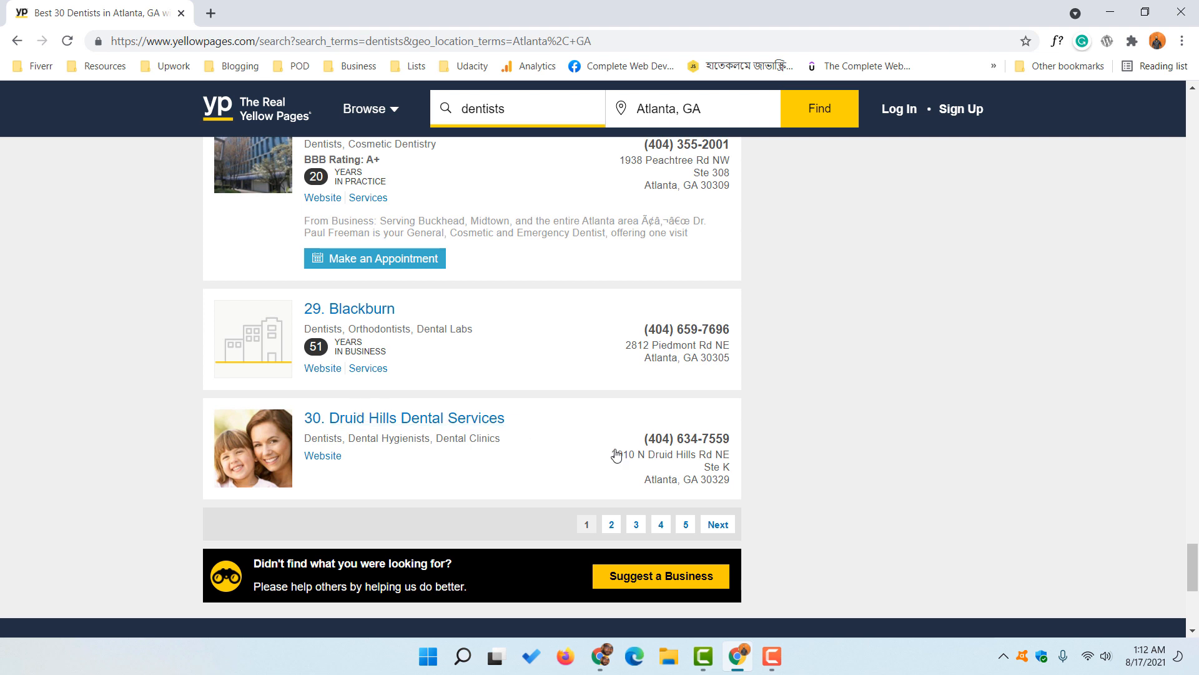
mouse_move(613, 528)
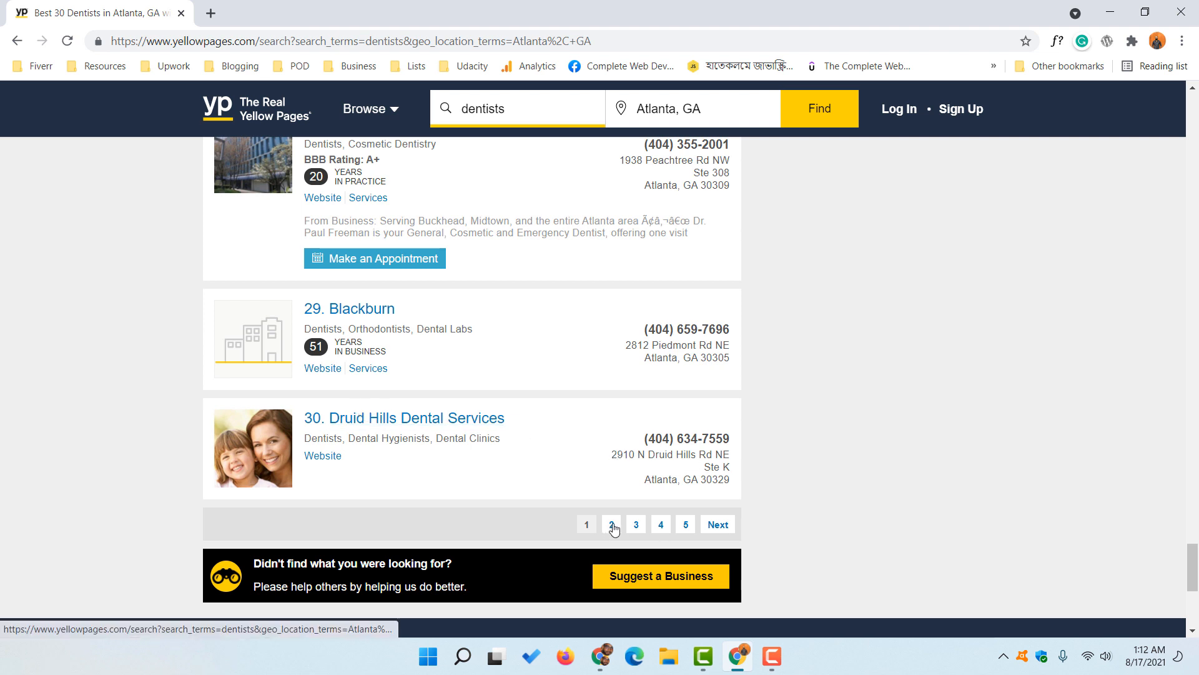
mouse_move(583, 467)
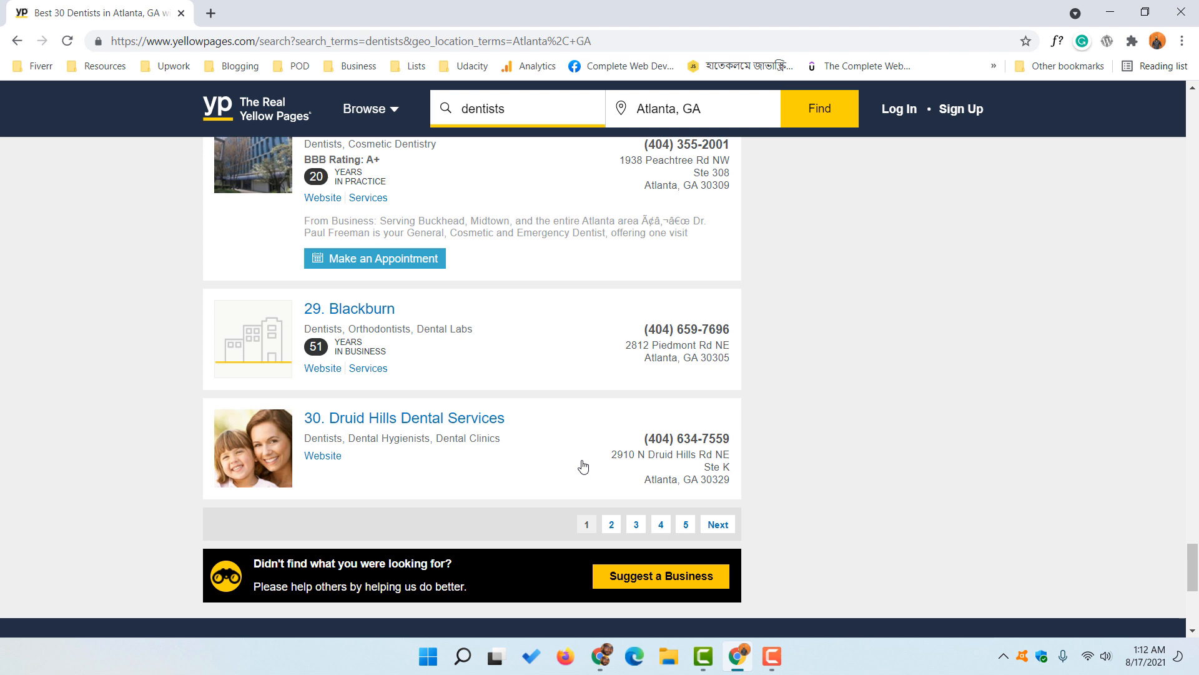
mouse_move(679, 488)
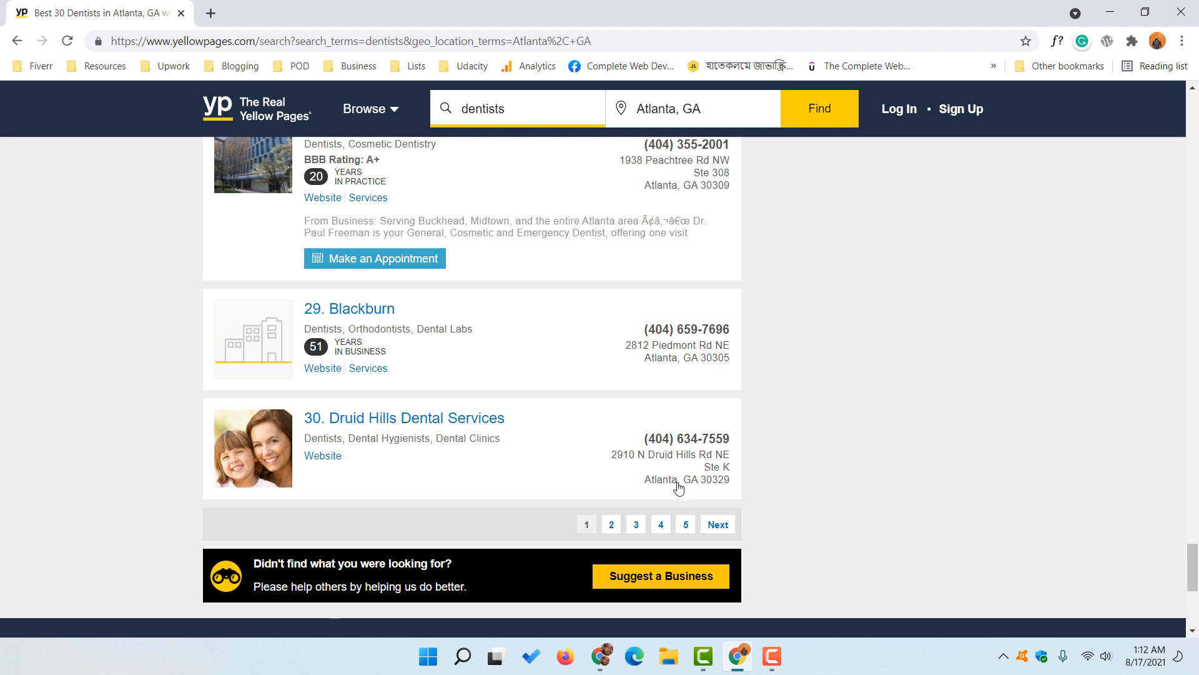
mouse_move(637, 524)
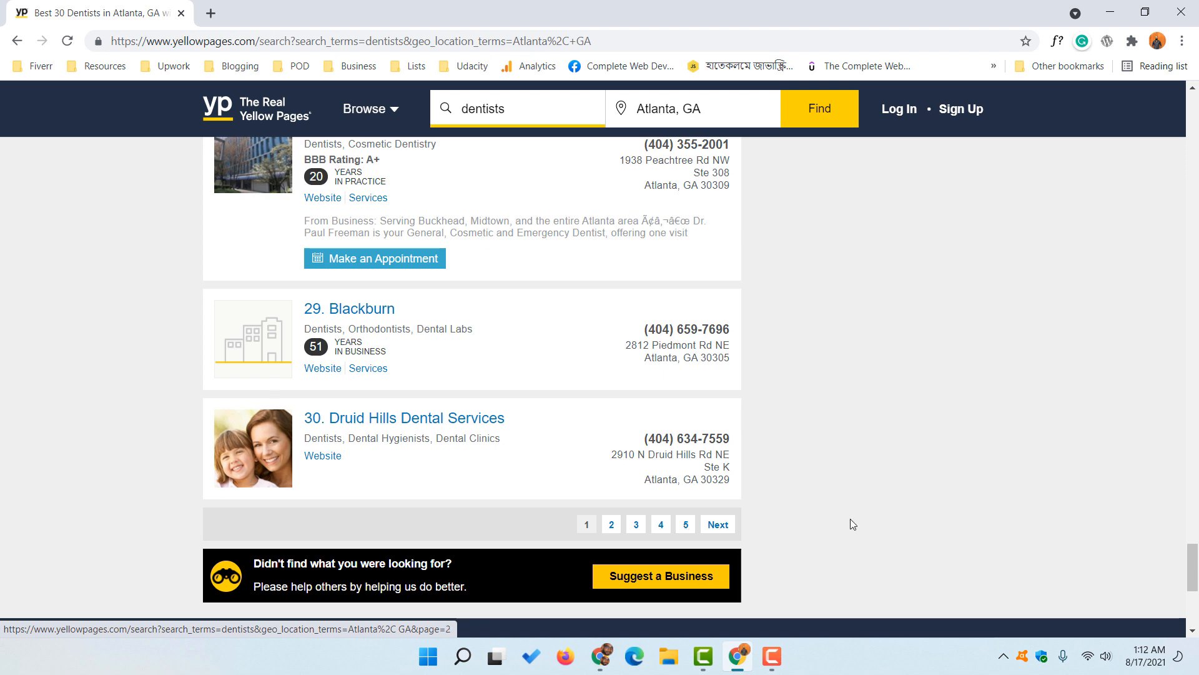
mouse_move(252, 462)
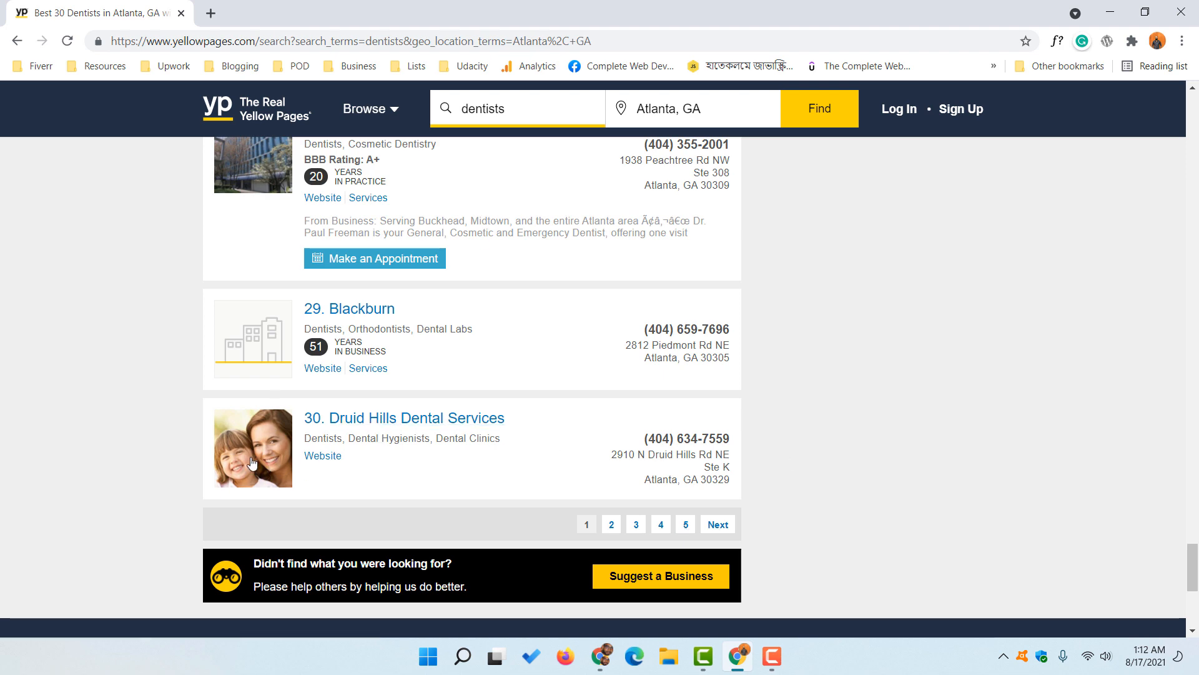
scroll("up", 3)
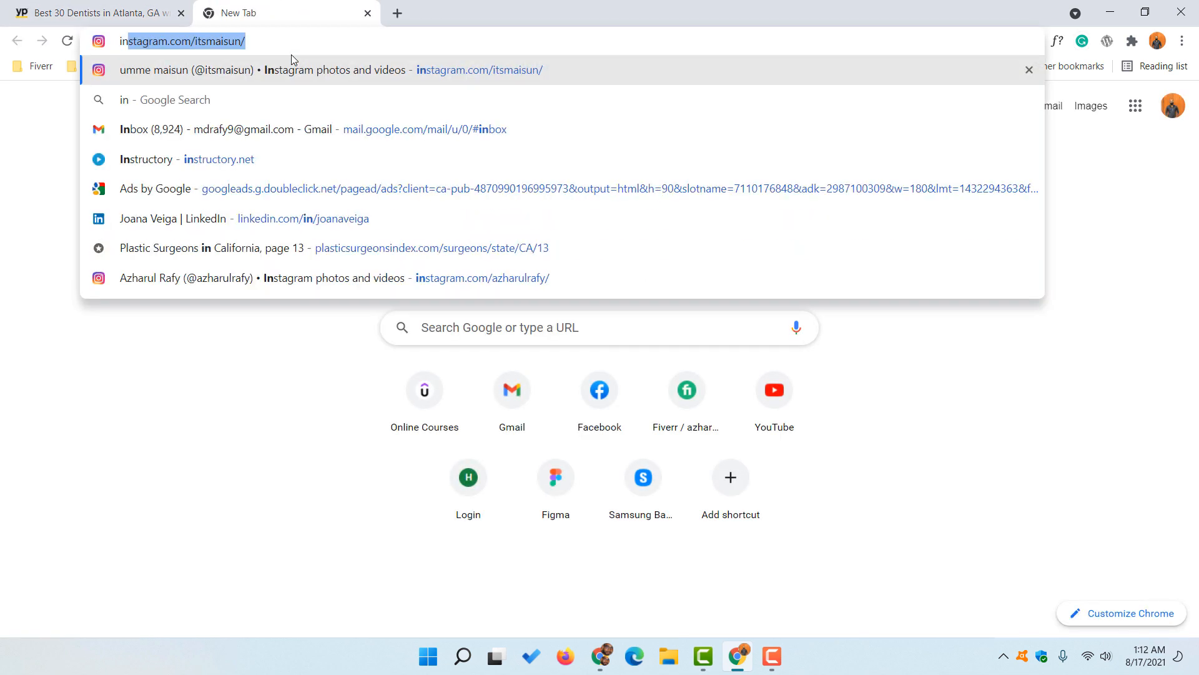
Step: Search Google for 'instant data scraper' and go to its Chrome Web Store listing
type("instant")
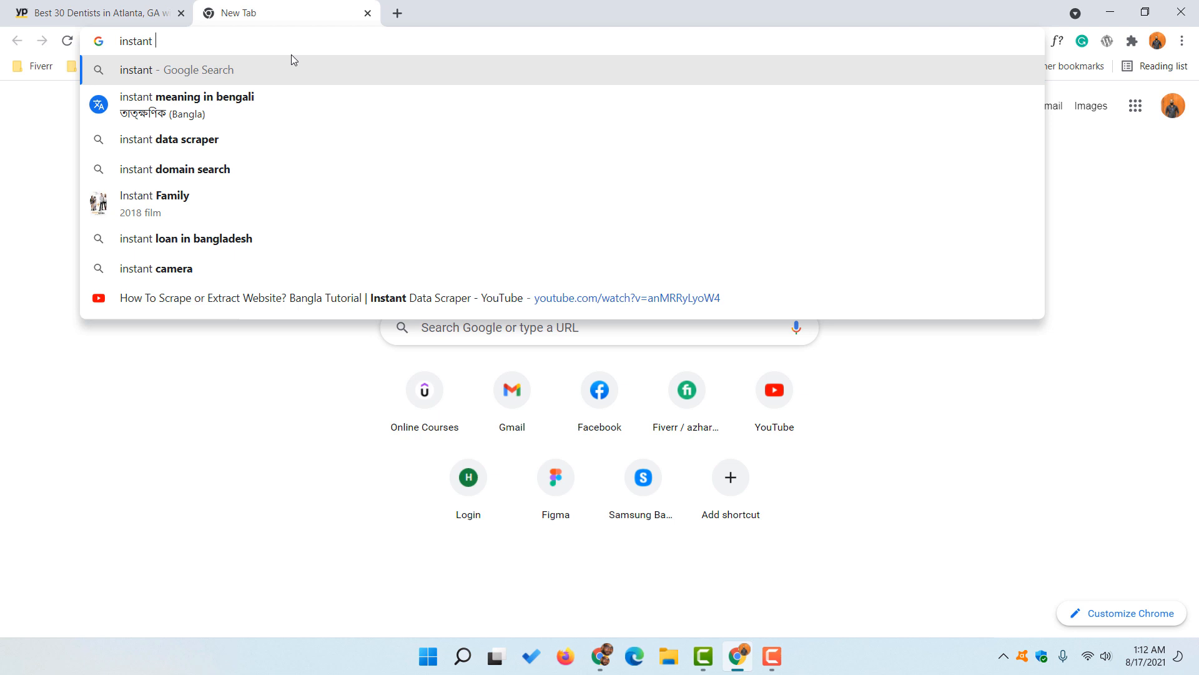
type("data scraper")
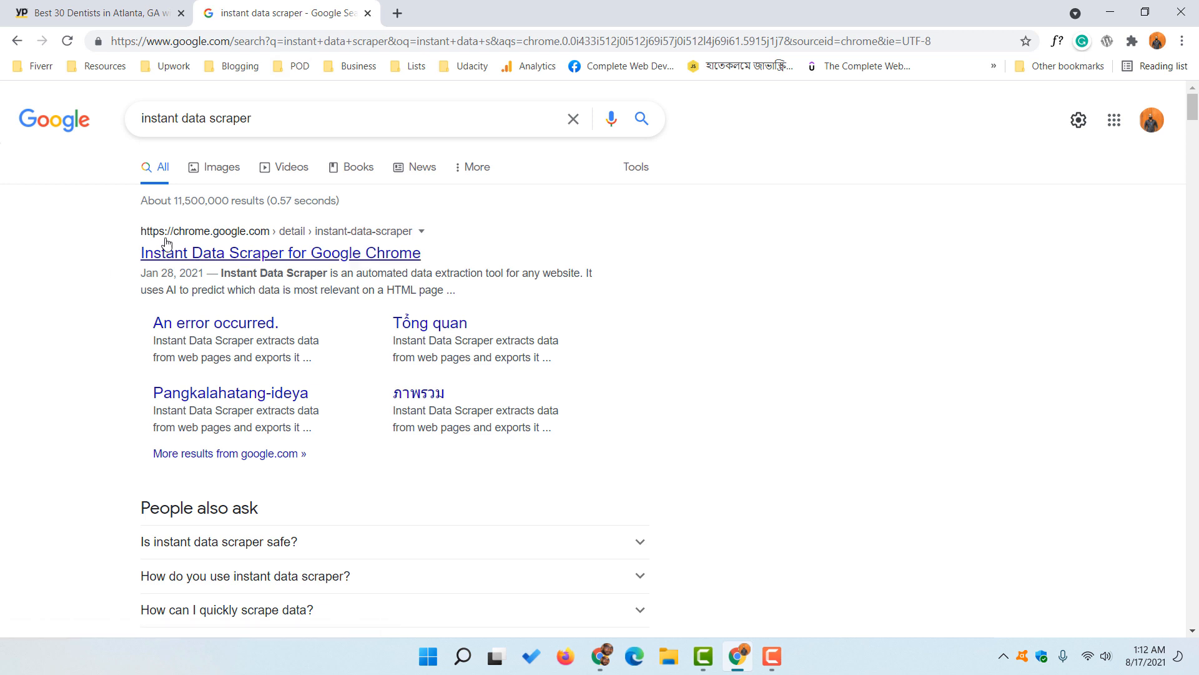
mouse_move(235, 243)
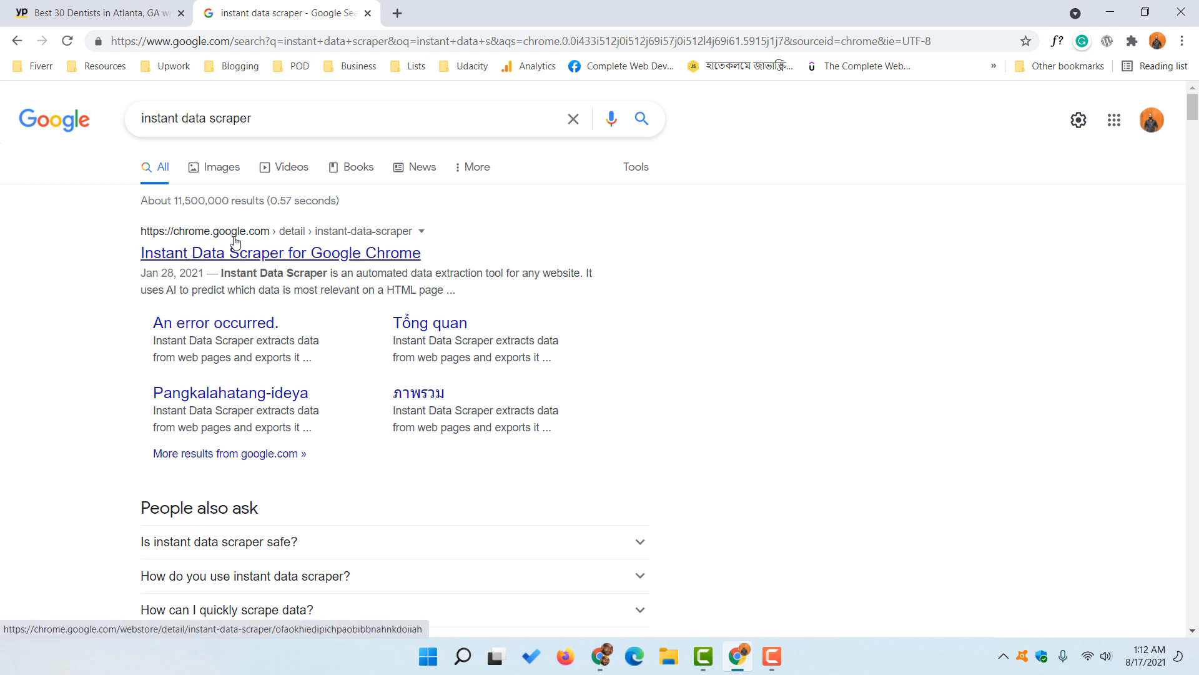
mouse_move(382, 241)
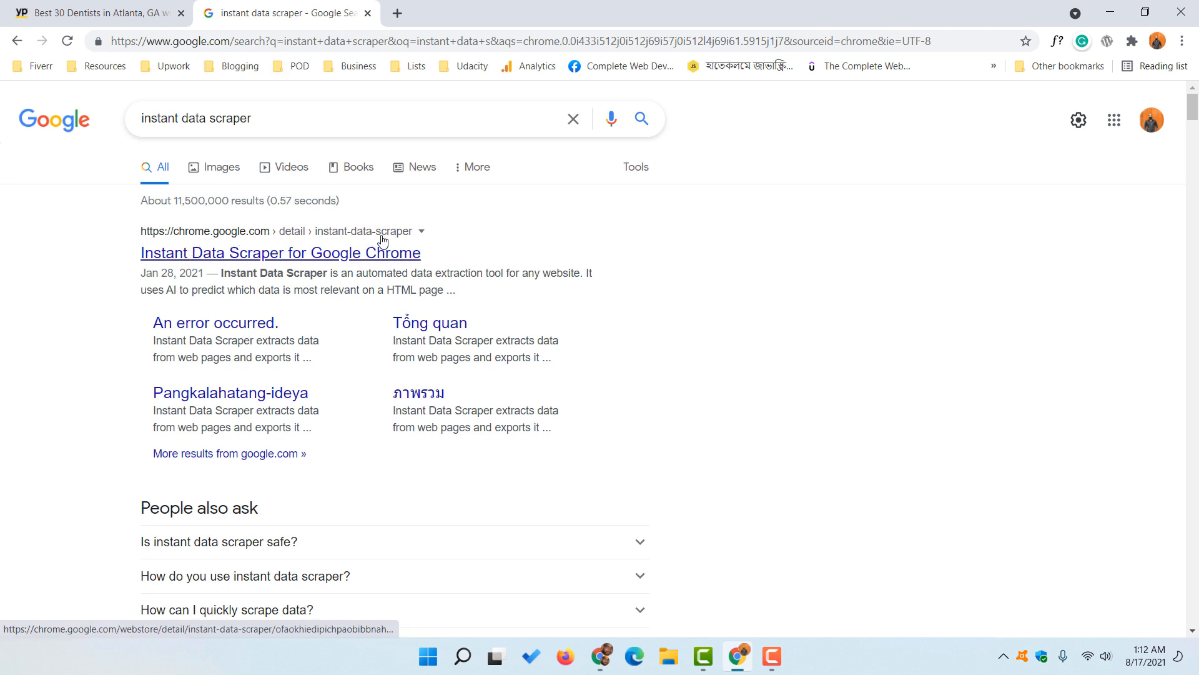
left_click(280, 253)
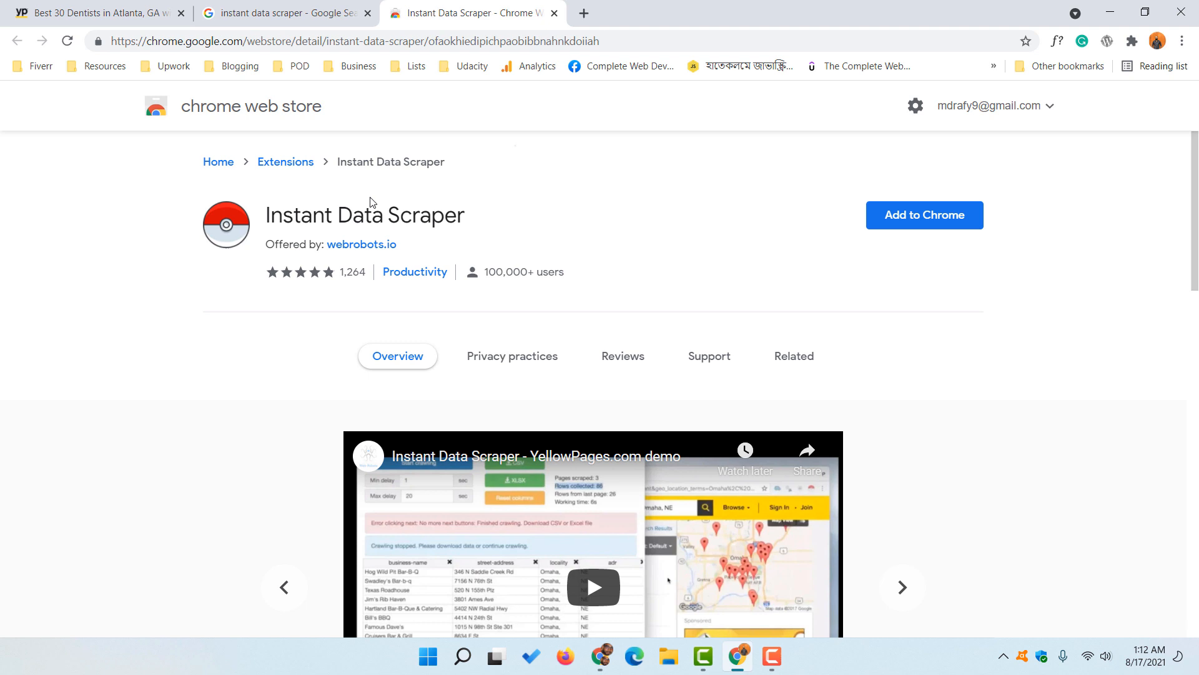
mouse_move(947, 236)
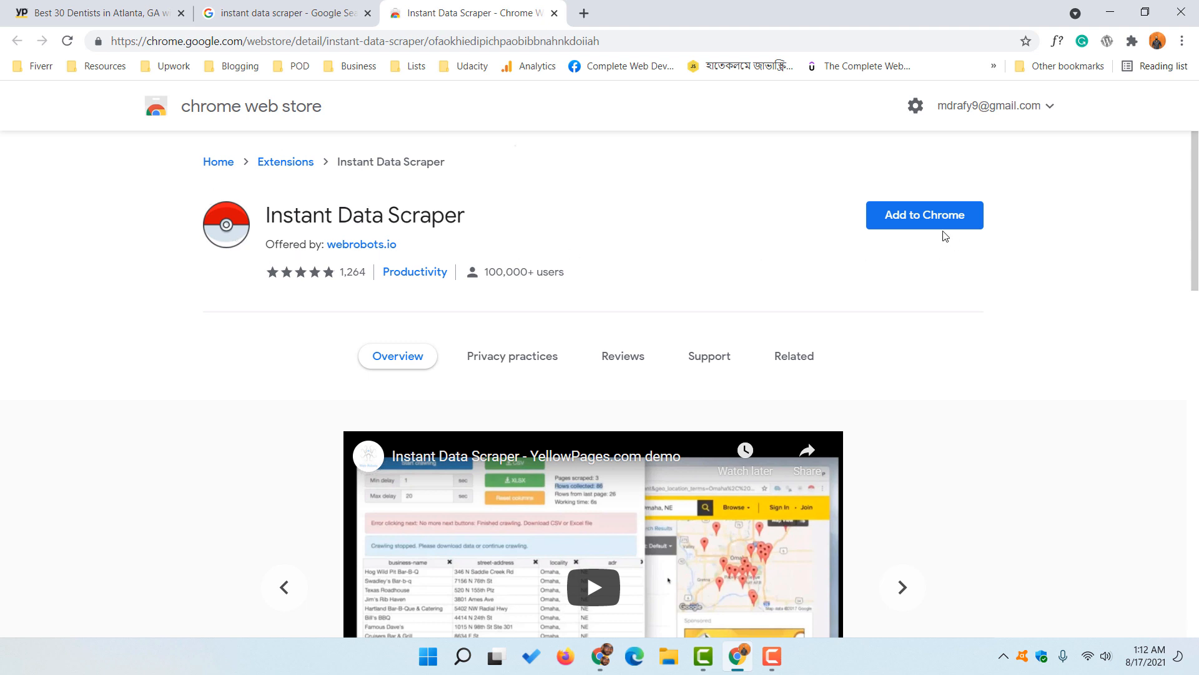
Step: Add the Instant Data Scraper extension to Chrome and confirm the installation
left_click(923, 215)
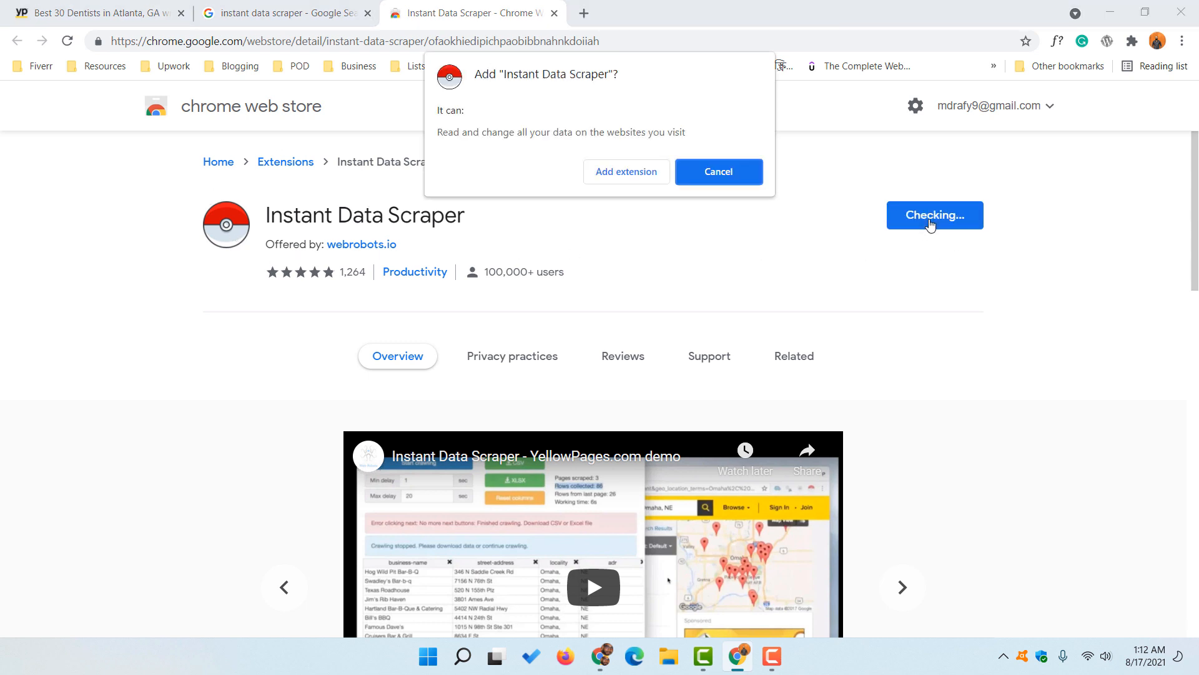
left_click(718, 171)
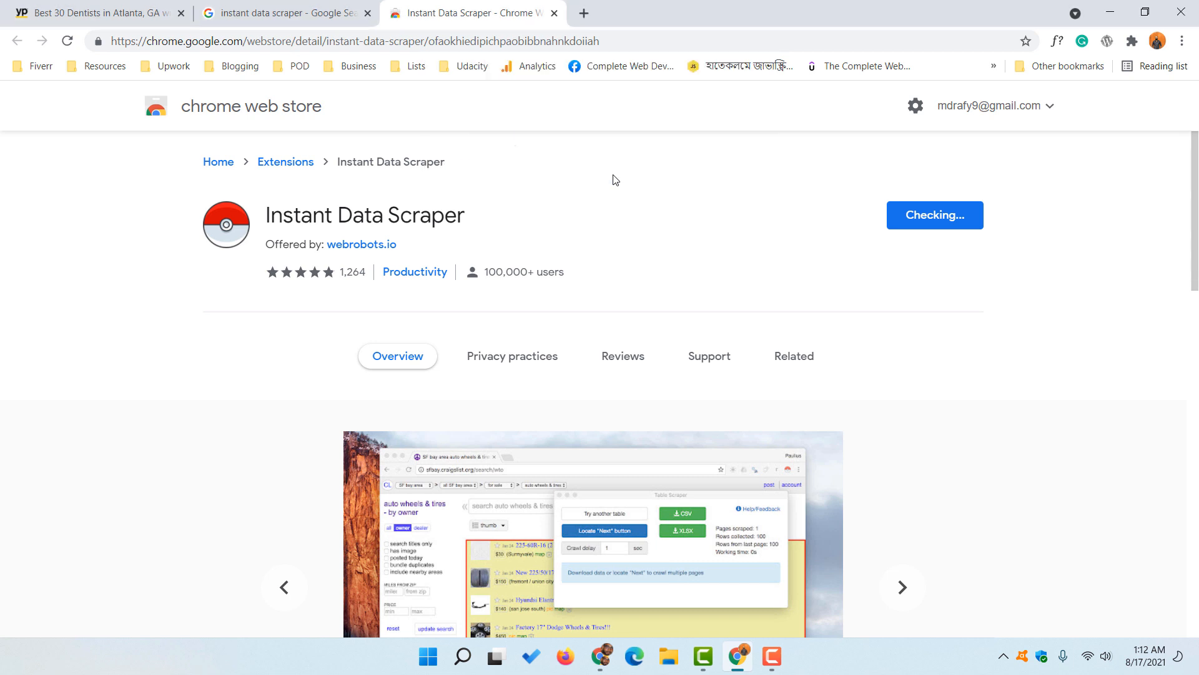
left_click(933, 214)
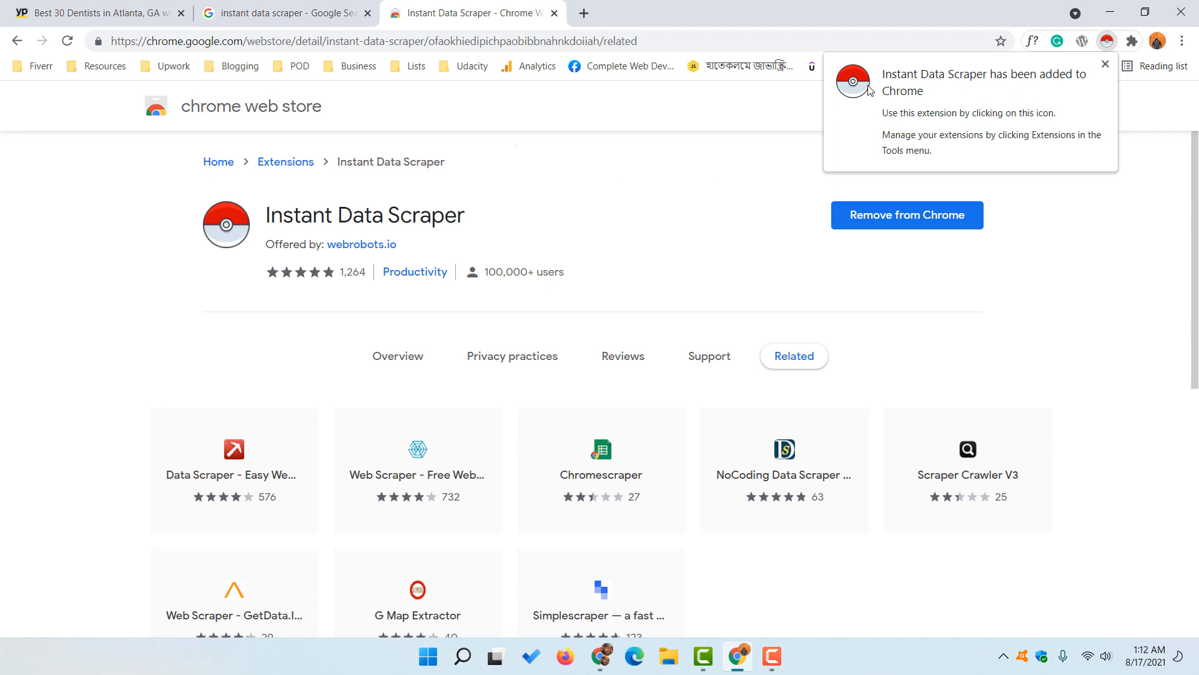
mouse_move(902, 101)
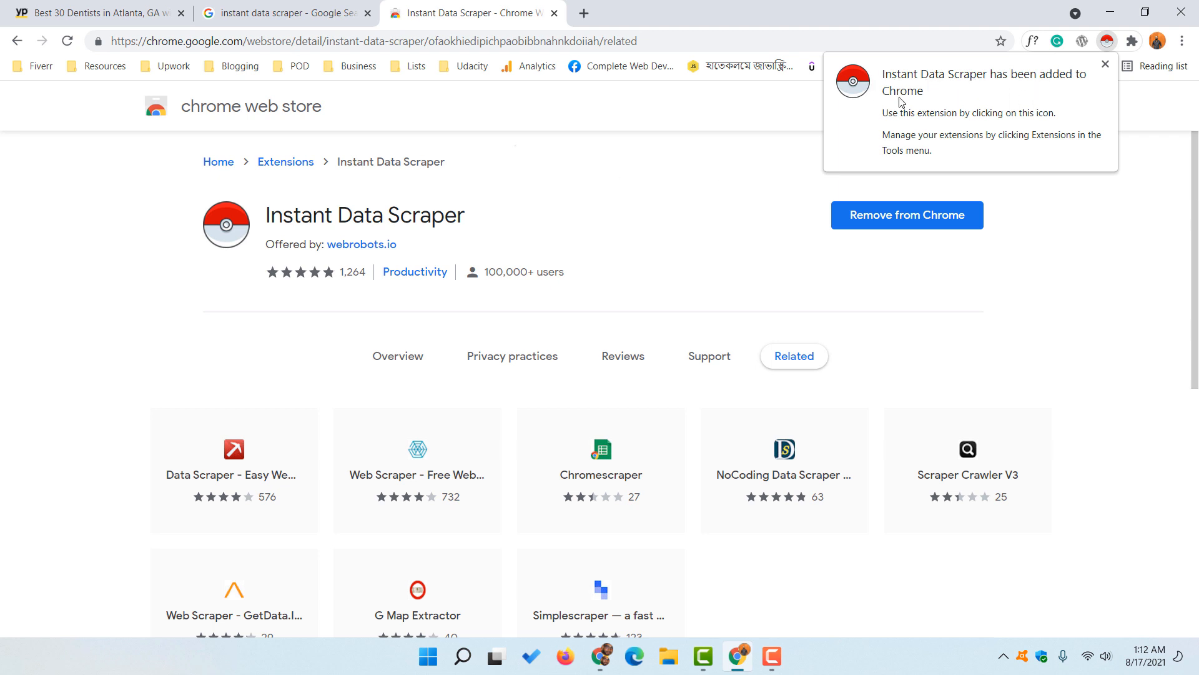
Step: Pin Instant Data Scraper to the toolbar and close the Google search results tab
left_click(1133, 41)
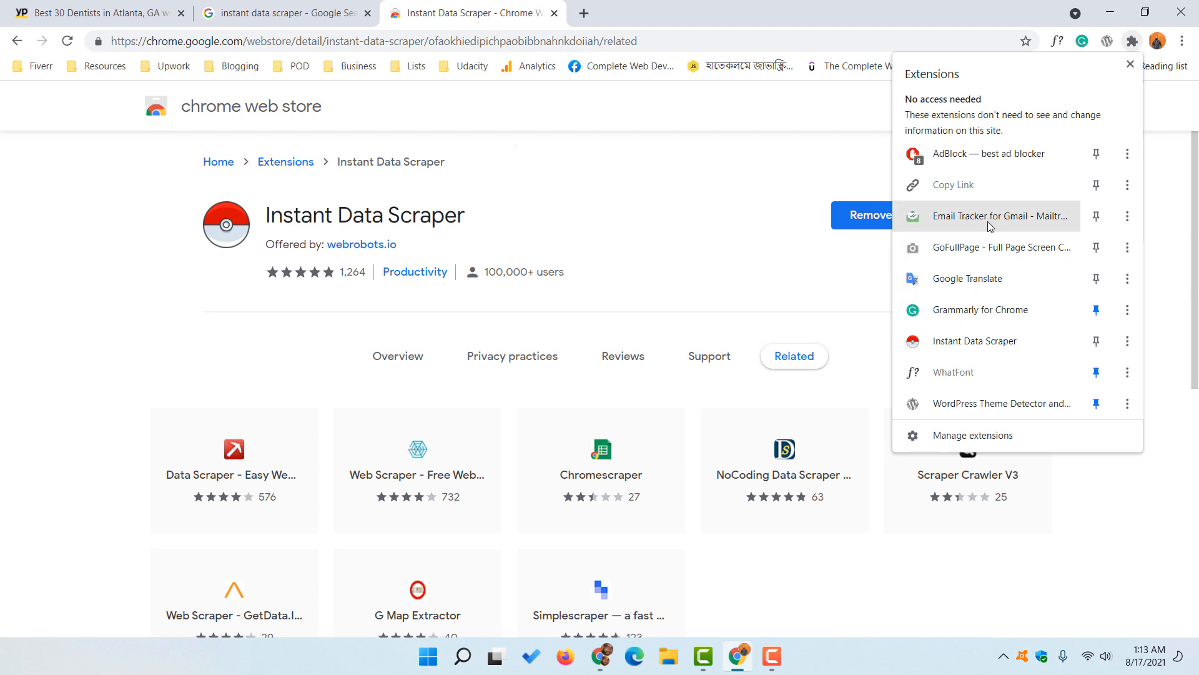
mouse_move(984, 341)
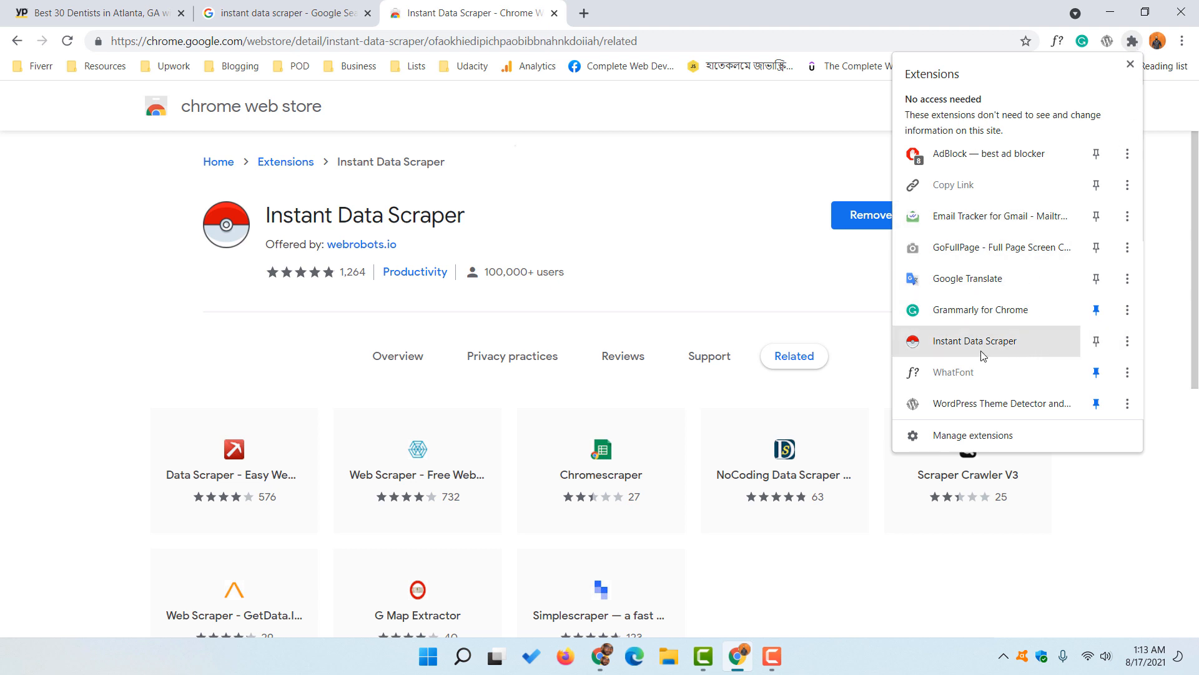
mouse_move(1083, 85)
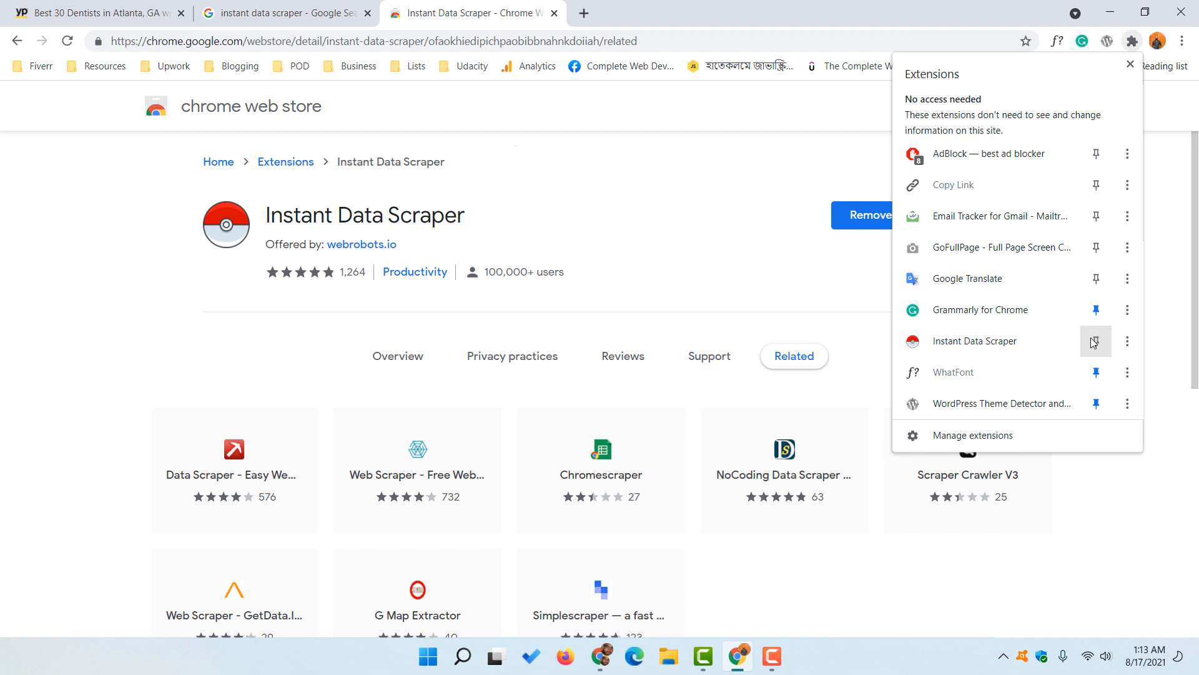
left_click(1096, 341)
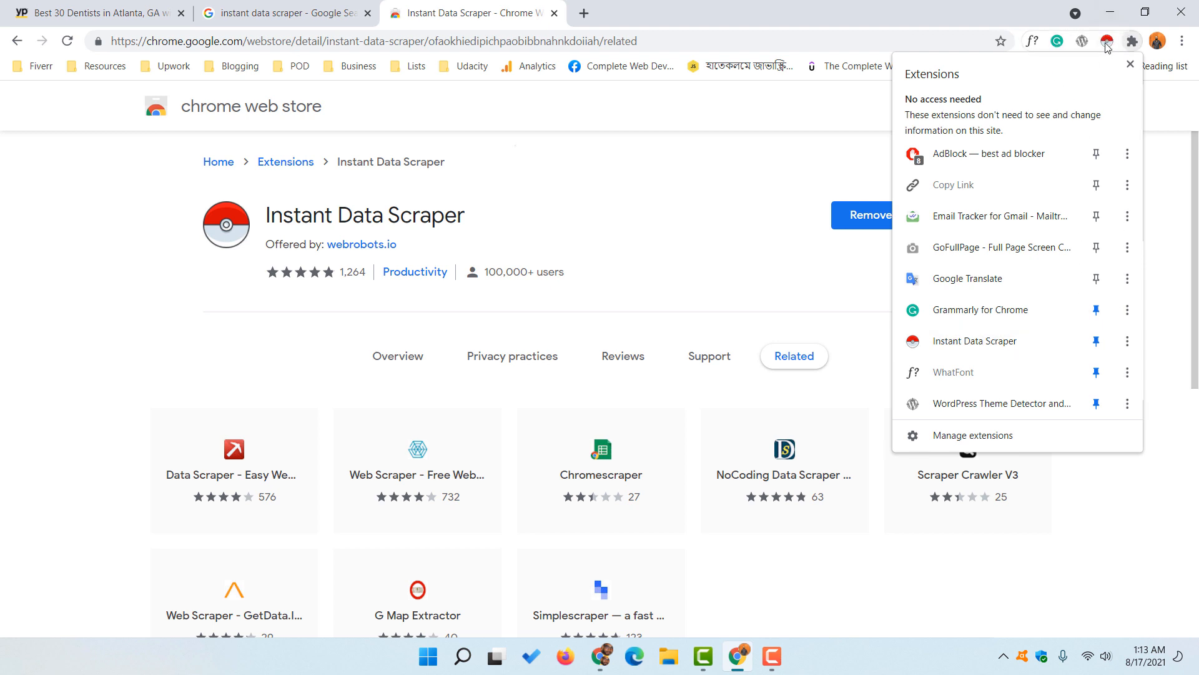
mouse_move(626, 180)
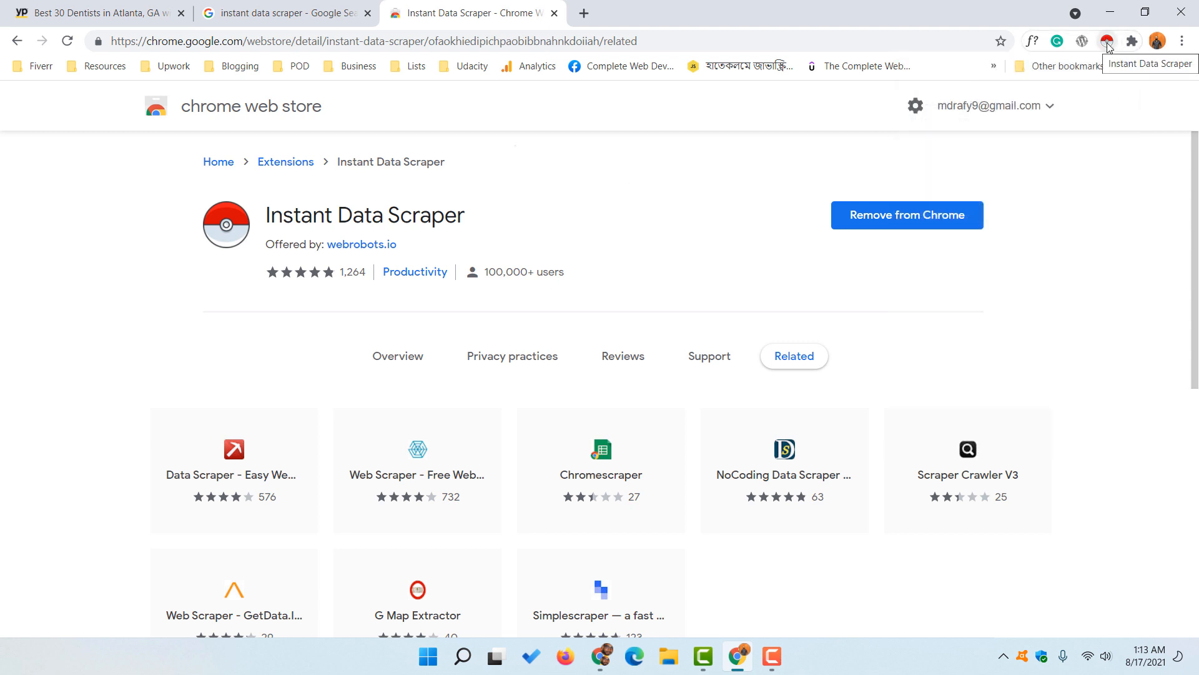
mouse_move(221, 272)
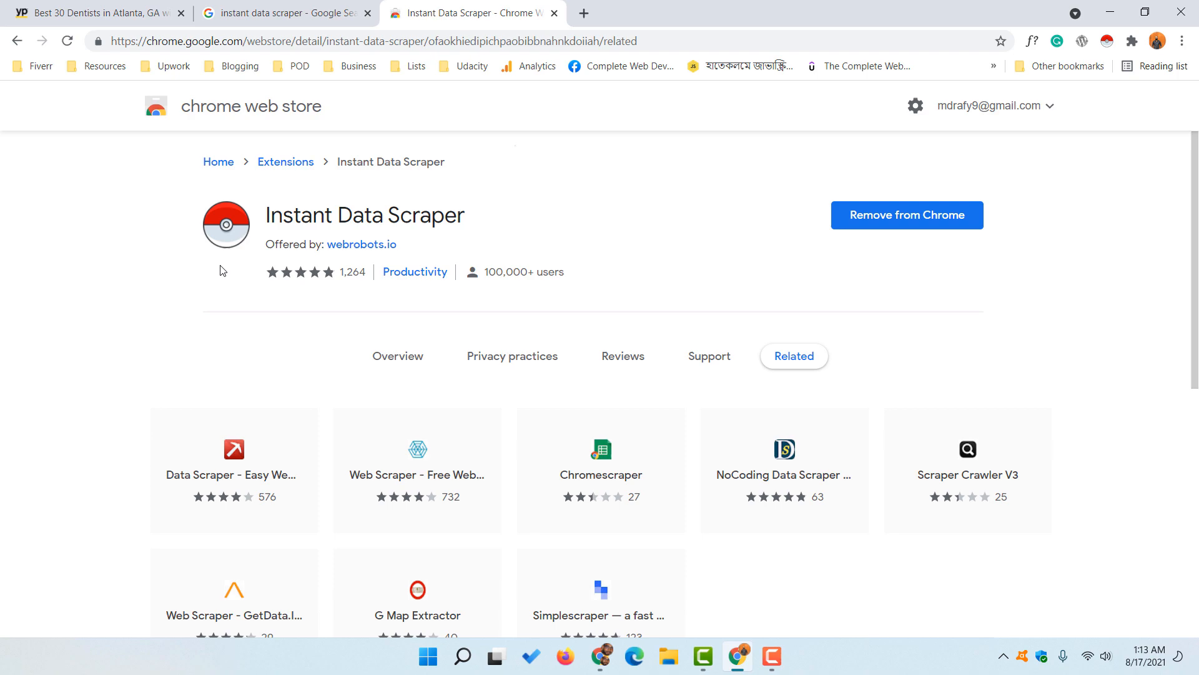
left_click(368, 13)
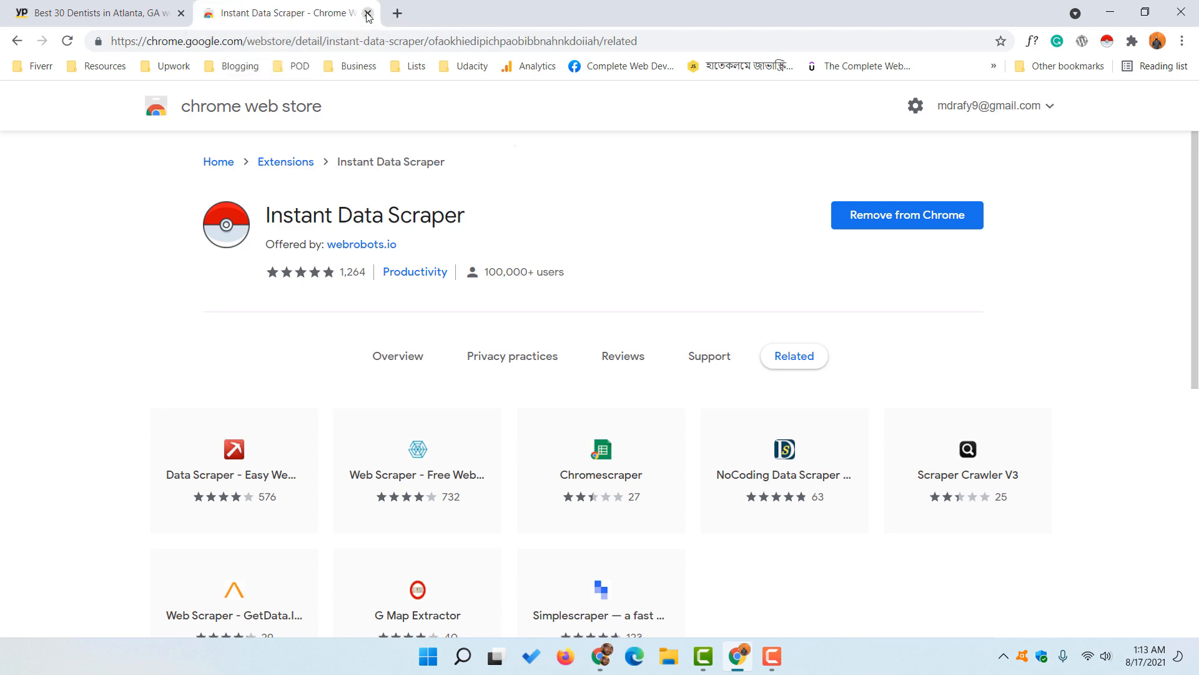
Step: Close the Web Store tab and reload the Yellow Pages Atlanta dentists results from the top
left_click(368, 13)
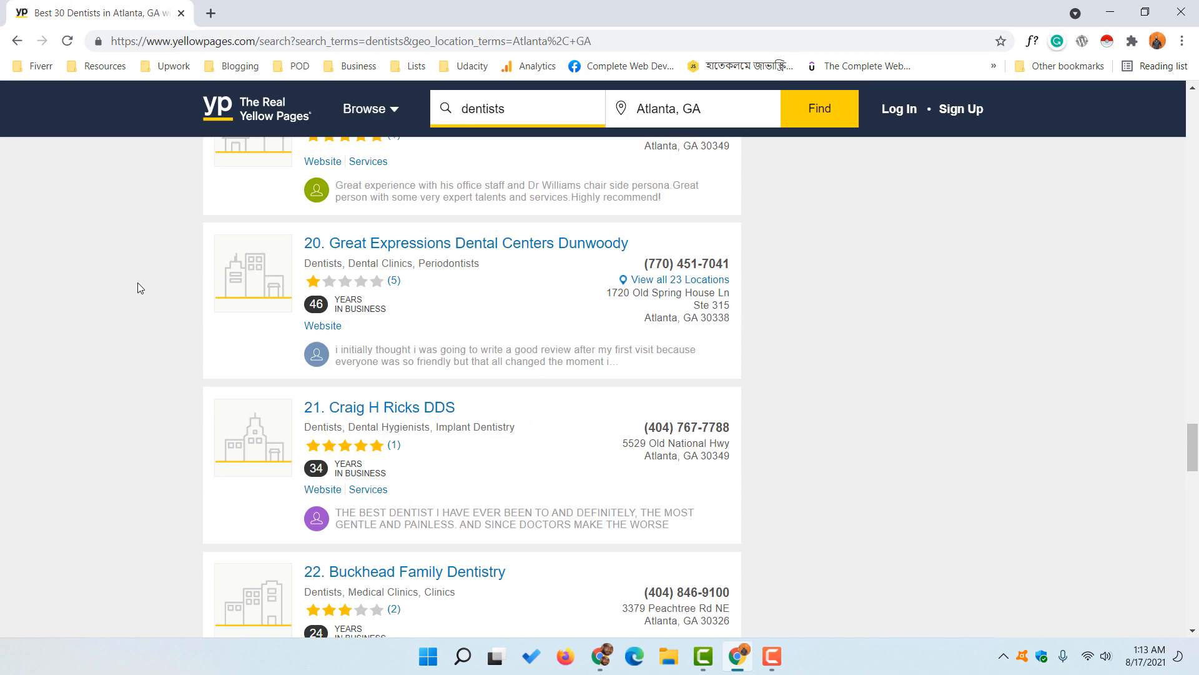
scroll("up", 3)
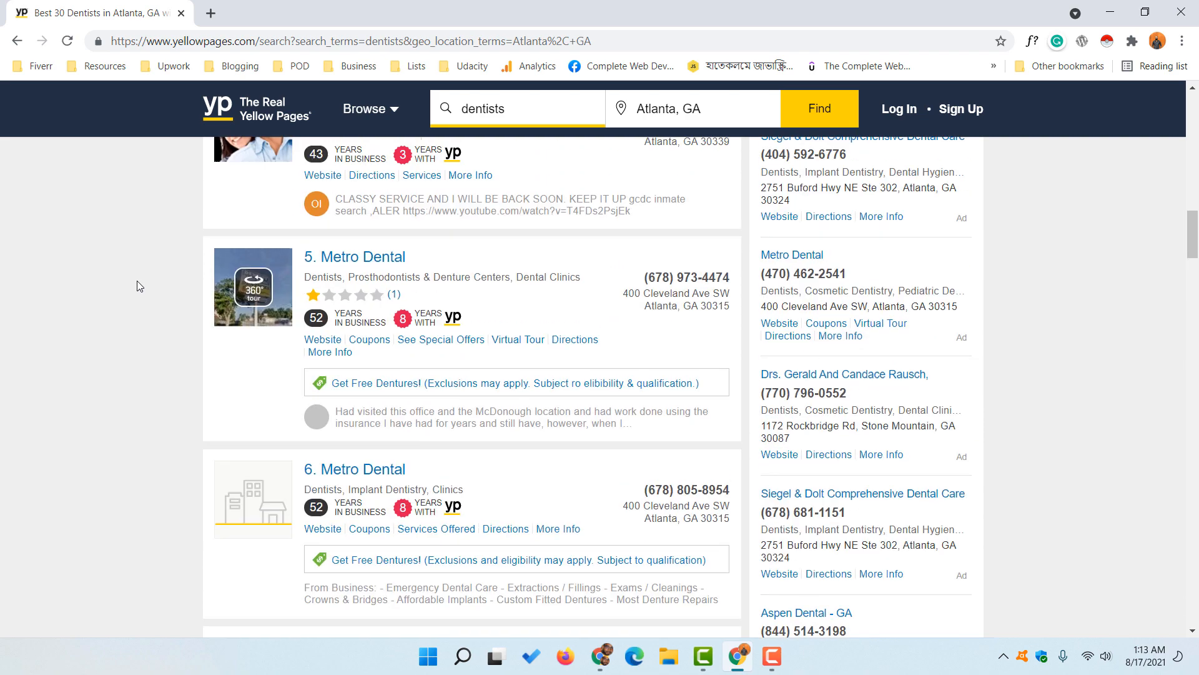
scroll("up", 3)
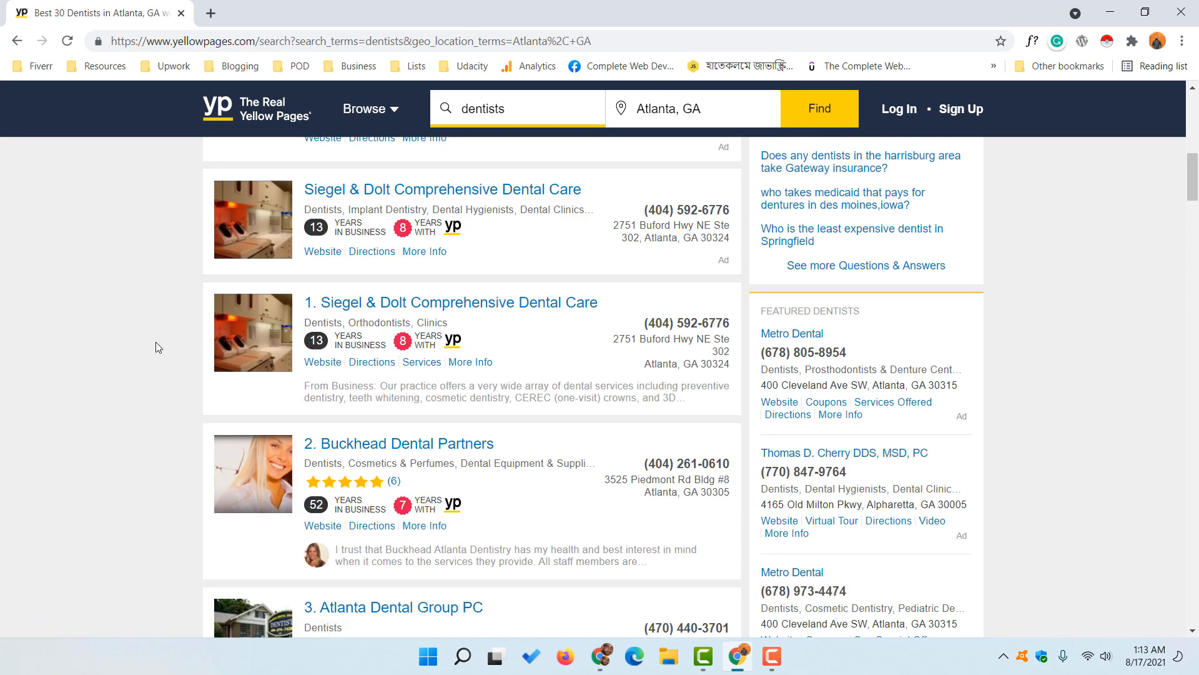
mouse_move(54, 130)
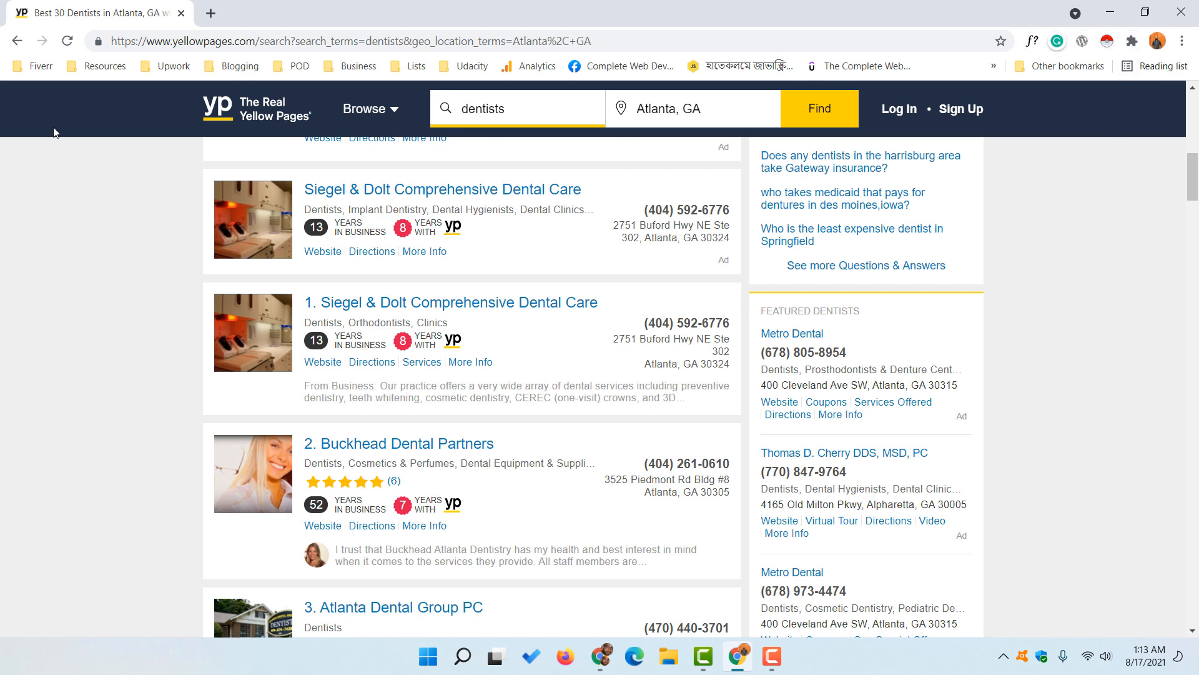
left_click(68, 41)
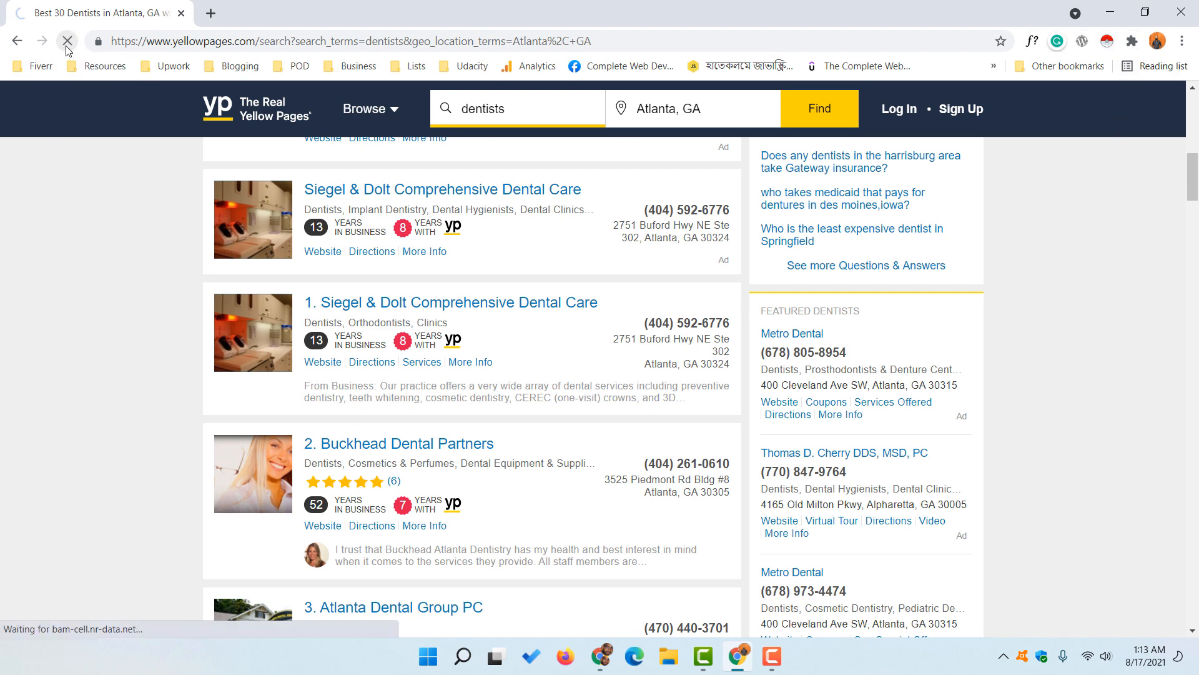
left_click(66, 41)
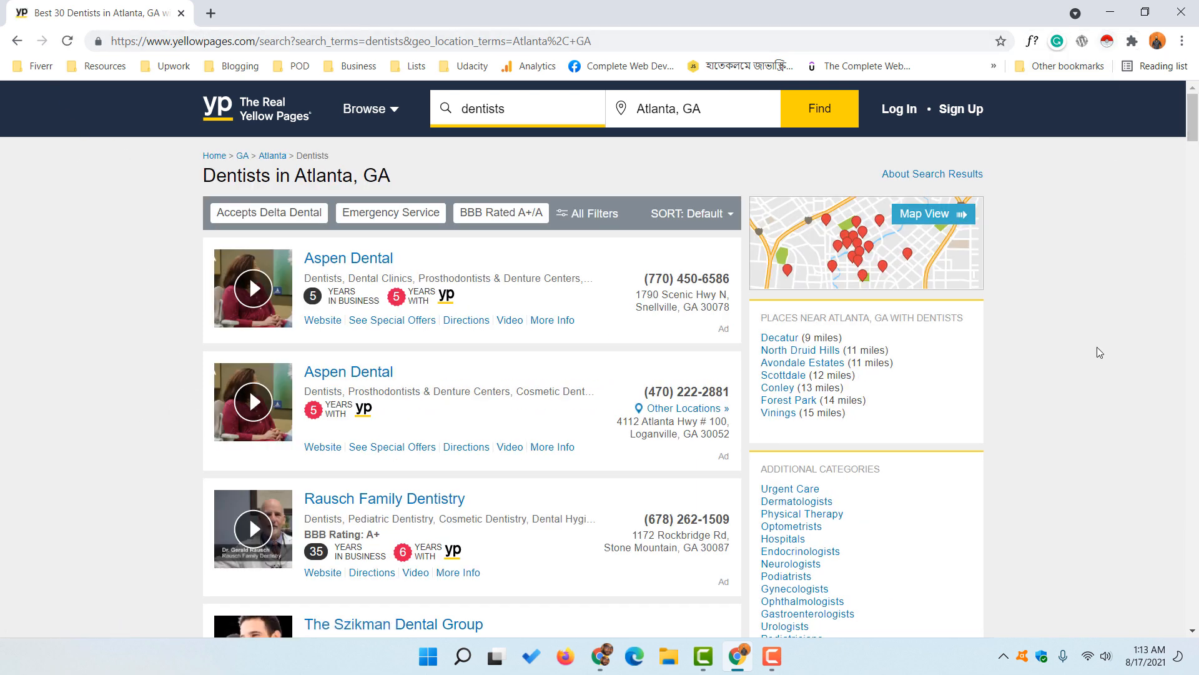
scroll("down", 3)
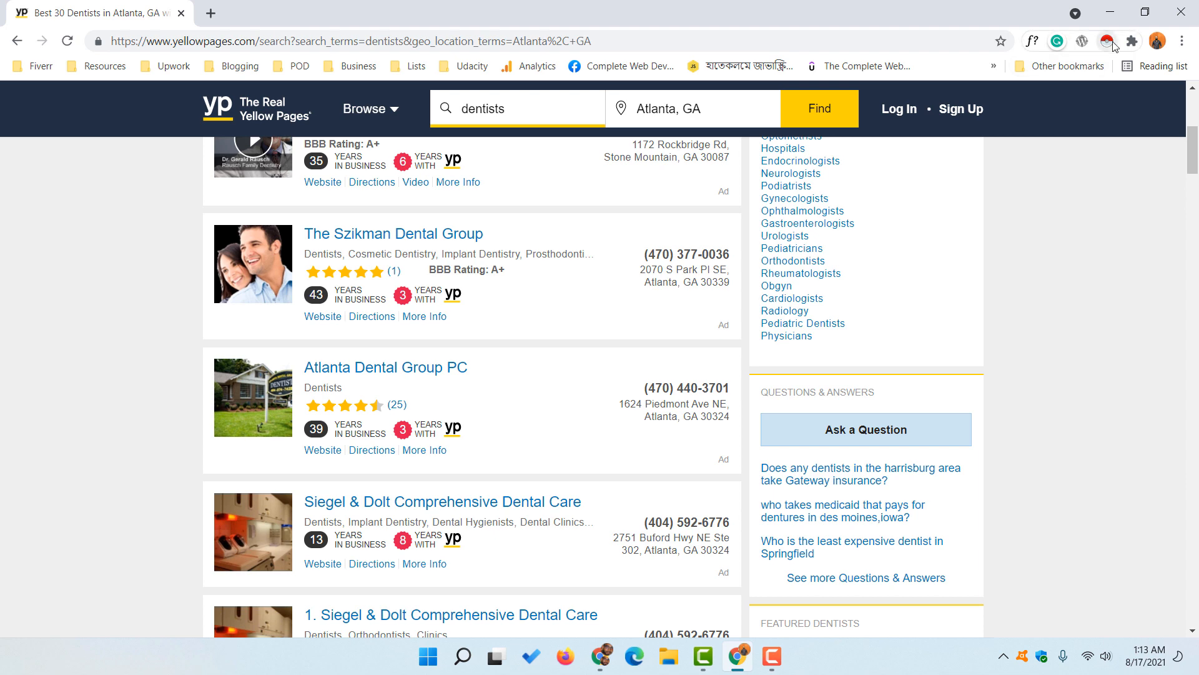
Step: Launch Instant Data Scraper to capture a 30-row table and move its window to reveal the page links
left_click(1107, 41)
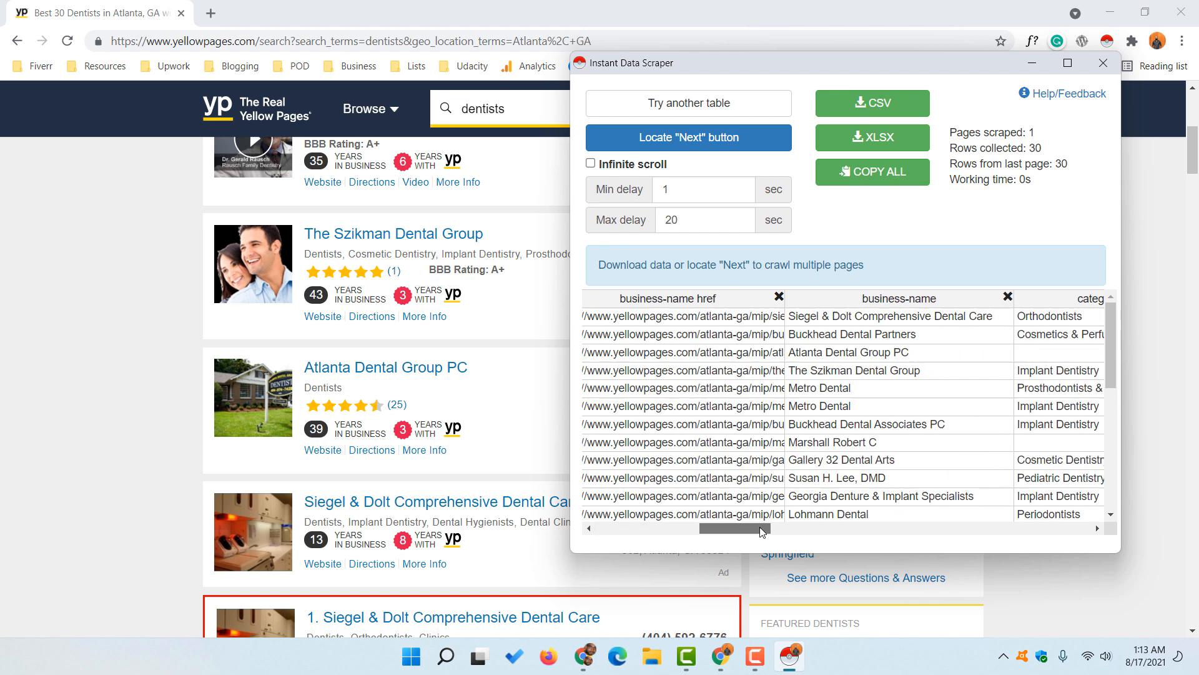
scroll("right", 3)
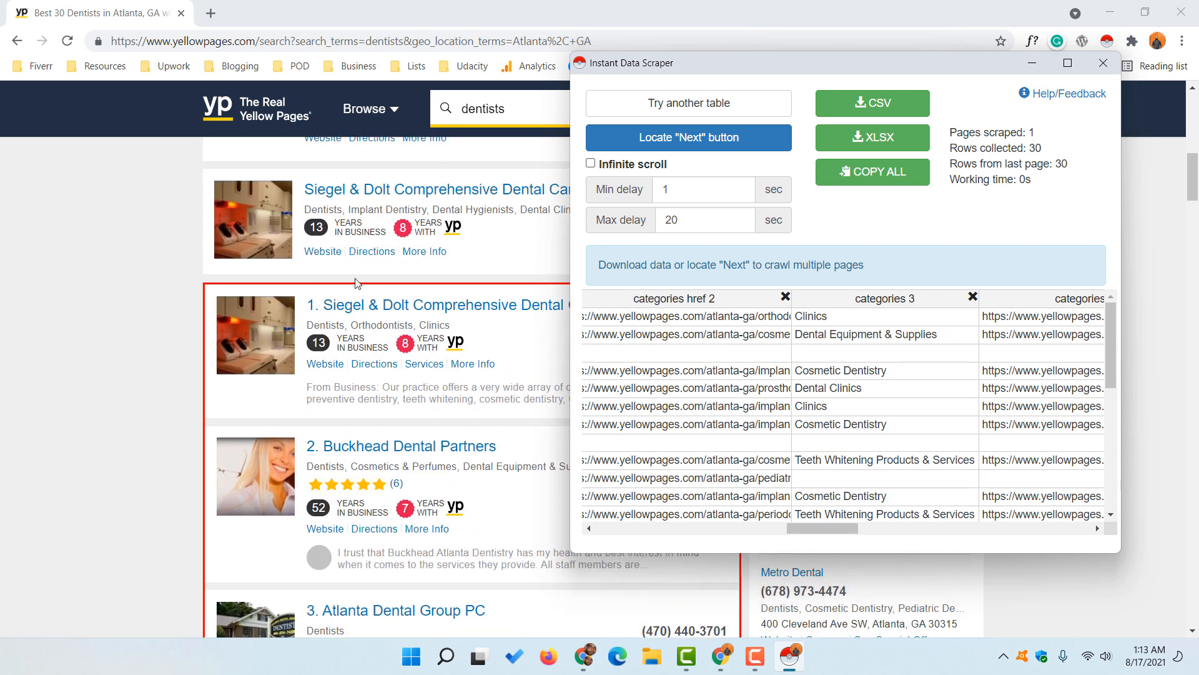
scroll("down", 3)
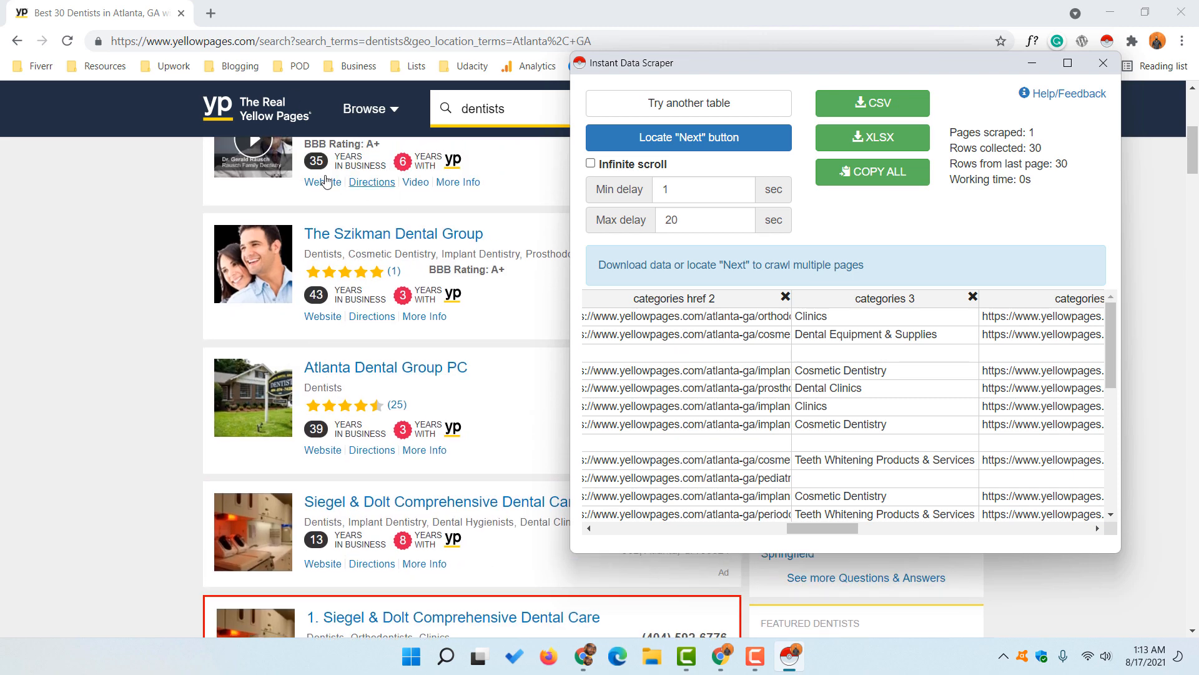
scroll("down", 3)
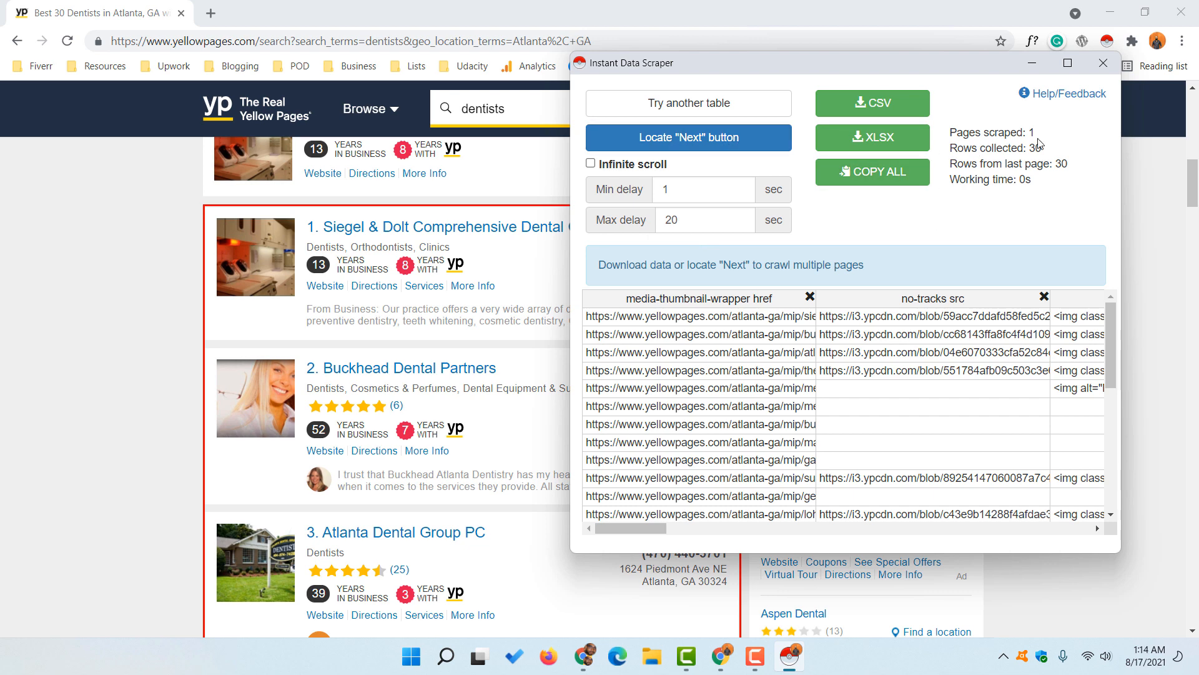
mouse_move(951, 159)
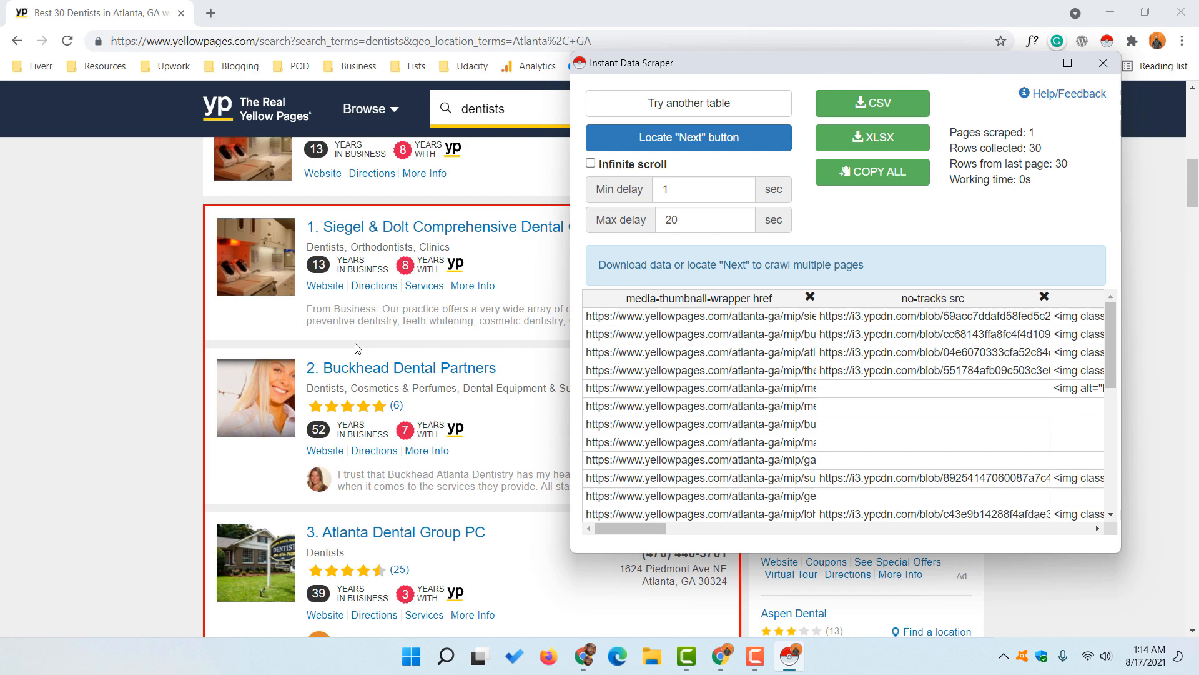
scroll("down", 3)
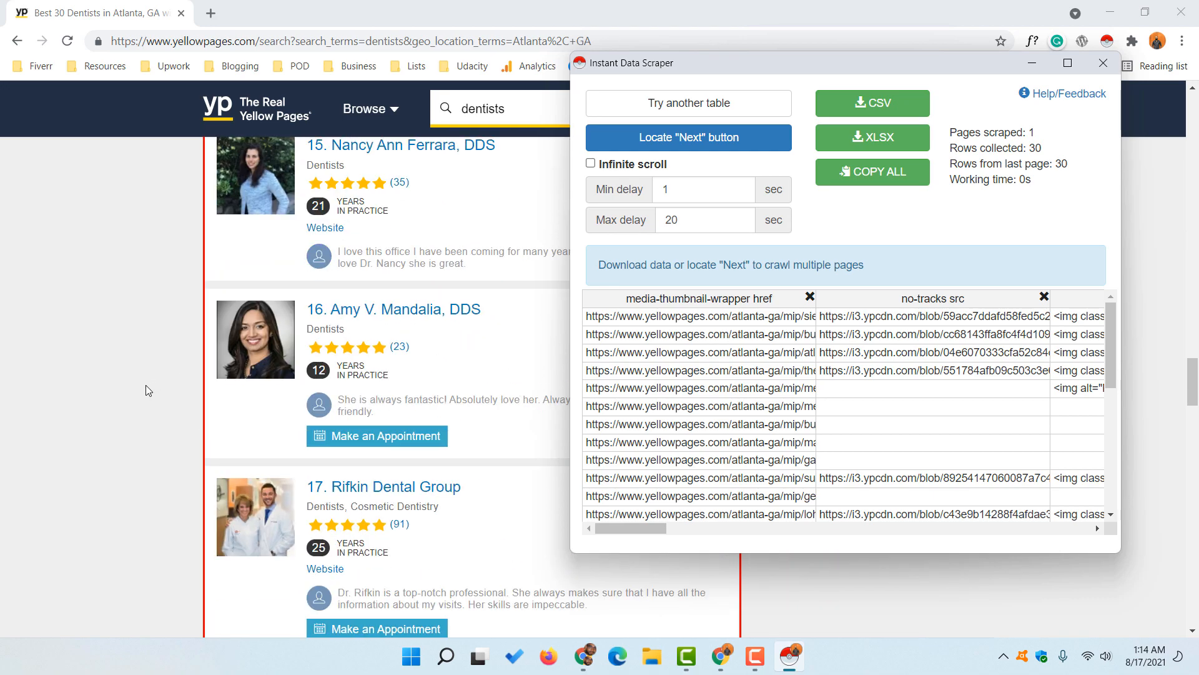
scroll("down", 3)
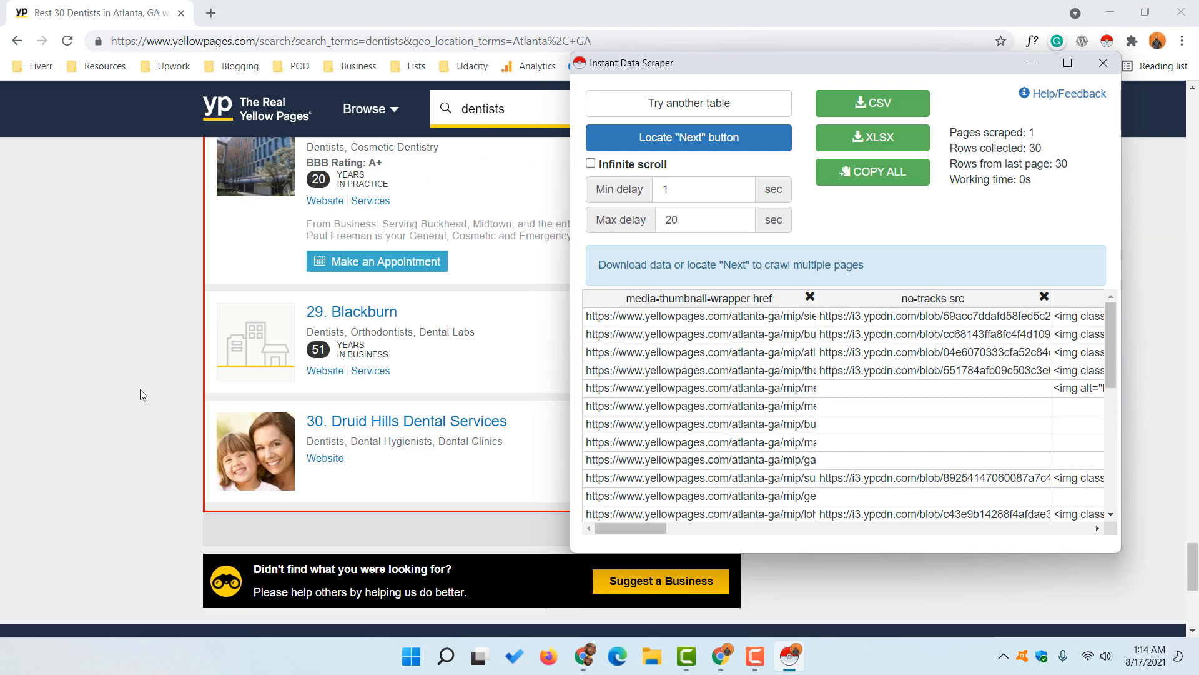
left_click_drag(797, 63, 332, 31)
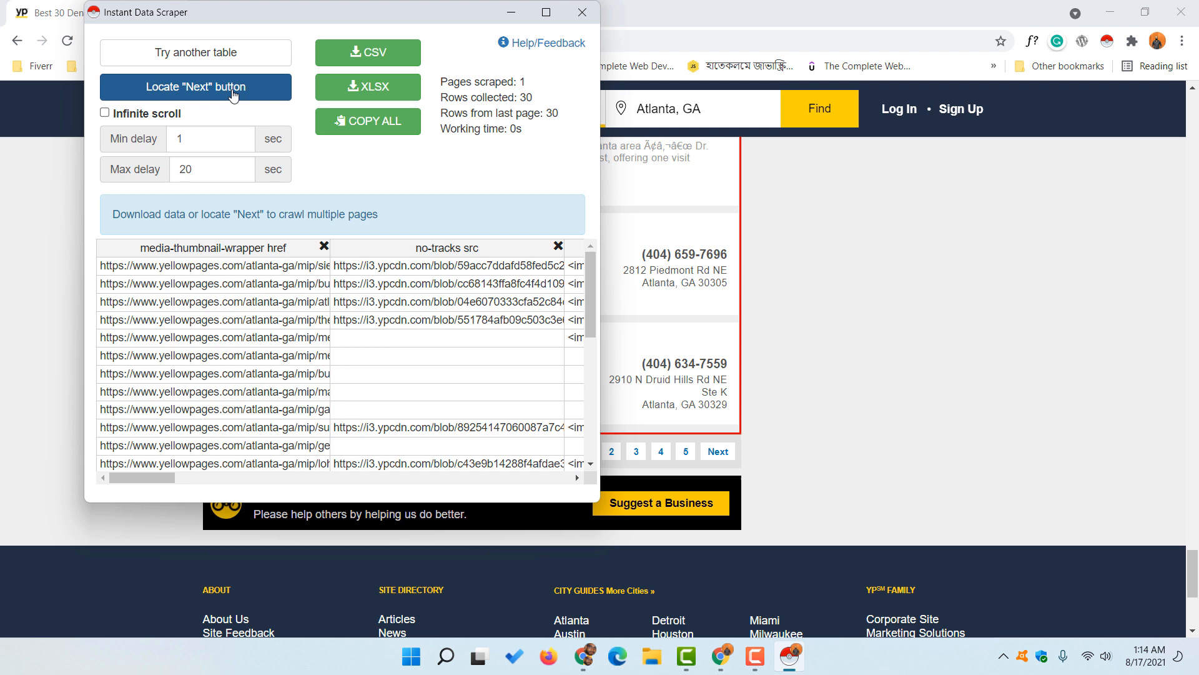
Step: Mark Yellow Pages' Next link and crawl the result pages, collecting 330 rows
left_click(582, 12)
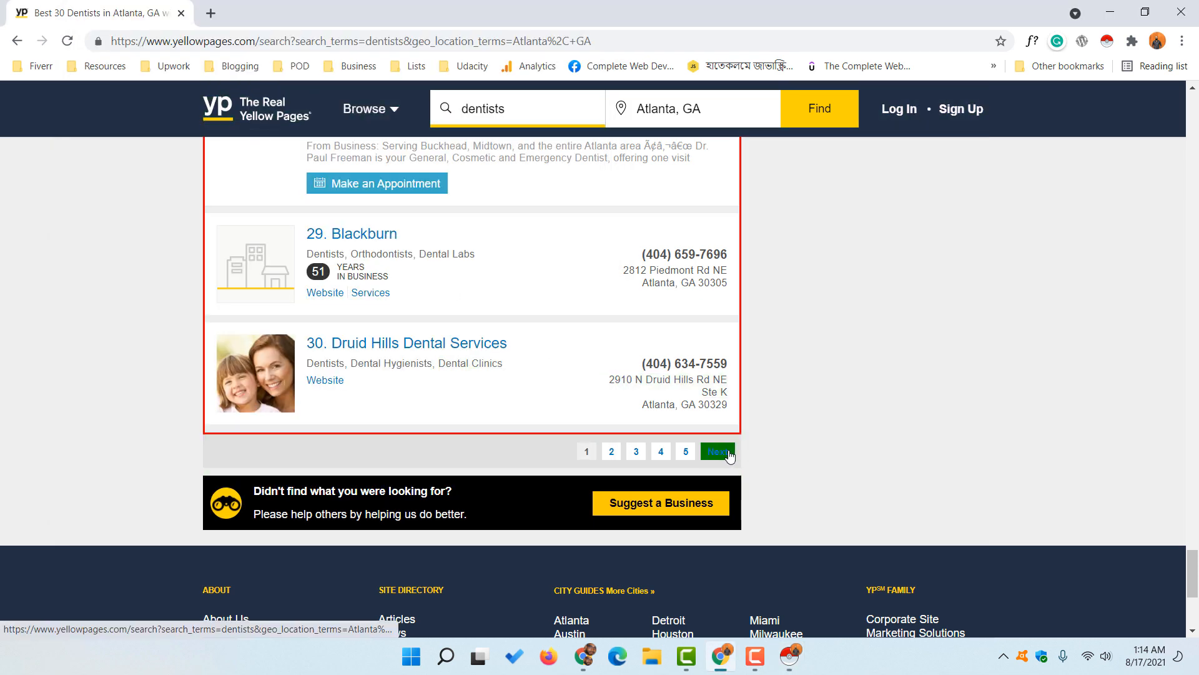
mouse_move(810, 508)
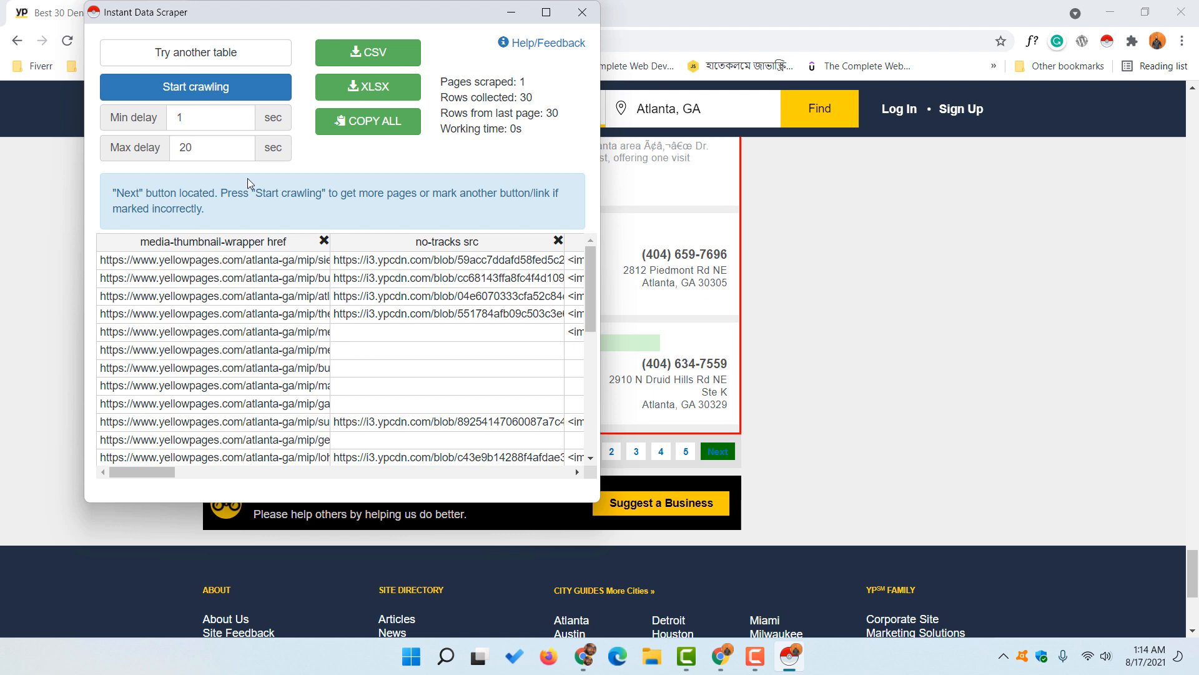
mouse_move(228, 90)
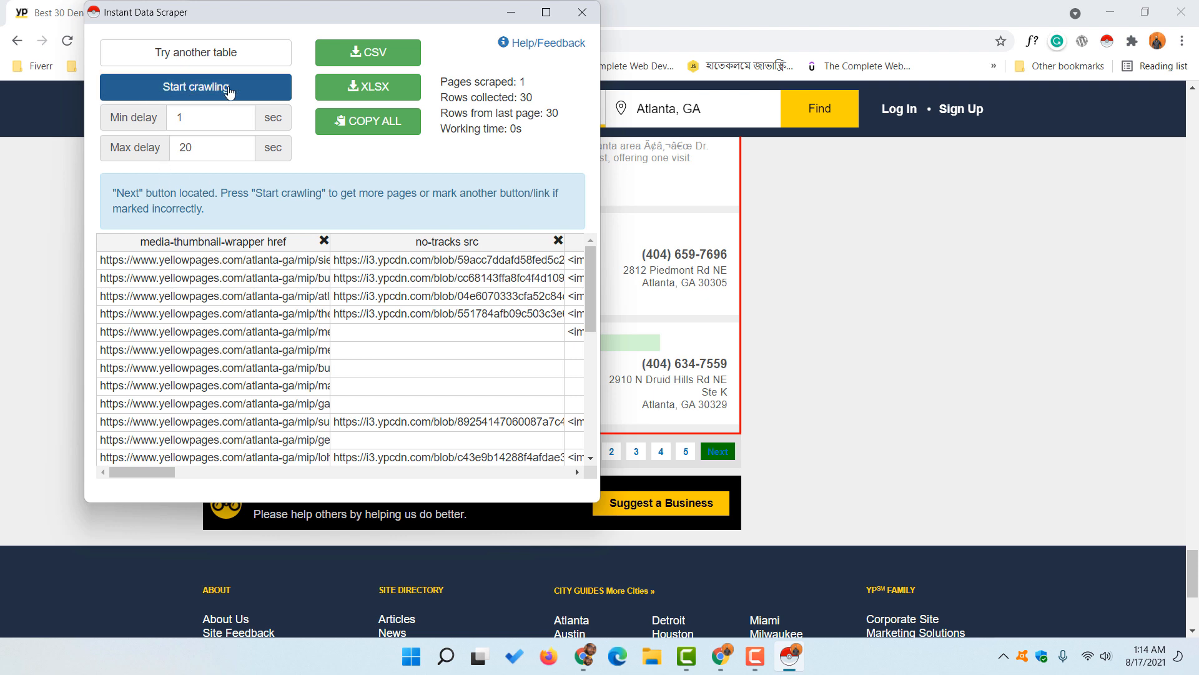
left_click(195, 87)
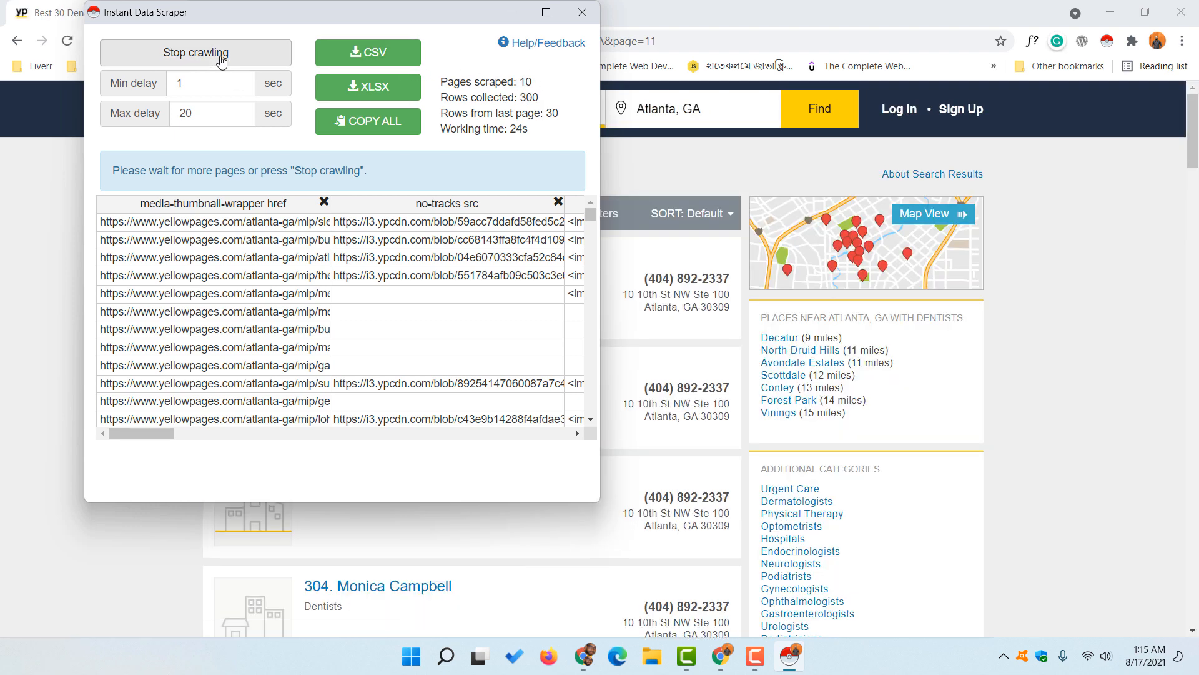
left_click(195, 53)
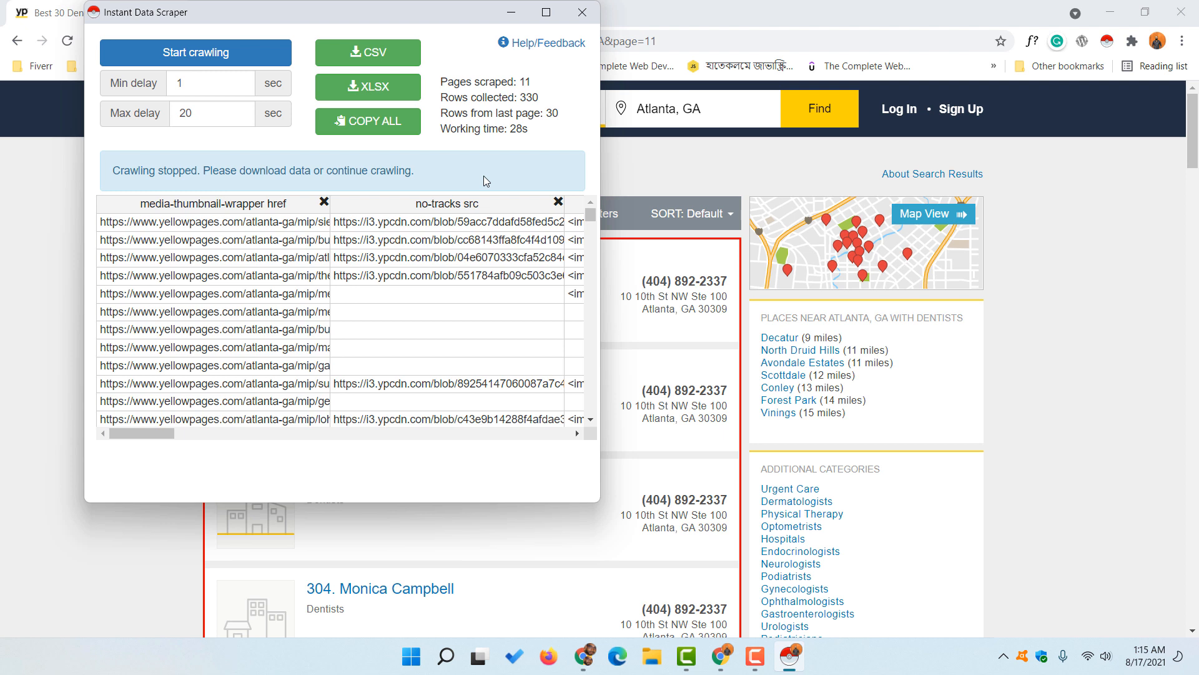
mouse_move(525, 147)
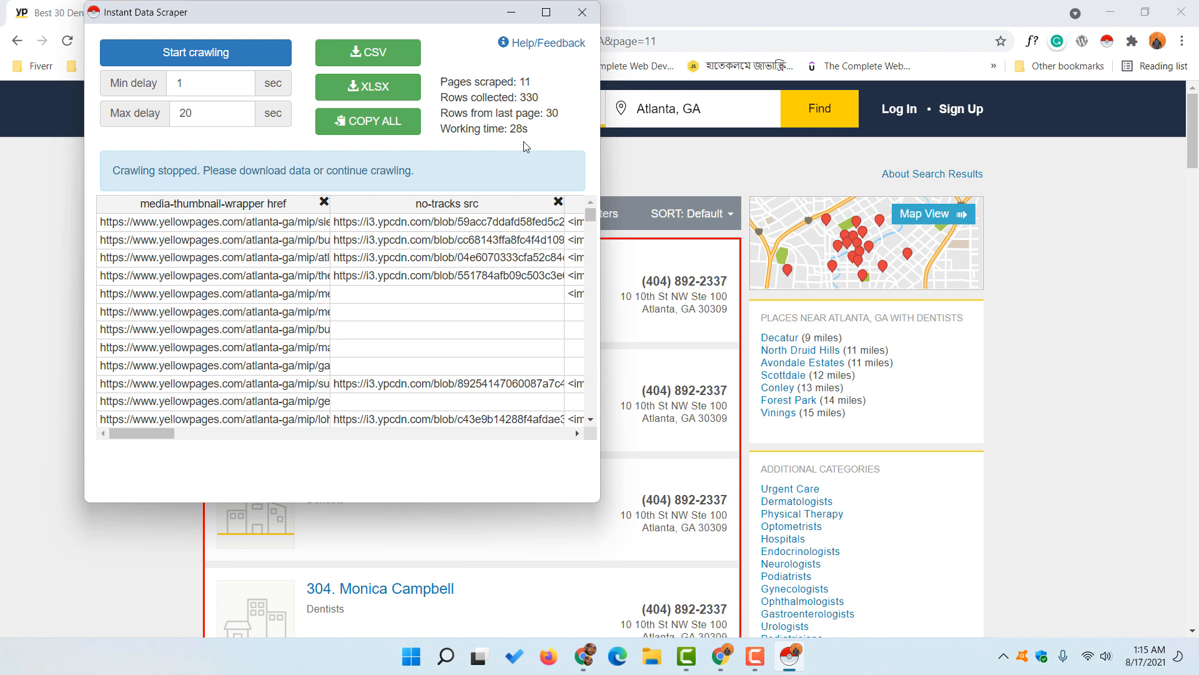
mouse_move(331, 130)
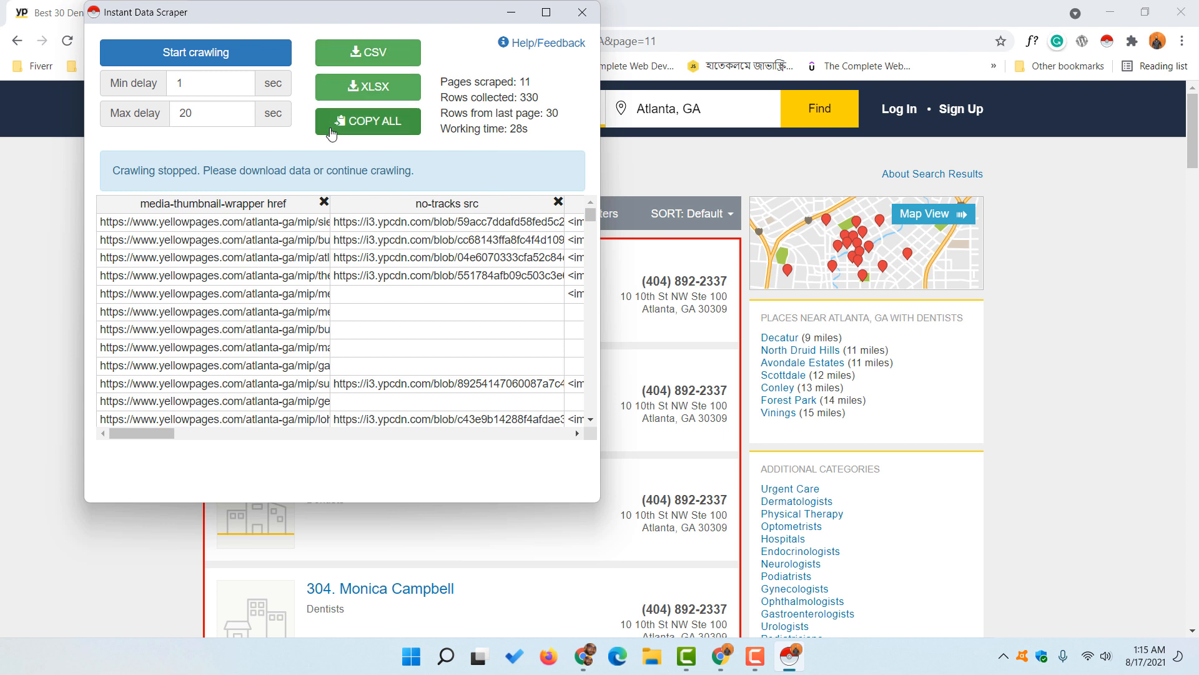
mouse_move(376, 86)
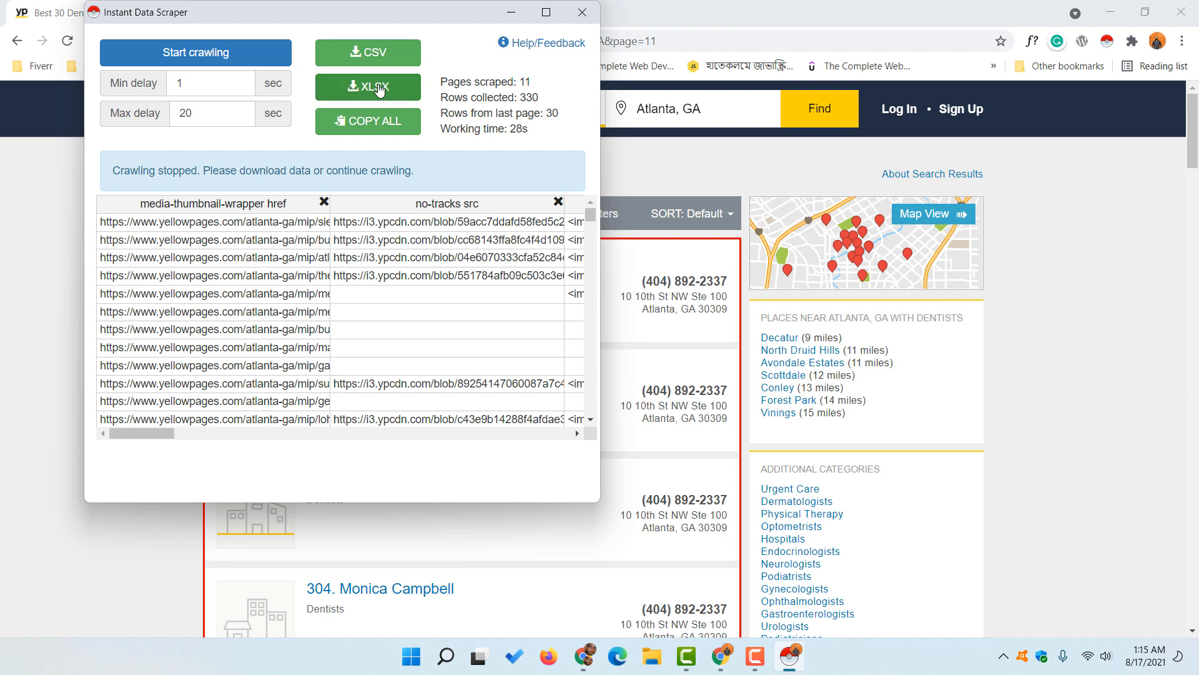
mouse_move(418, 94)
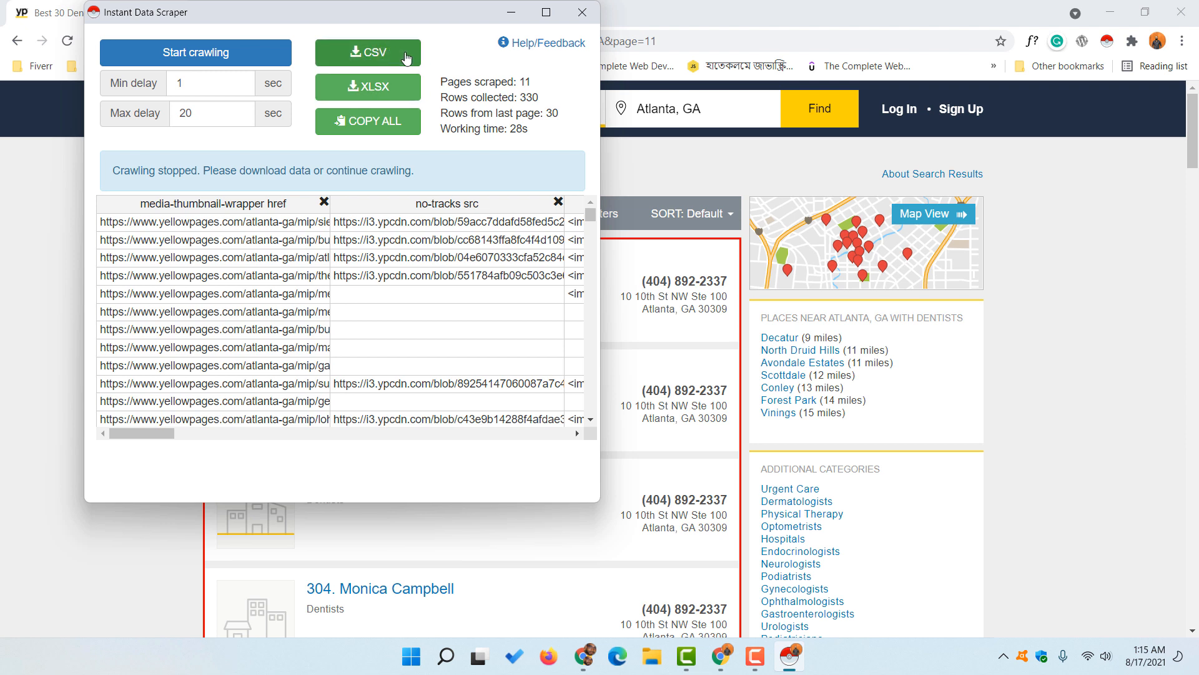
mouse_move(367, 120)
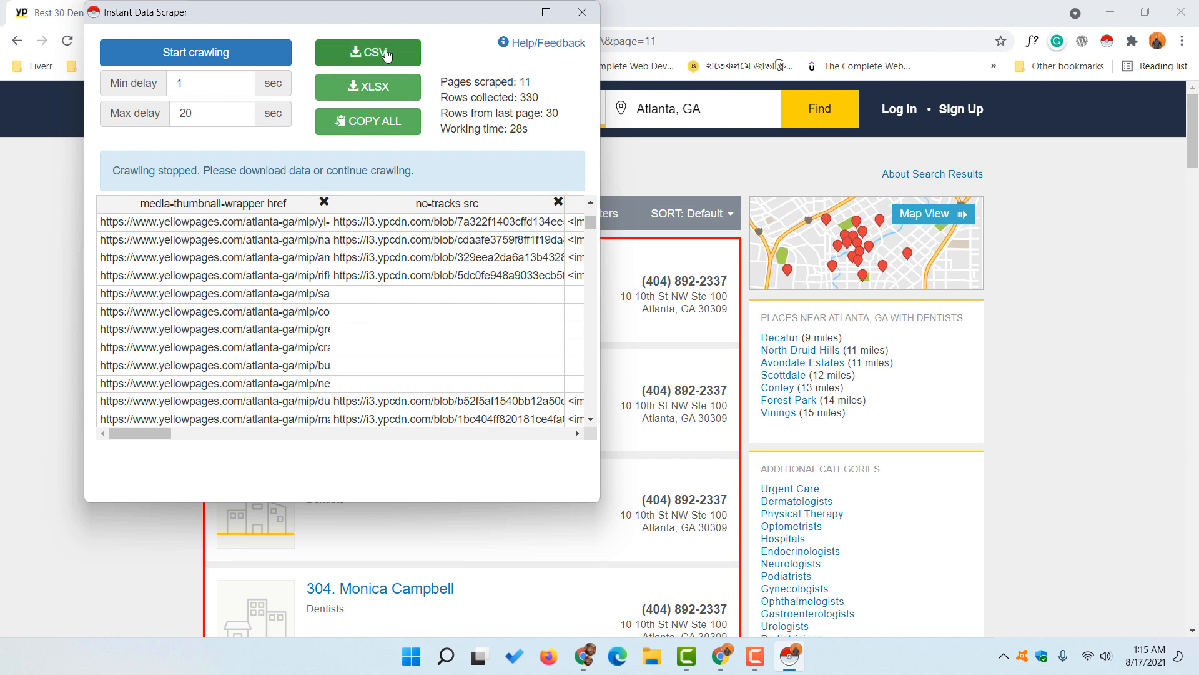
Step: Export the scraped rows as dentists-atlanta.csv saved in Downloads
left_click(368, 52)
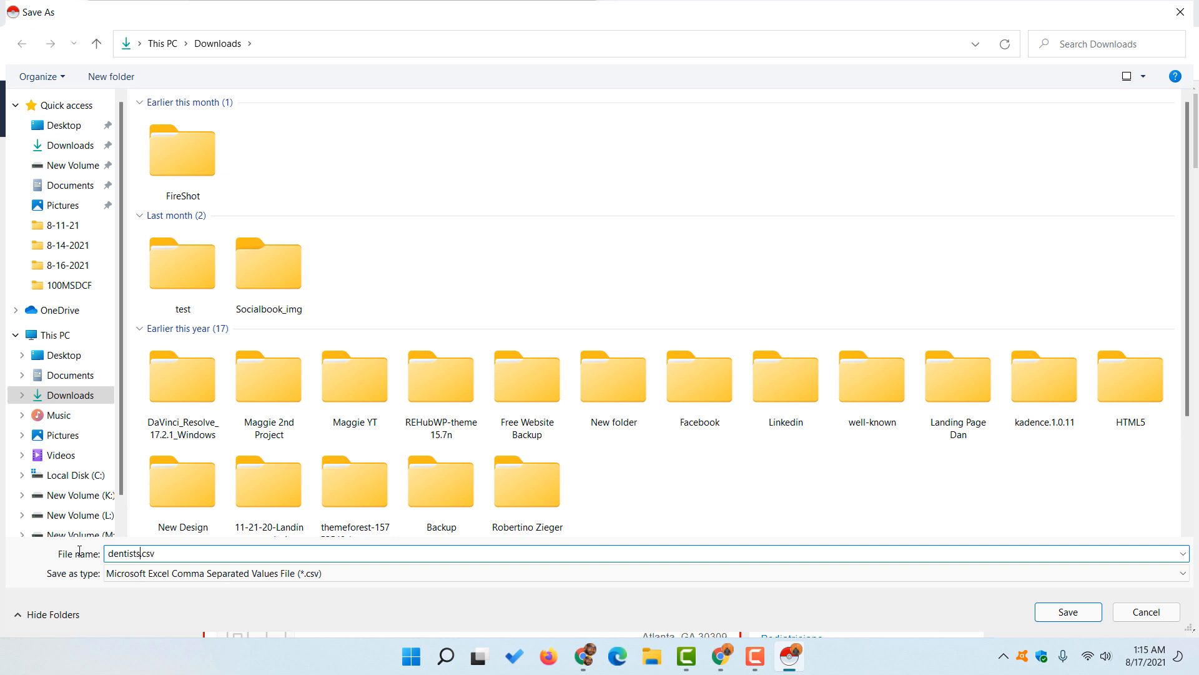
type("-atlan")
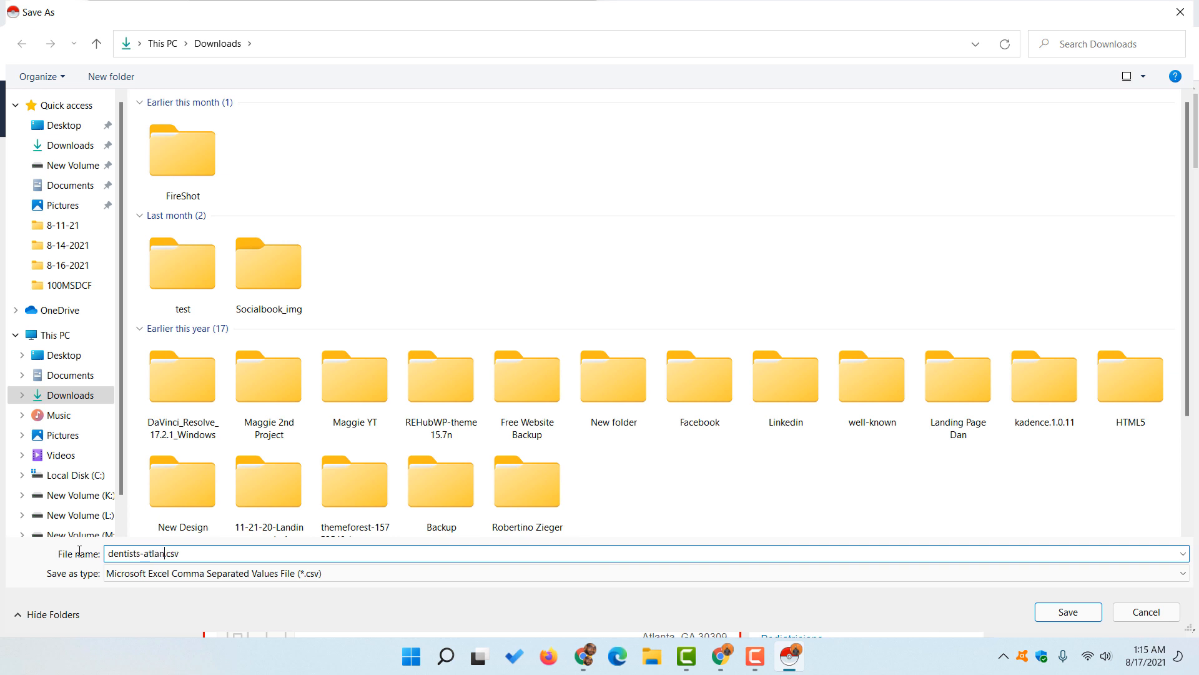
type("ta")
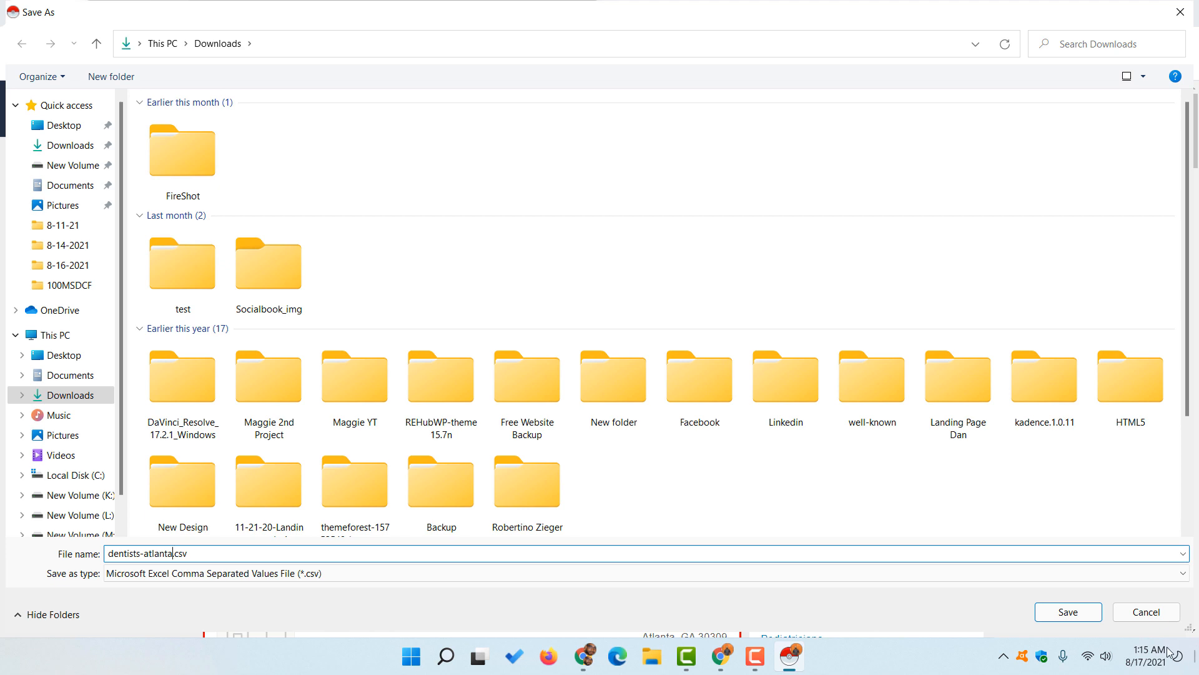
left_click(1067, 611)
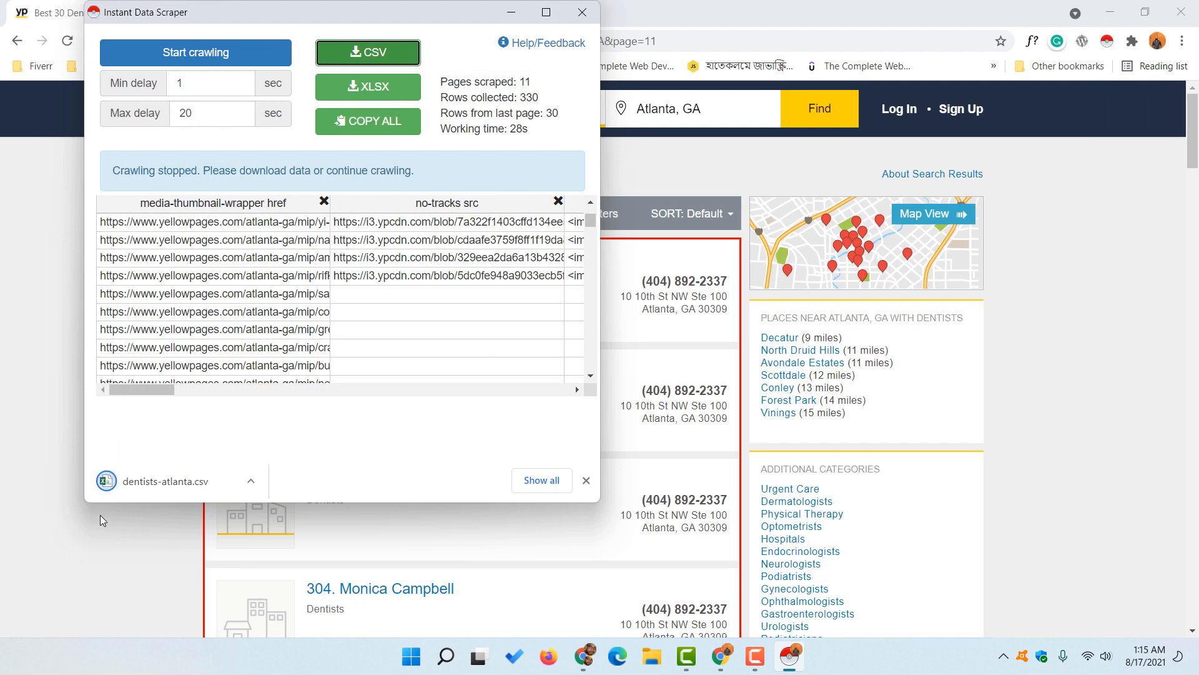
mouse_move(163, 482)
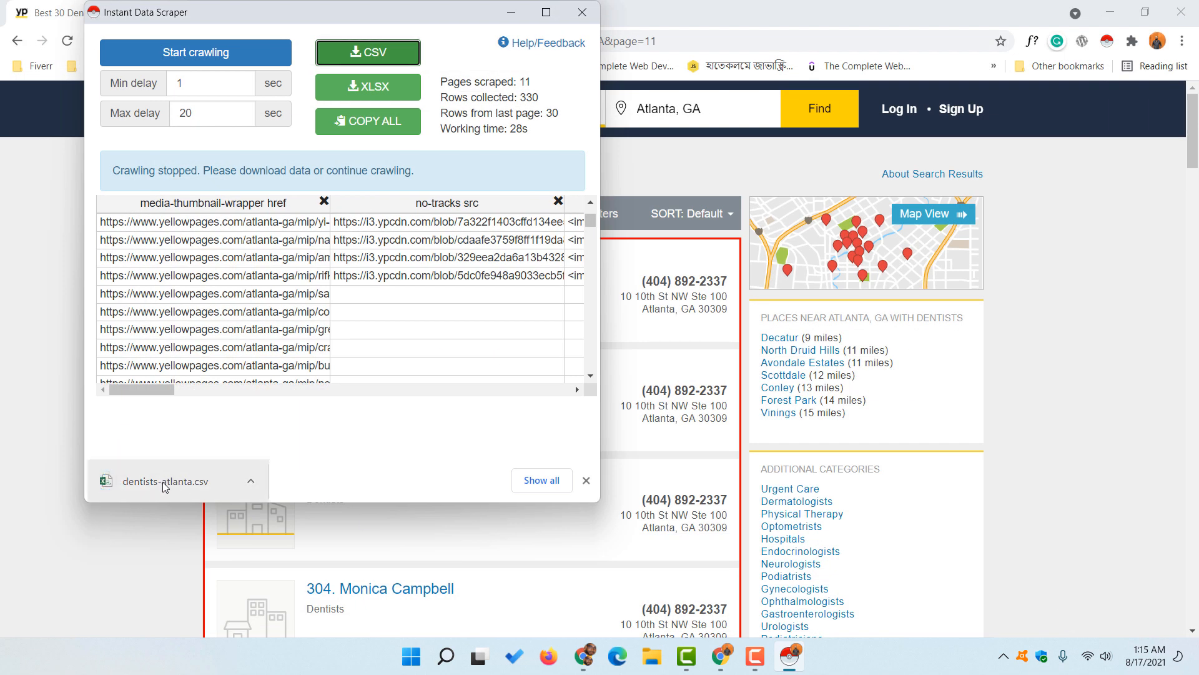
Step: Open dentists-atlanta.csv in Excel, dismiss the activation notice and review all 330 rows
left_click(164, 481)
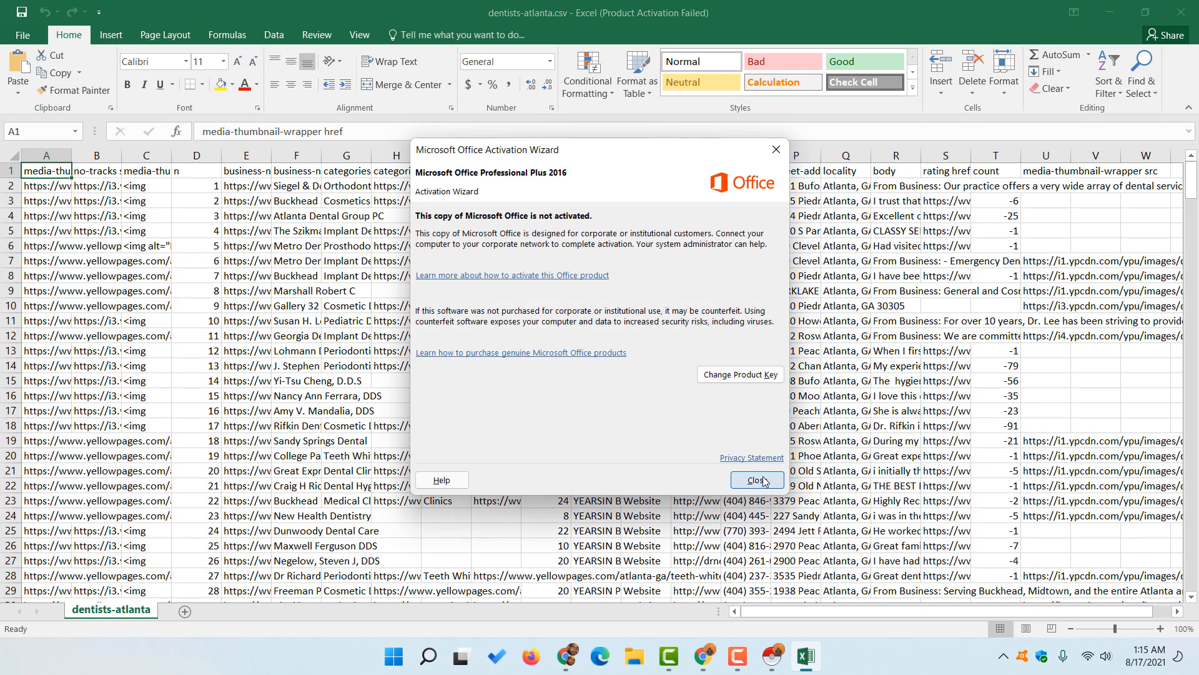
left_click(756, 480)
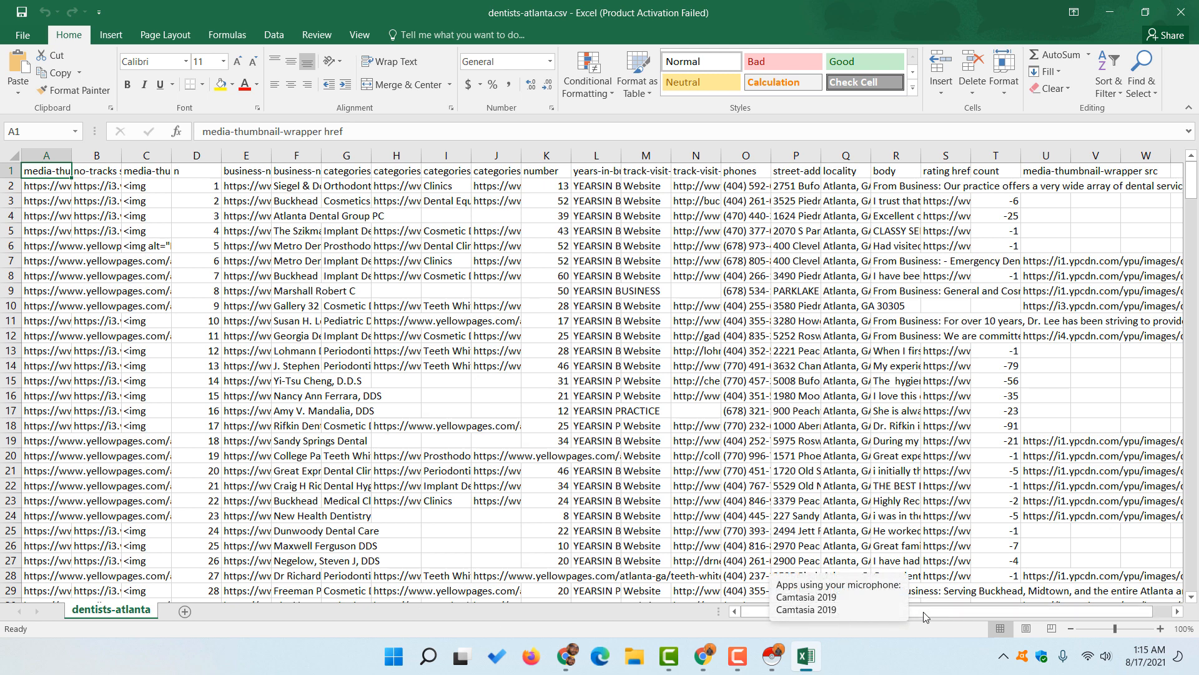
scroll("down", 3)
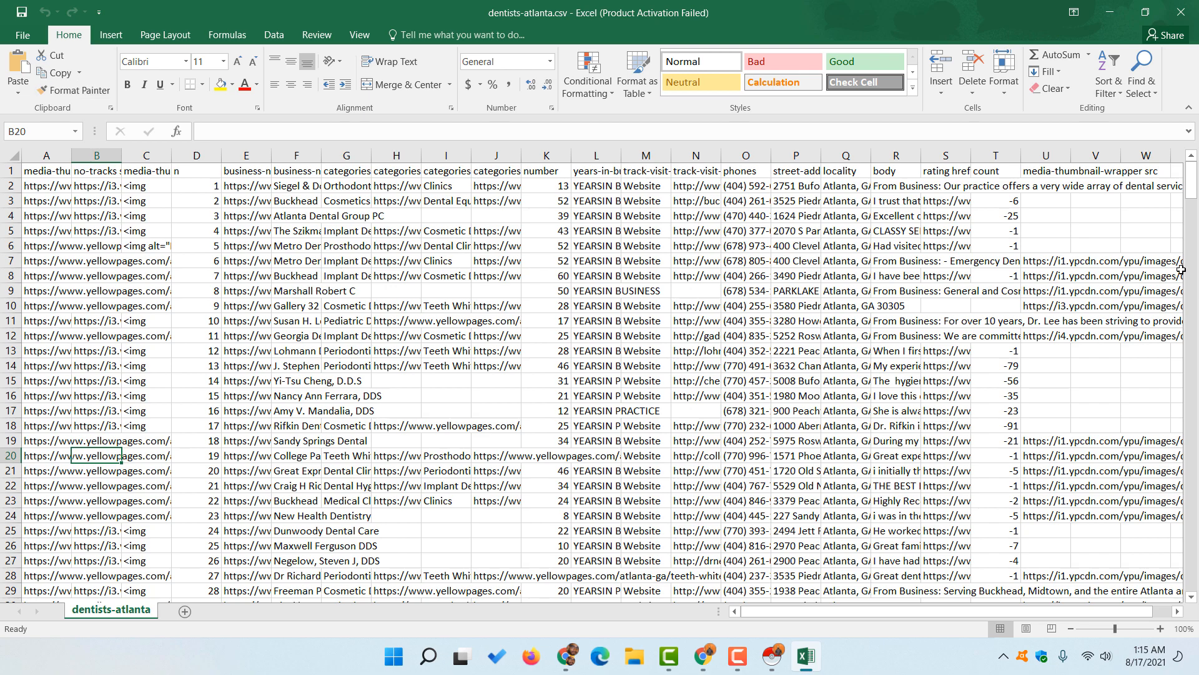
scroll("down", 3)
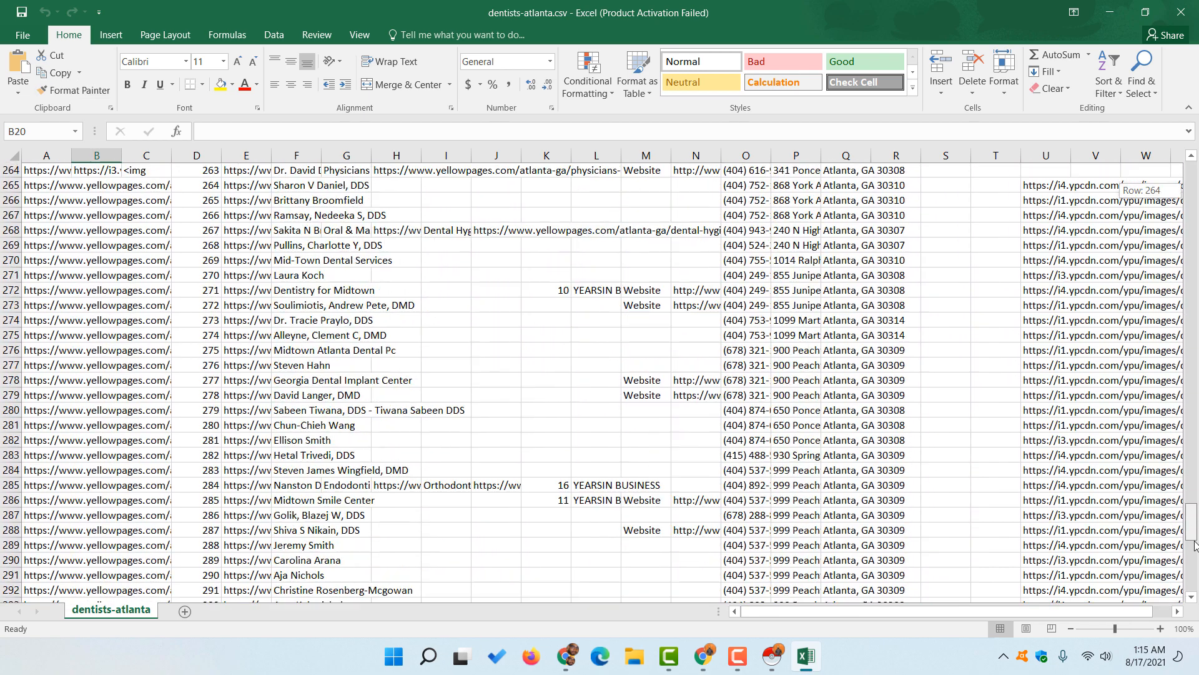
scroll("down", 3)
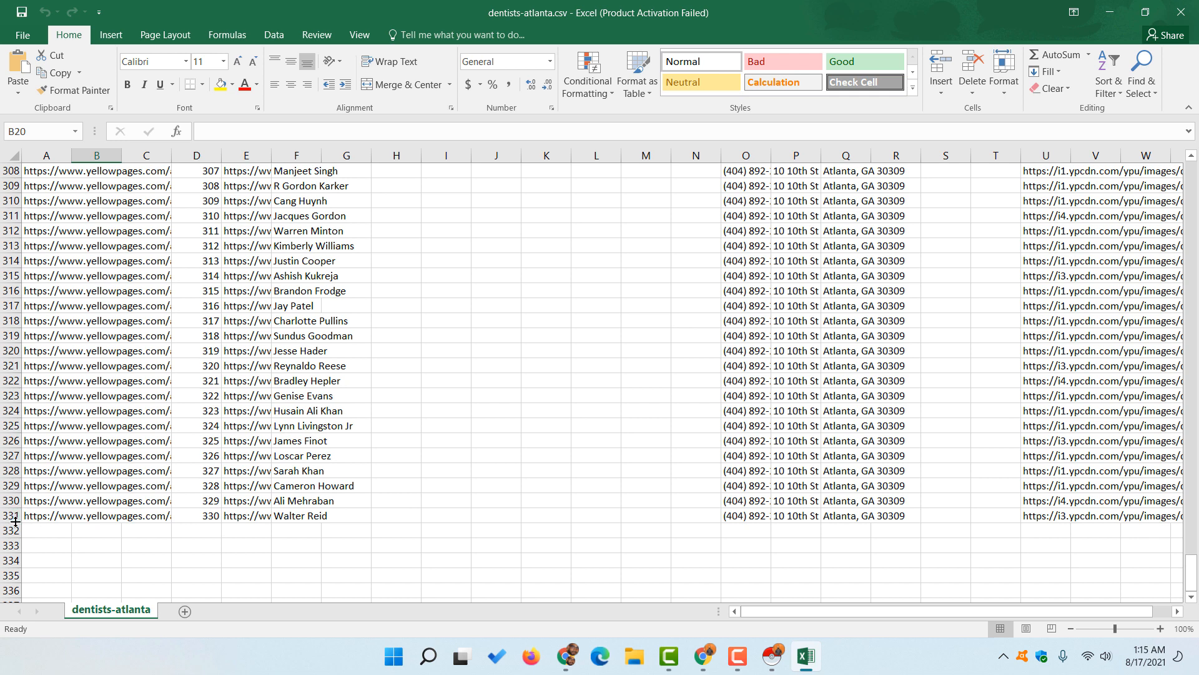
scroll("up", 3)
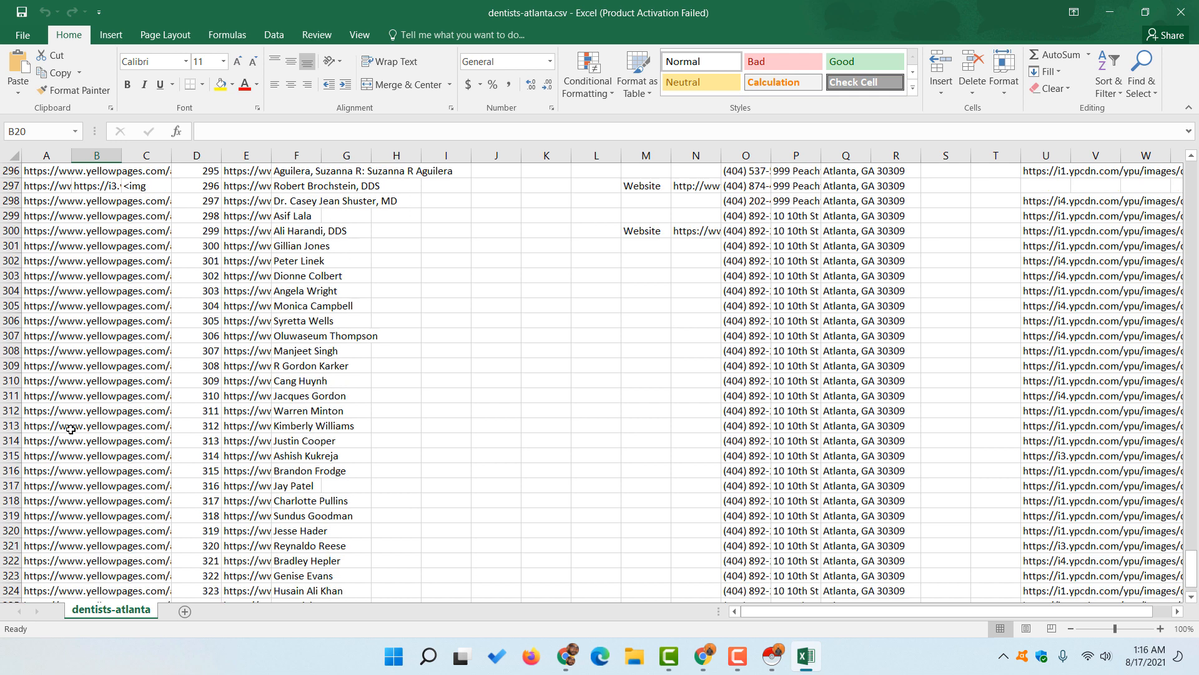
scroll("up", 3)
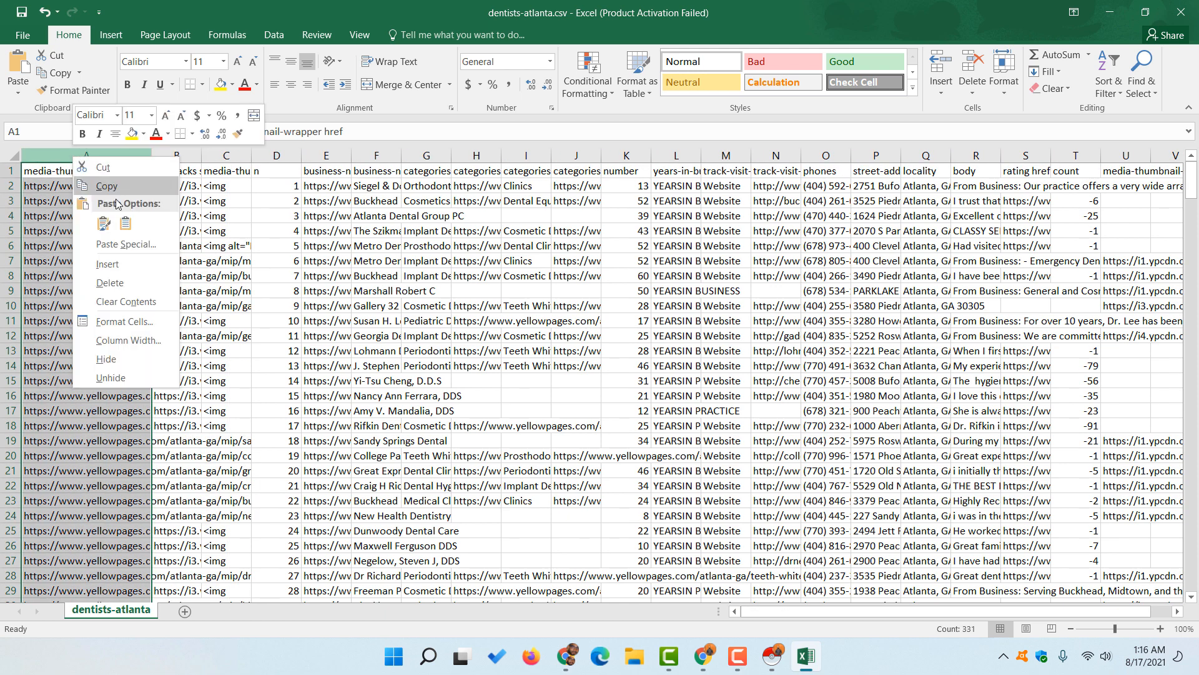
Step: Delete the thumbnail link, media-thumbnail-wrapper and categories href 2 columns
left_click(110, 282)
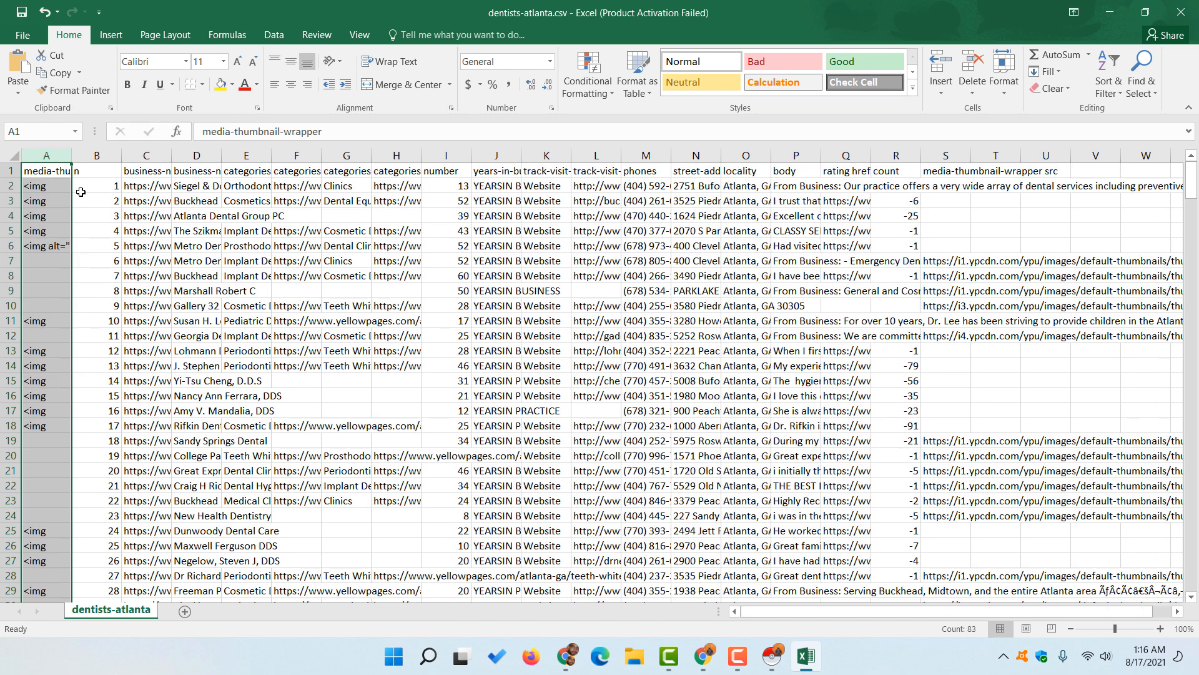
right_click(45, 155)
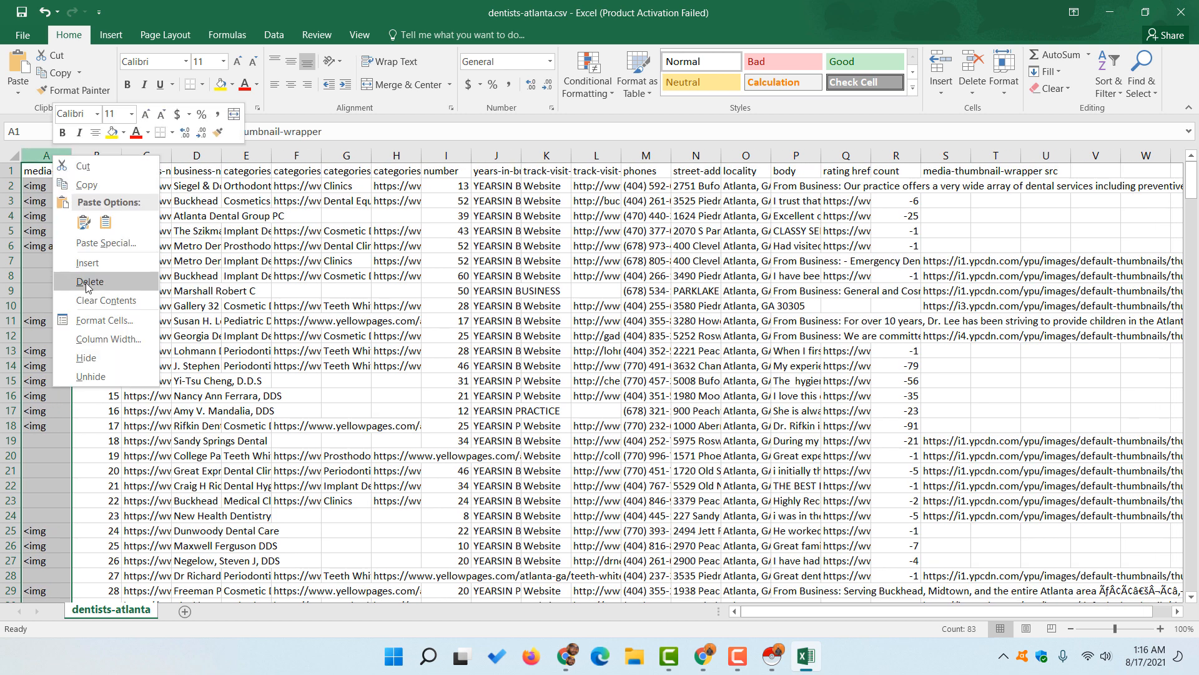
left_click(89, 282)
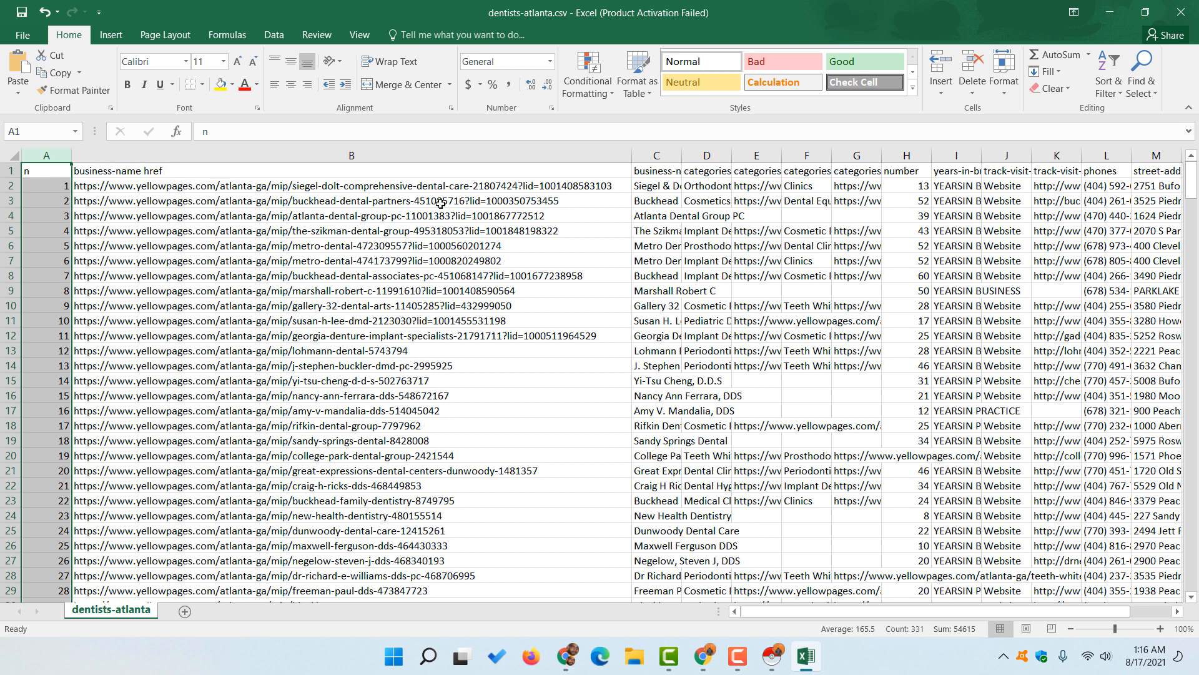
left_click(351, 184)
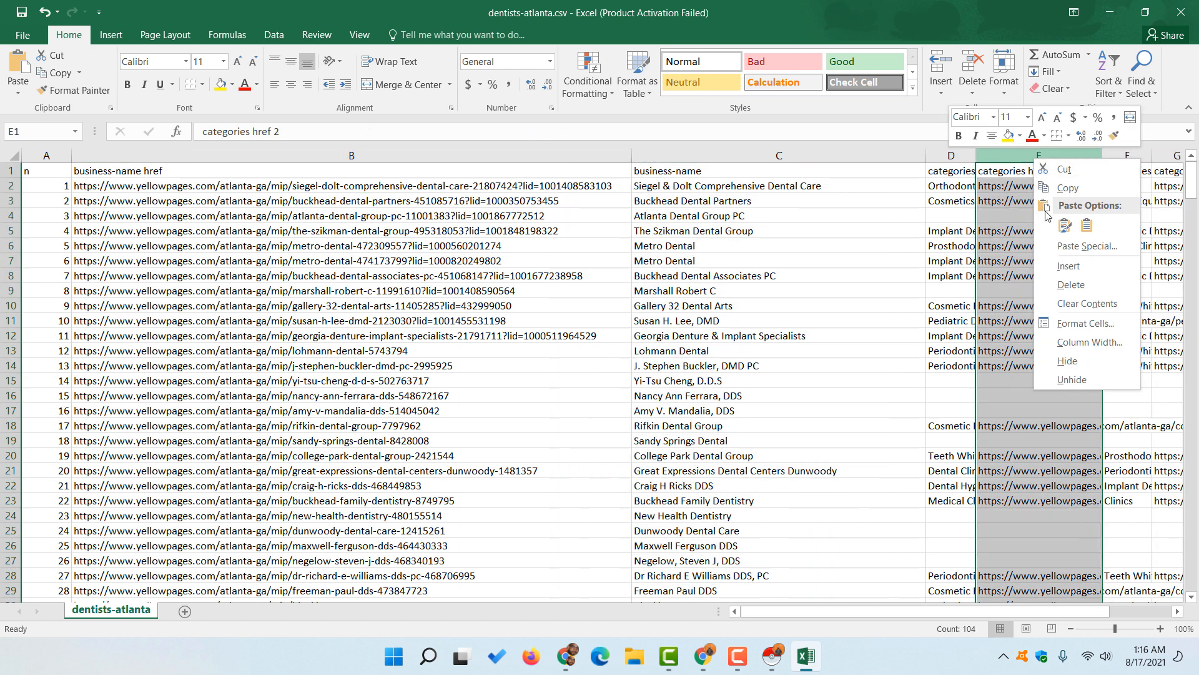
left_click(1070, 285)
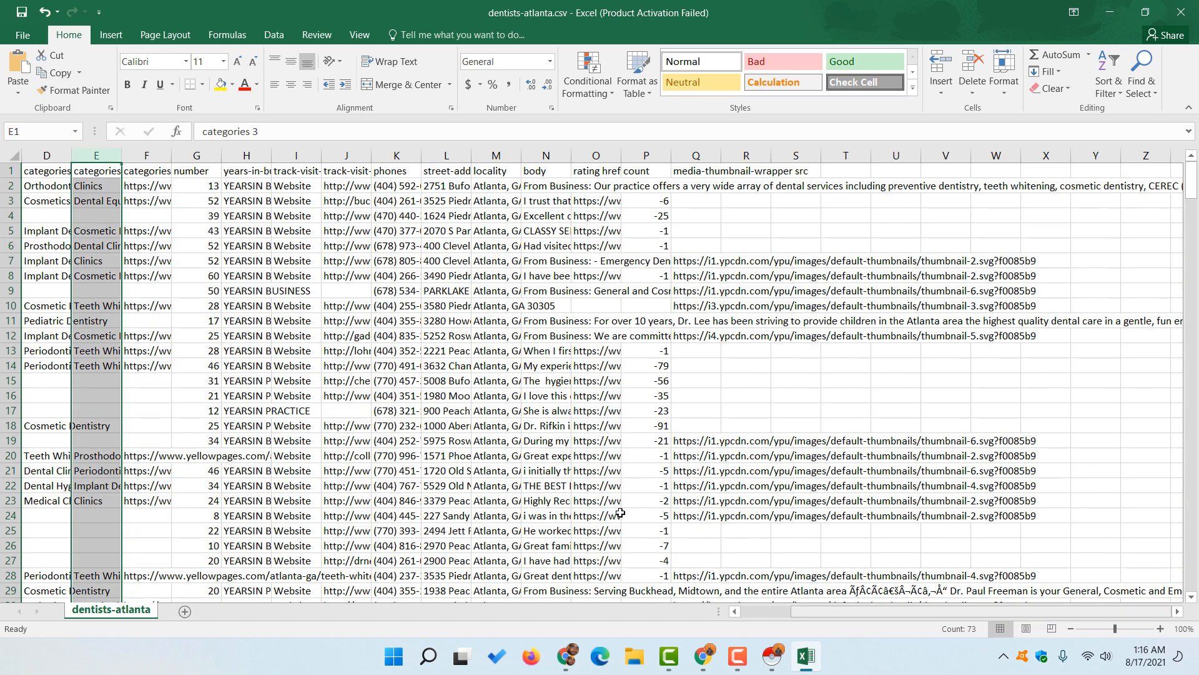
Step: Widen the categories href 3 and phones columns so their full contents show
left_click(146, 155)
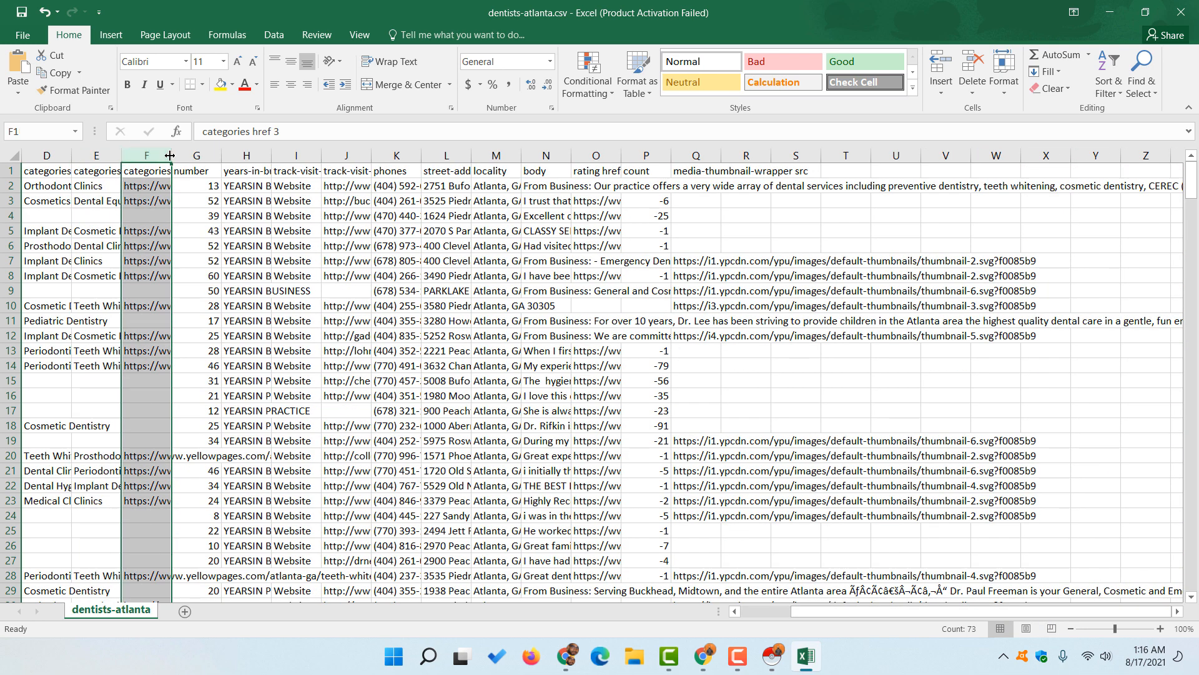
left_click_drag(172, 155, 272, 154)
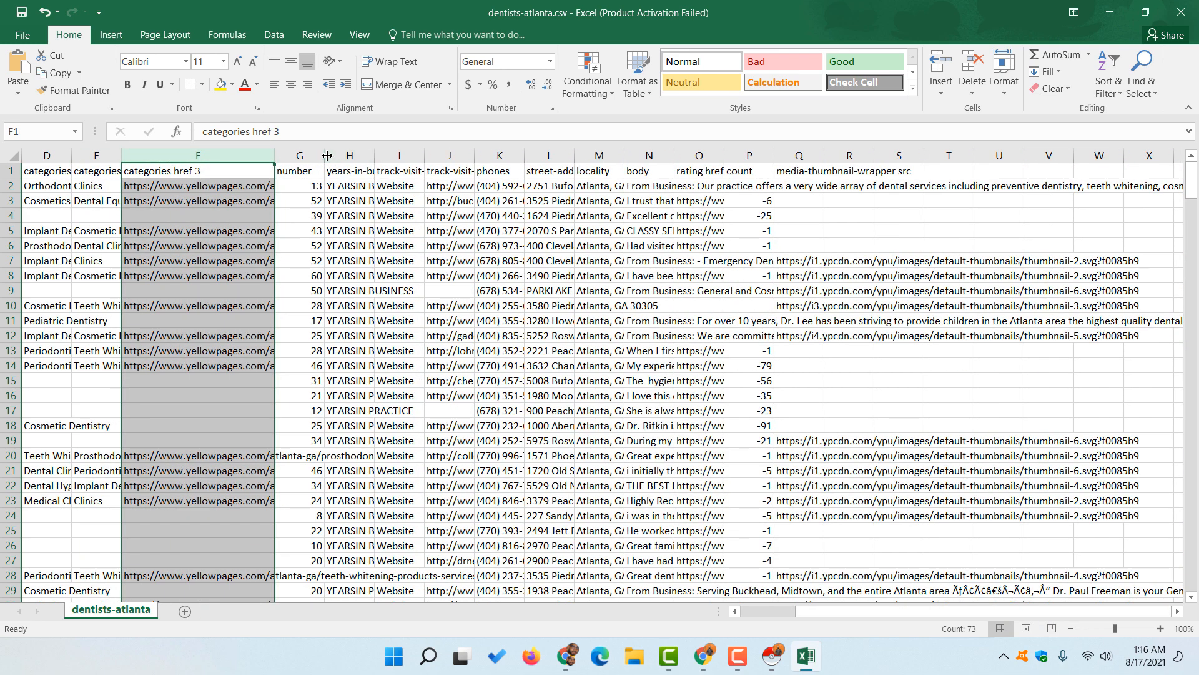
mouse_move(589, 238)
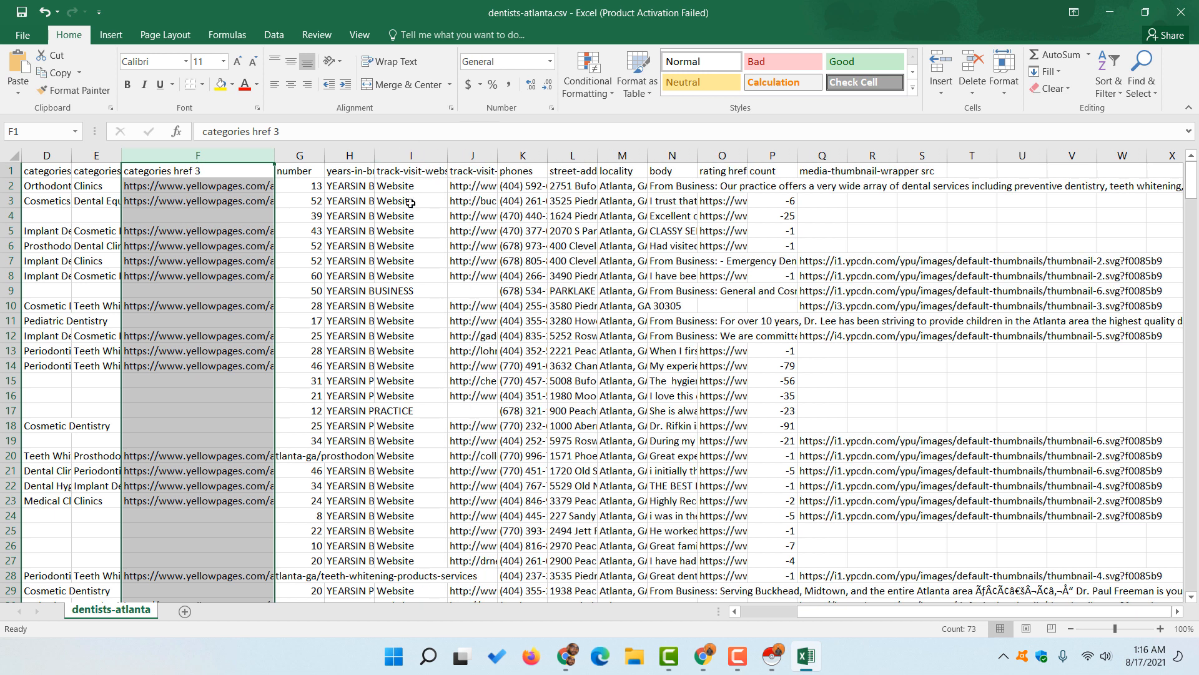
left_click(501, 155)
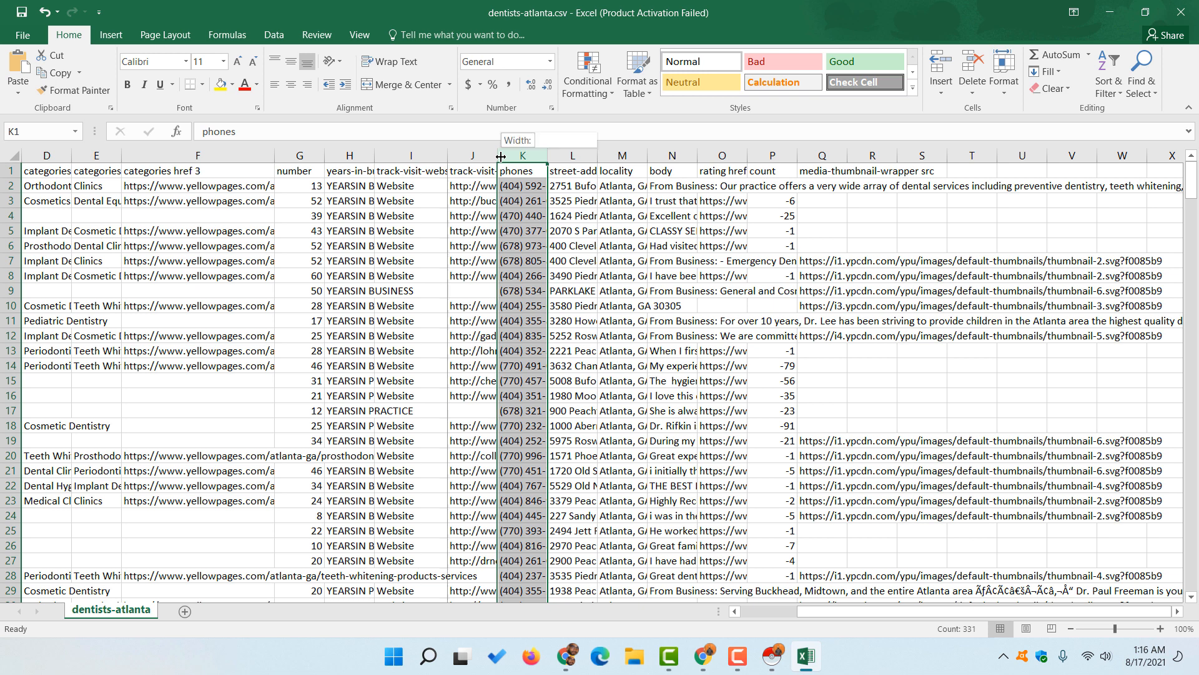
left_click_drag(500, 154, 620, 154)
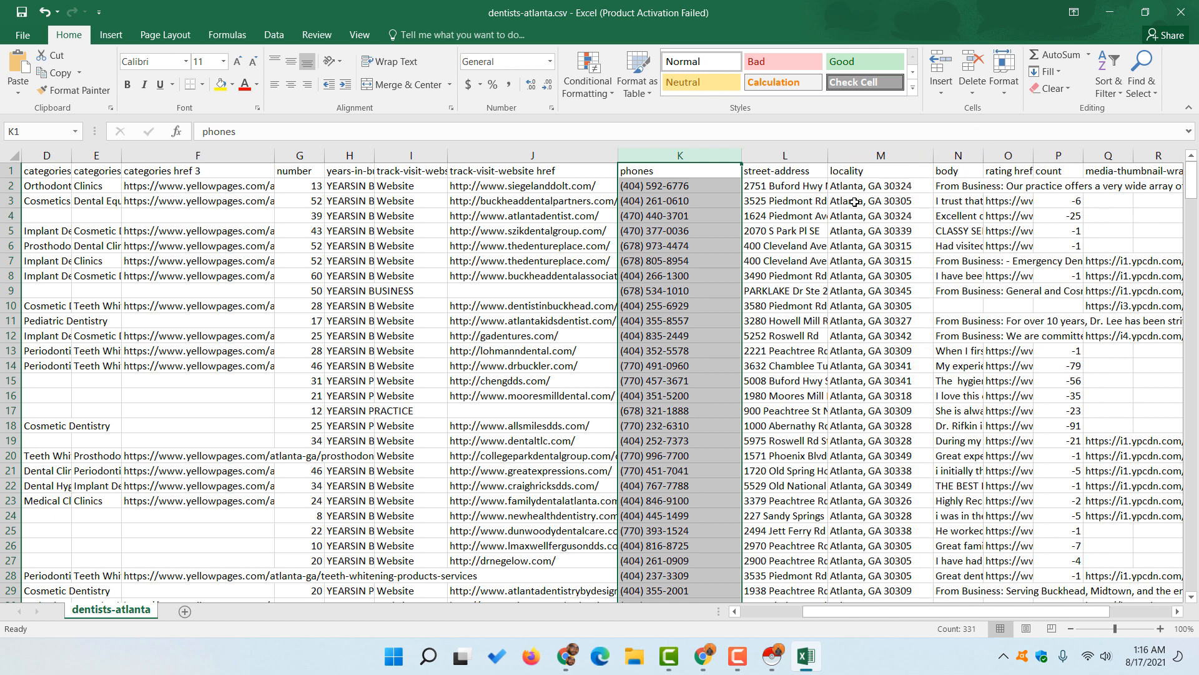
mouse_move(926, 192)
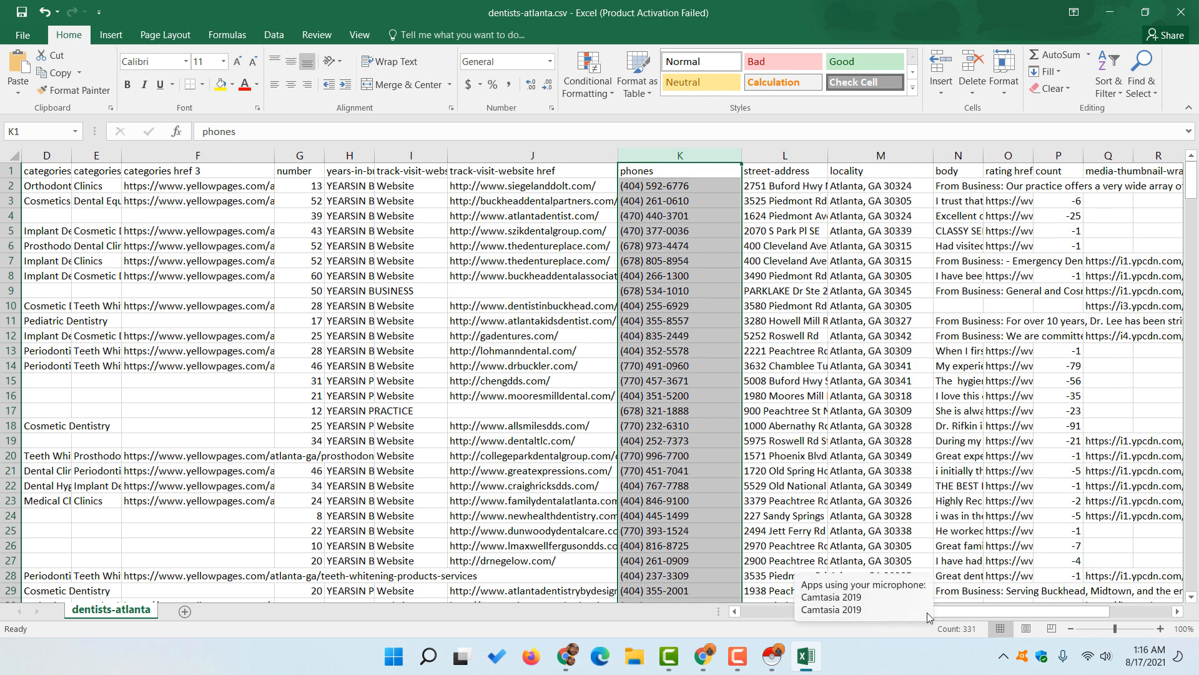
scroll("right", 3)
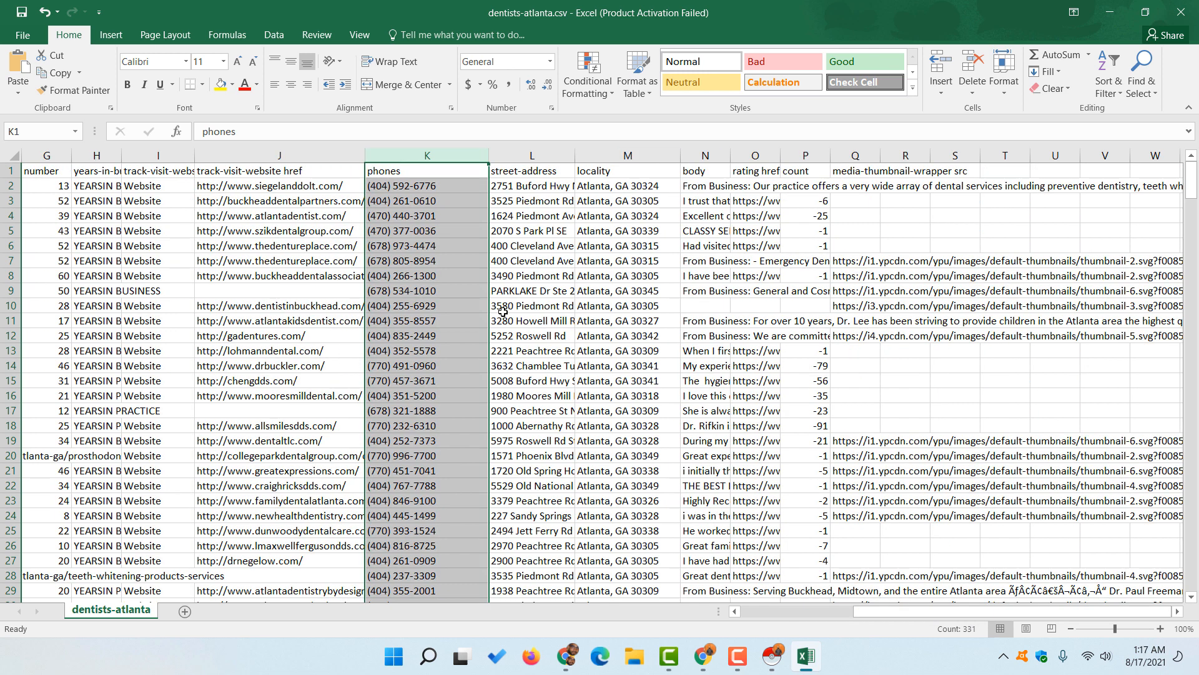